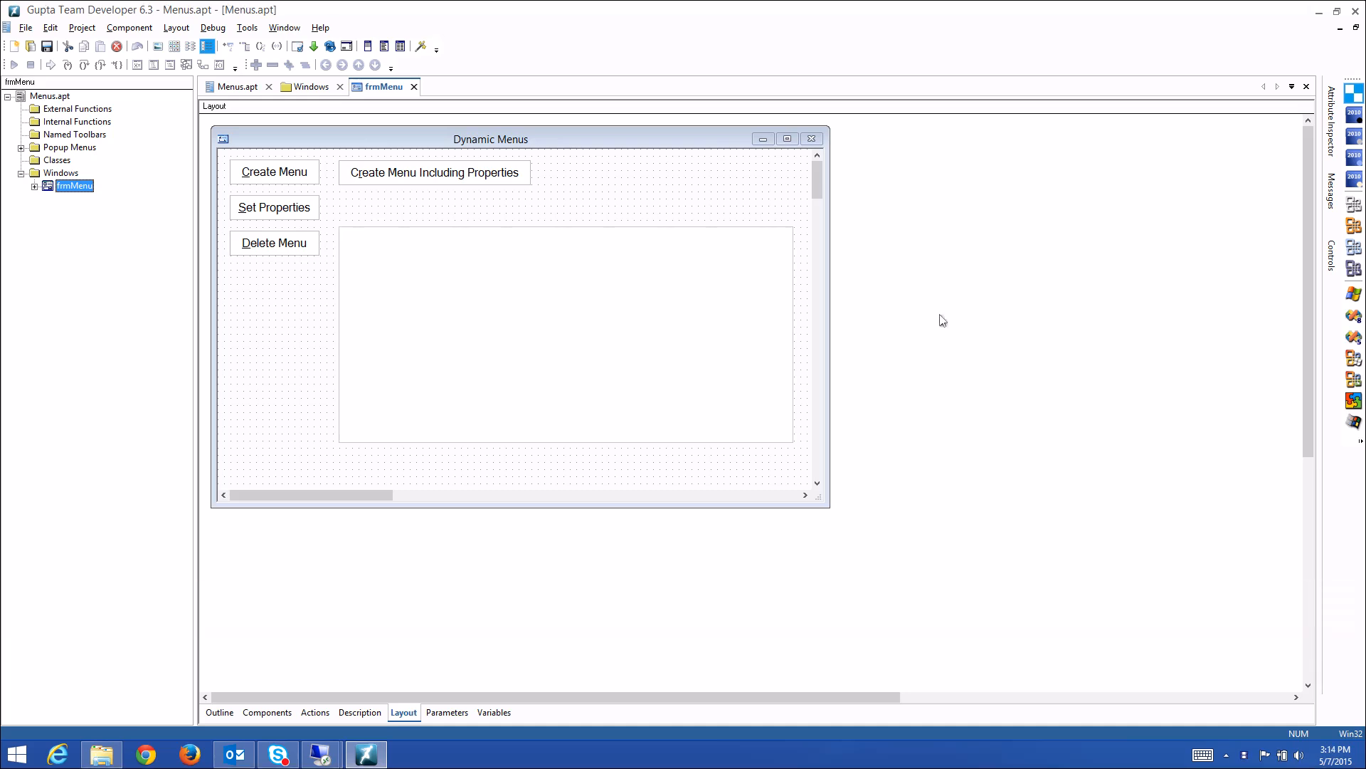
Run Menus.apt so the Dynamic Menus window appears with only a File menu.
click(313, 47)
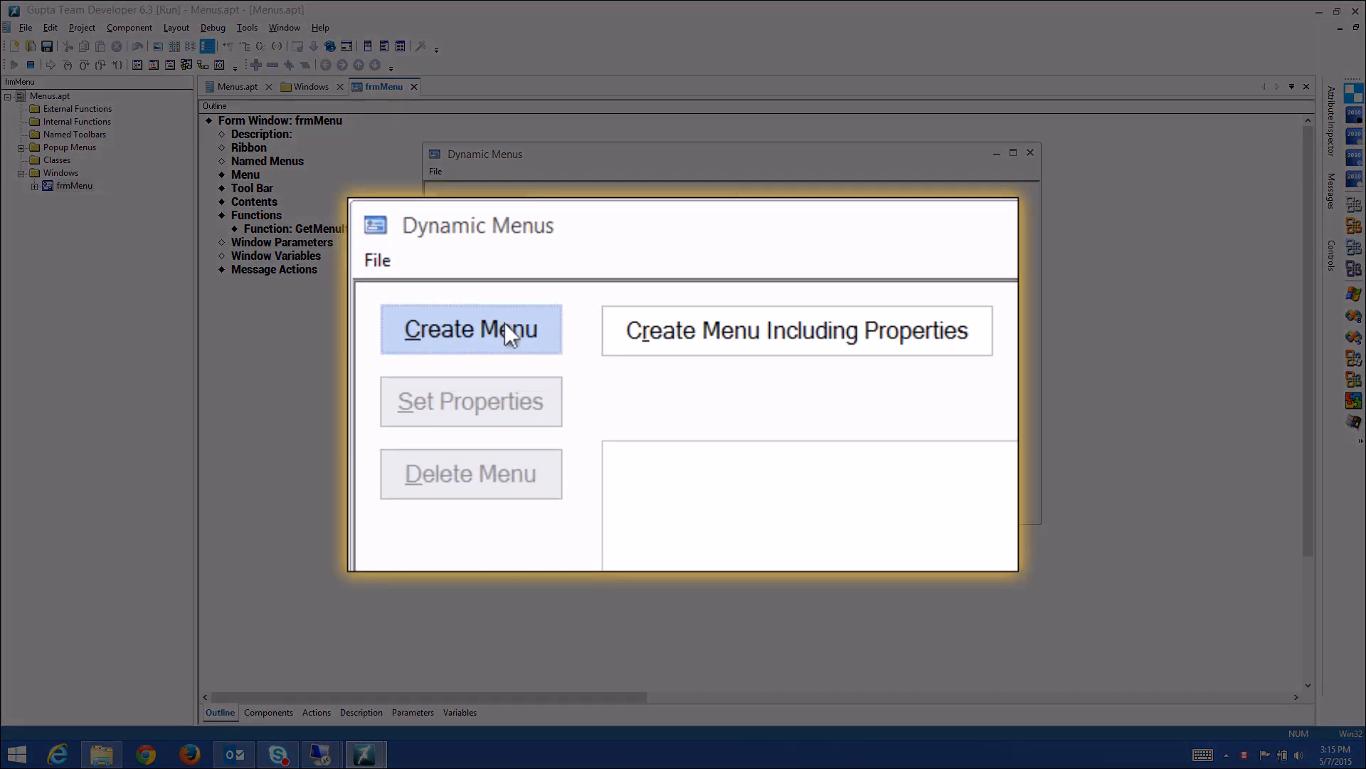
Create the Edit menu with Copy, Cut, Paste and Delete and drop it down.
click(471, 329)
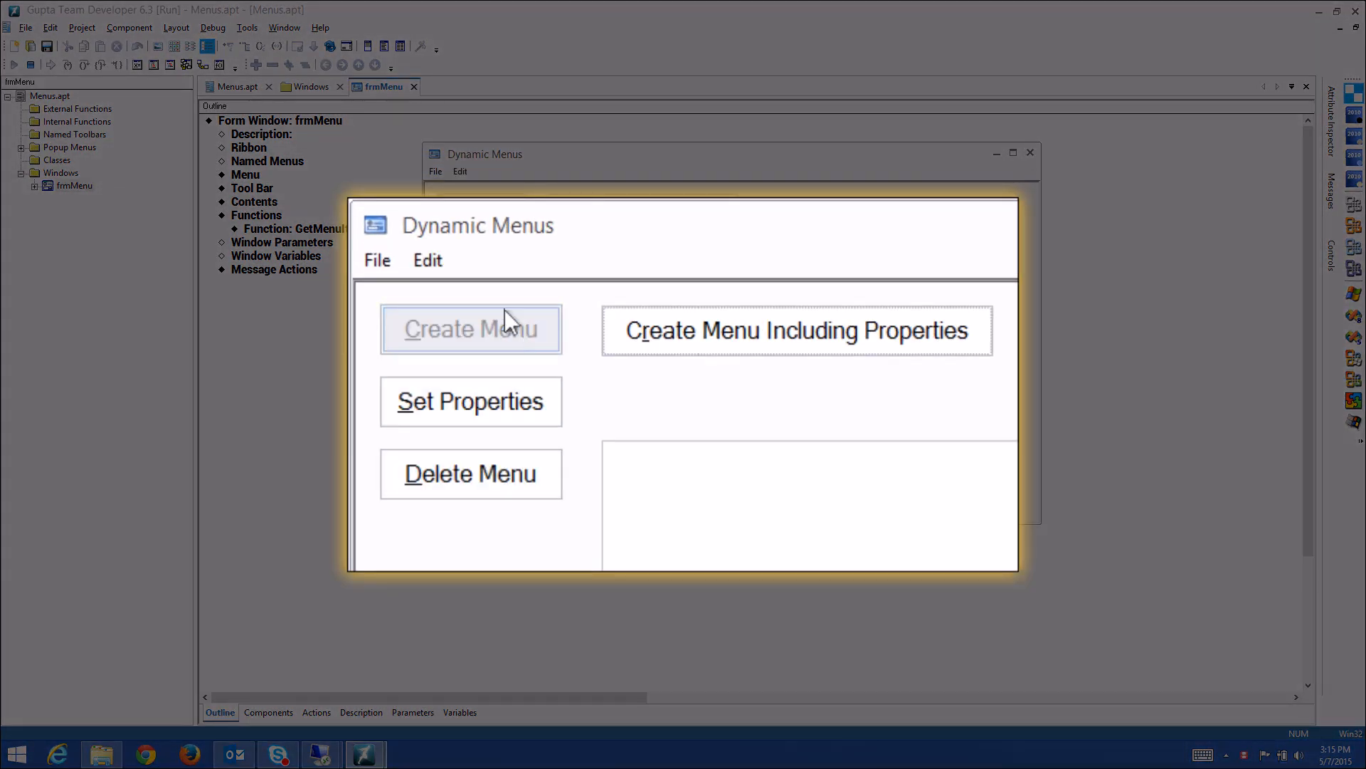
click(427, 259)
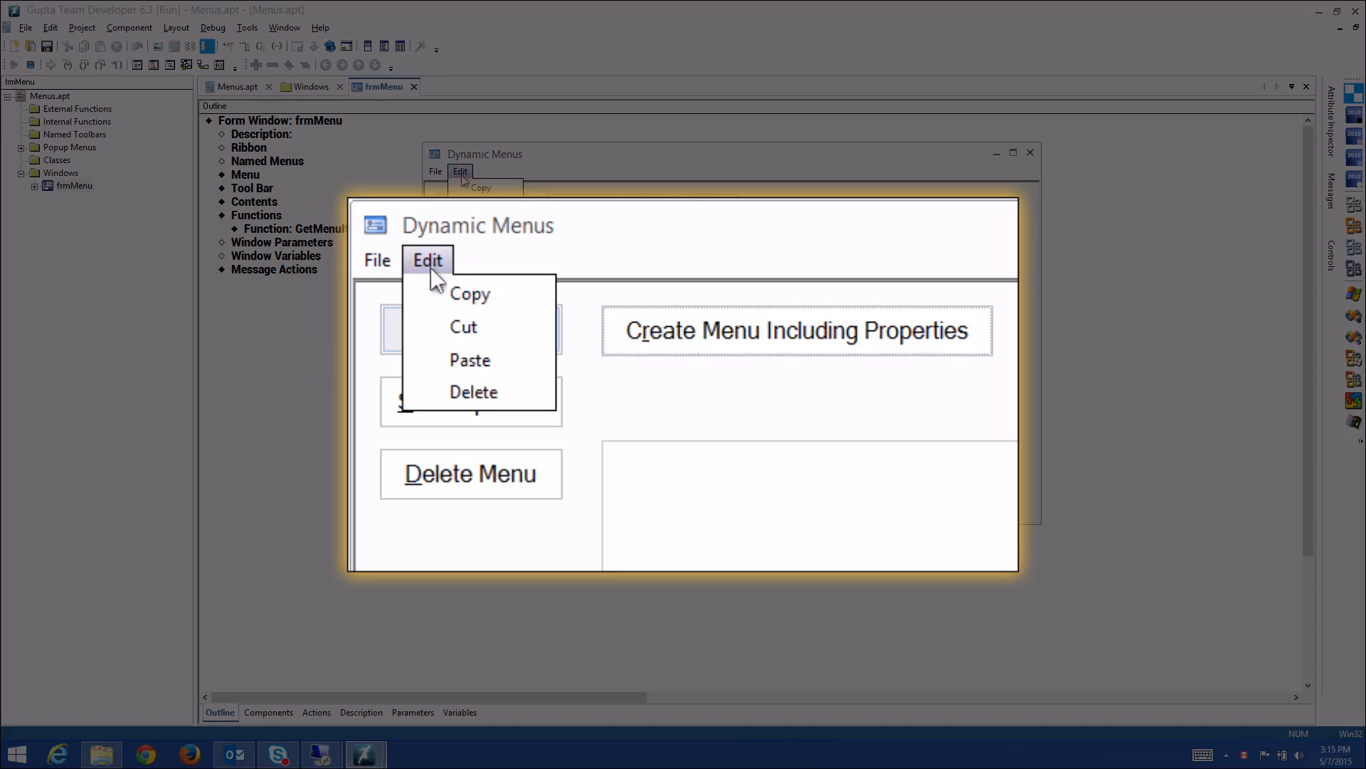
mouse_move(501, 313)
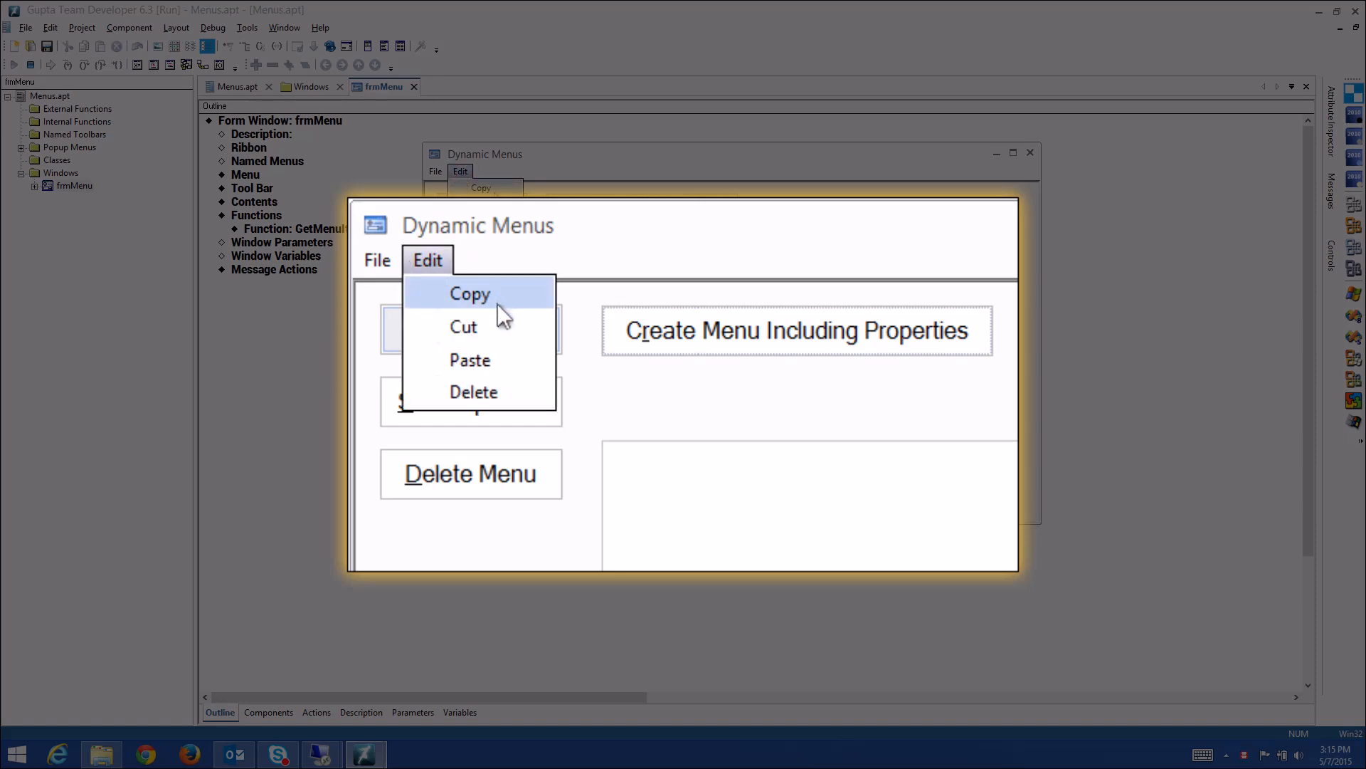
mouse_move(451, 267)
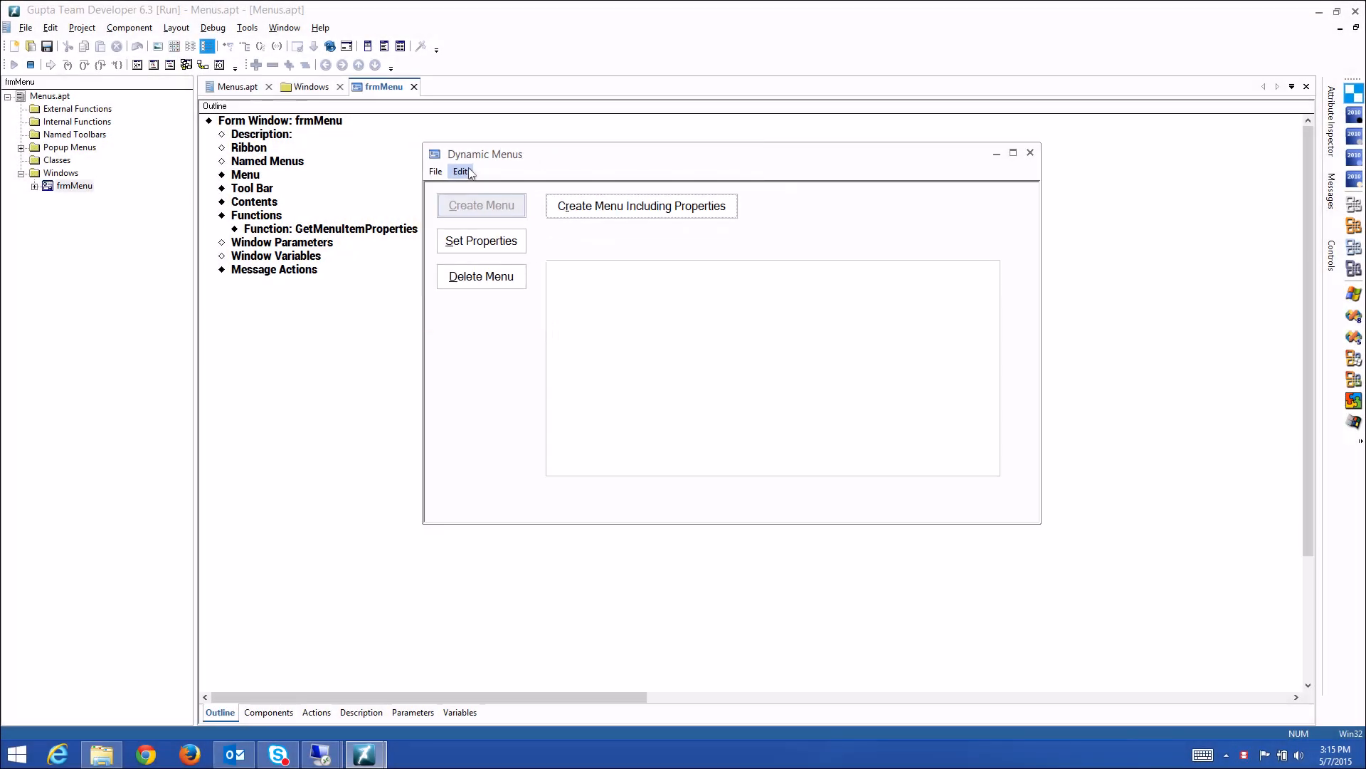
Choose Cut to log it as selected, unchecked, enabled, no font, normal, then reopen Edit.
click(461, 171)
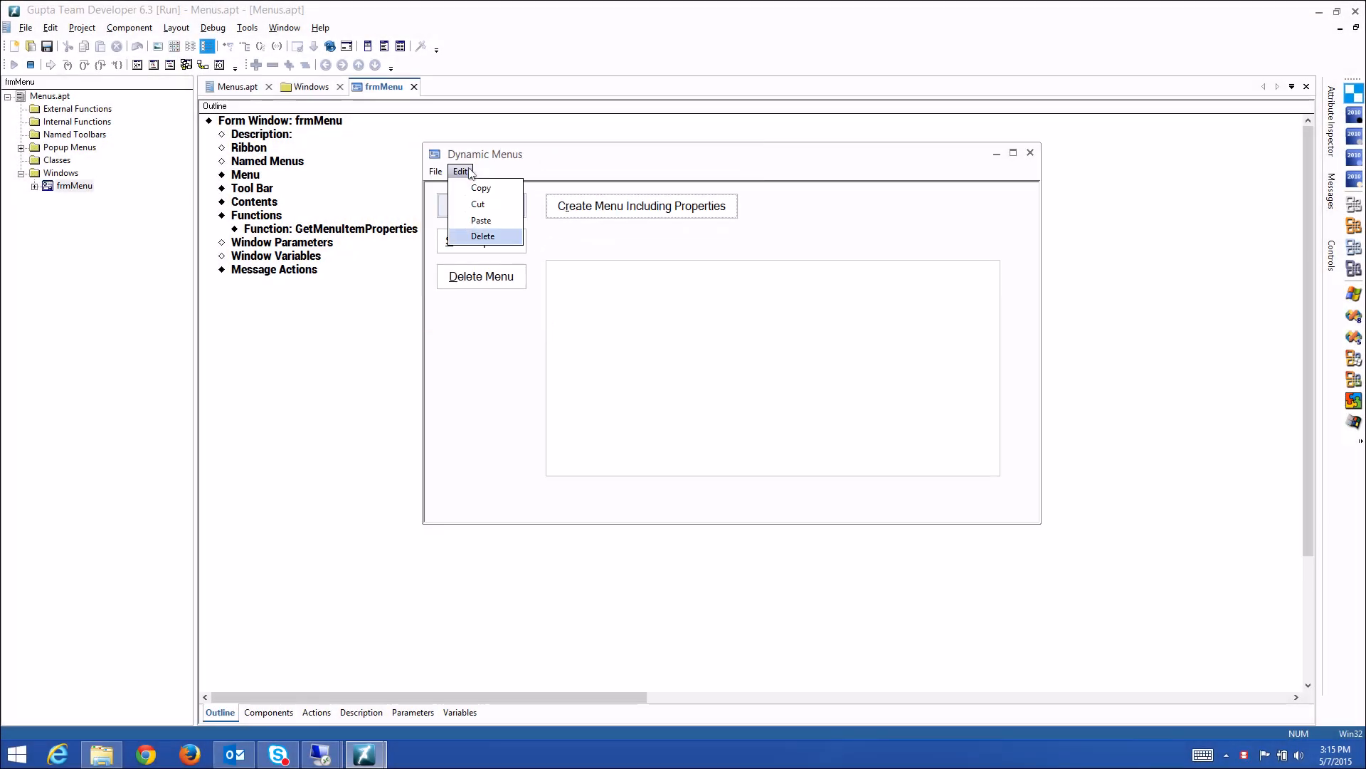
click(478, 203)
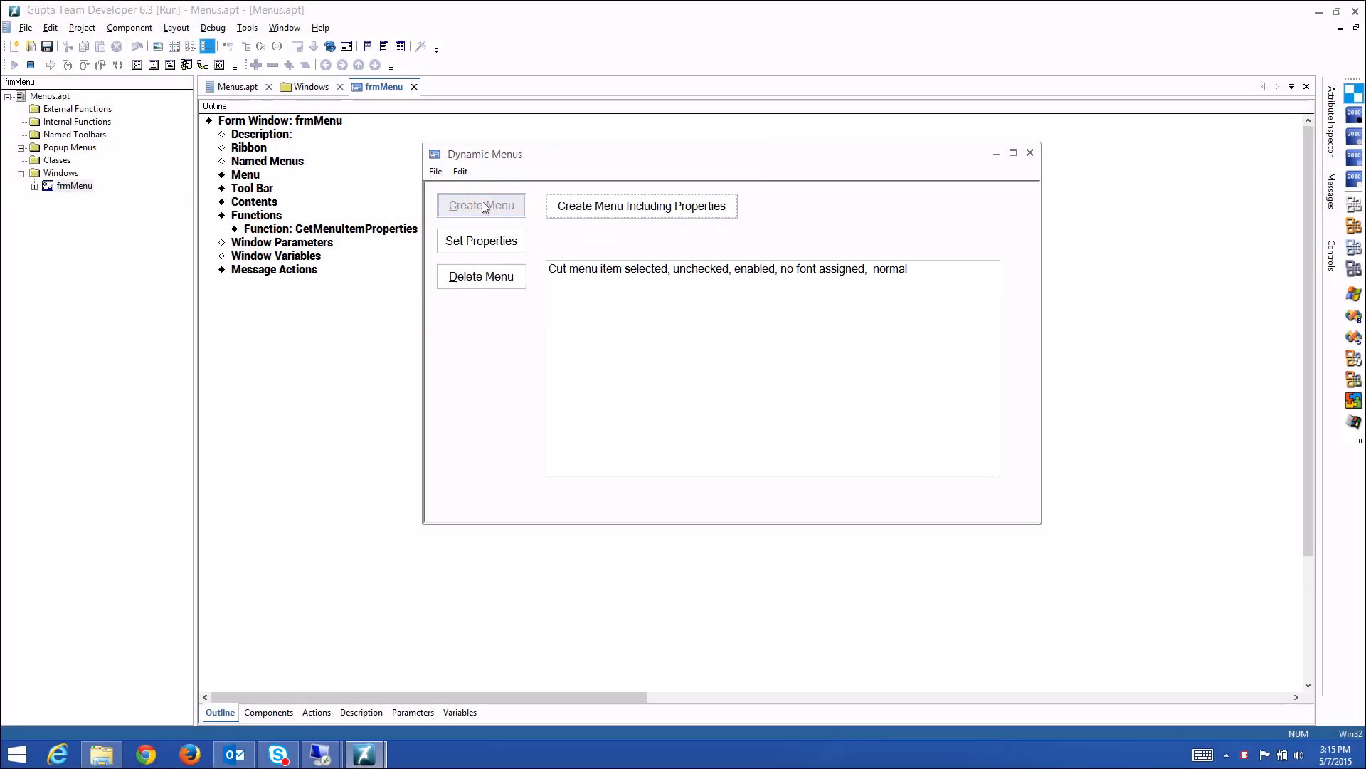
click(480, 205)
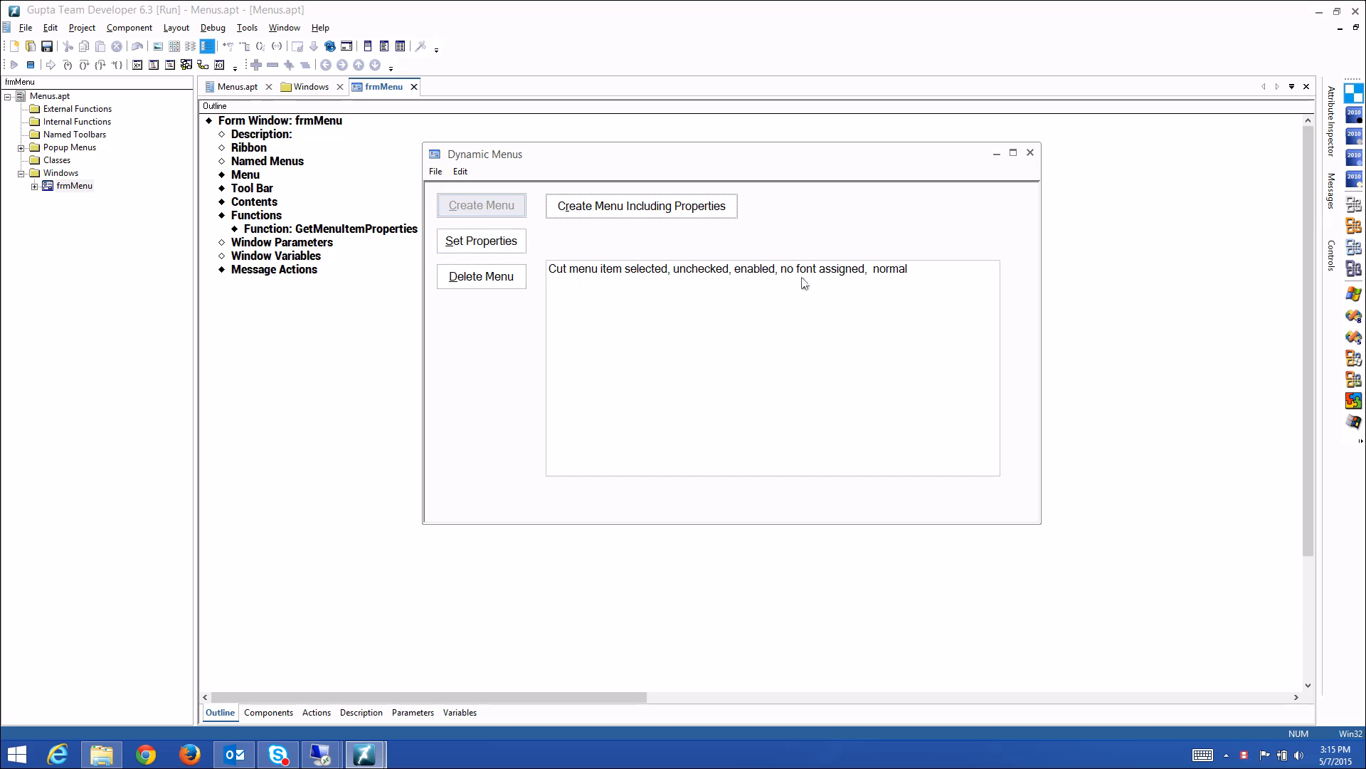
mouse_move(867, 297)
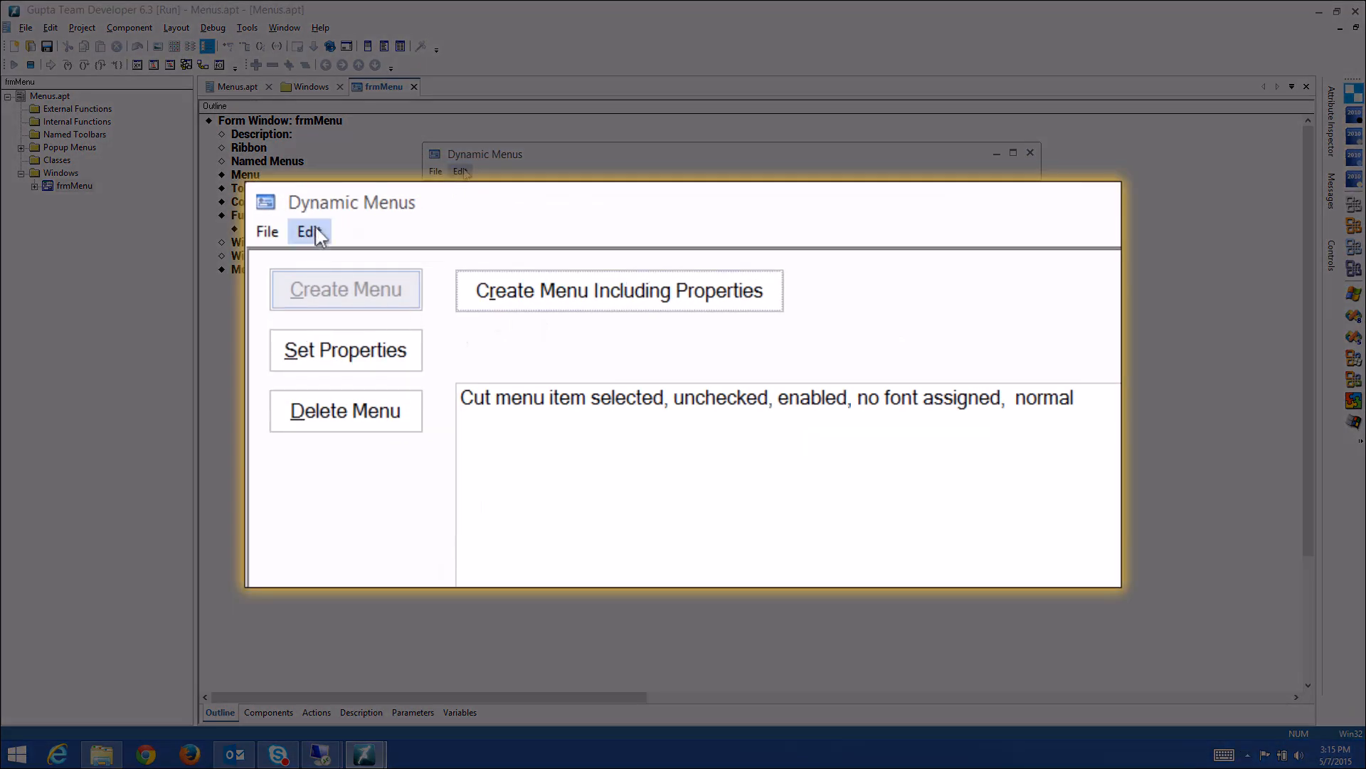
click(308, 230)
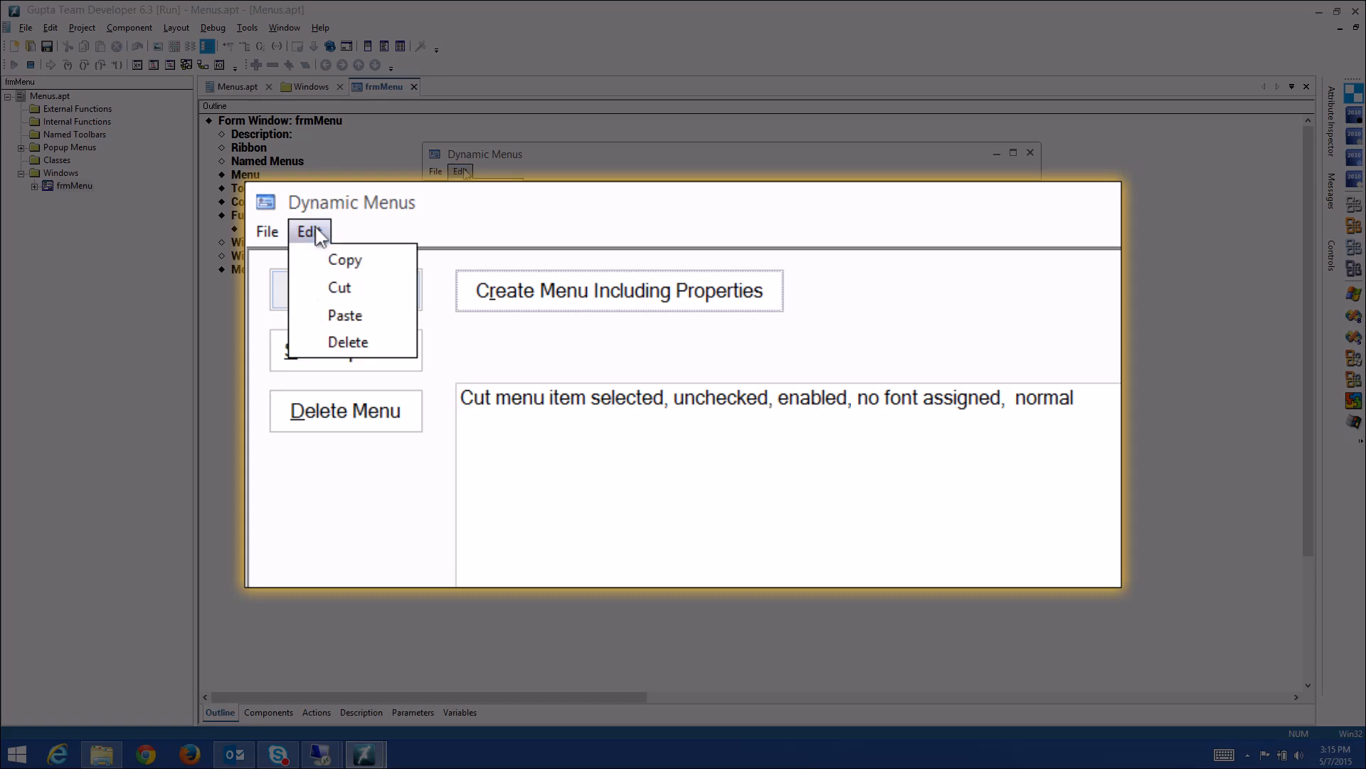
mouse_move(345, 315)
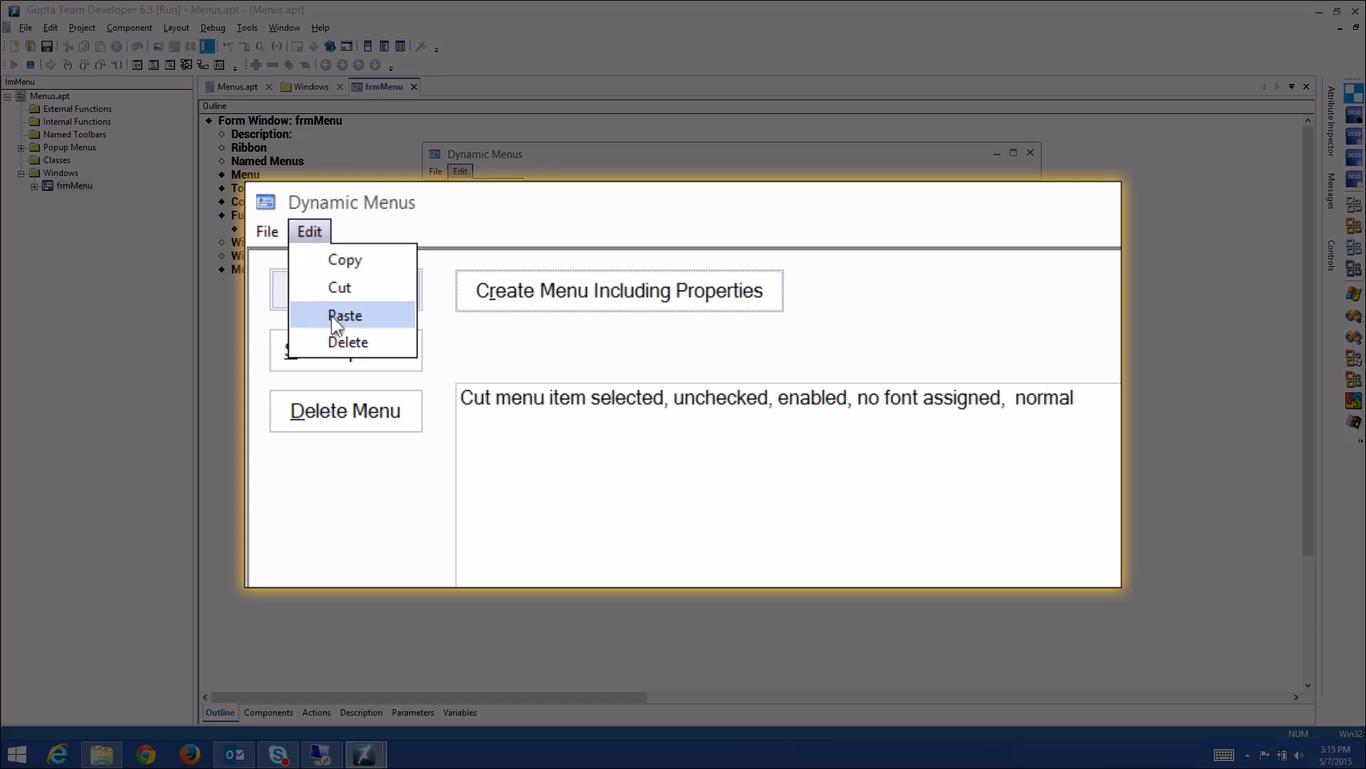
mouse_move(317, 316)
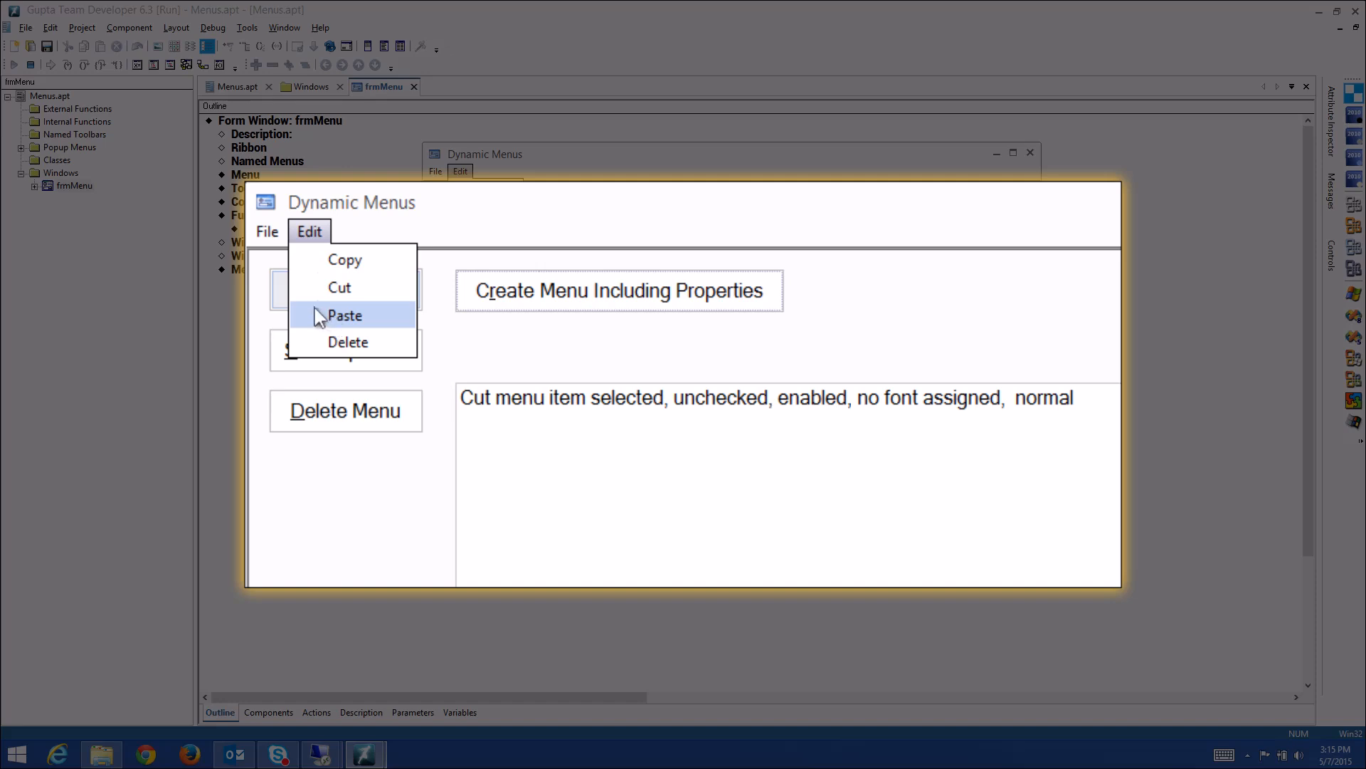
mouse_move(317, 259)
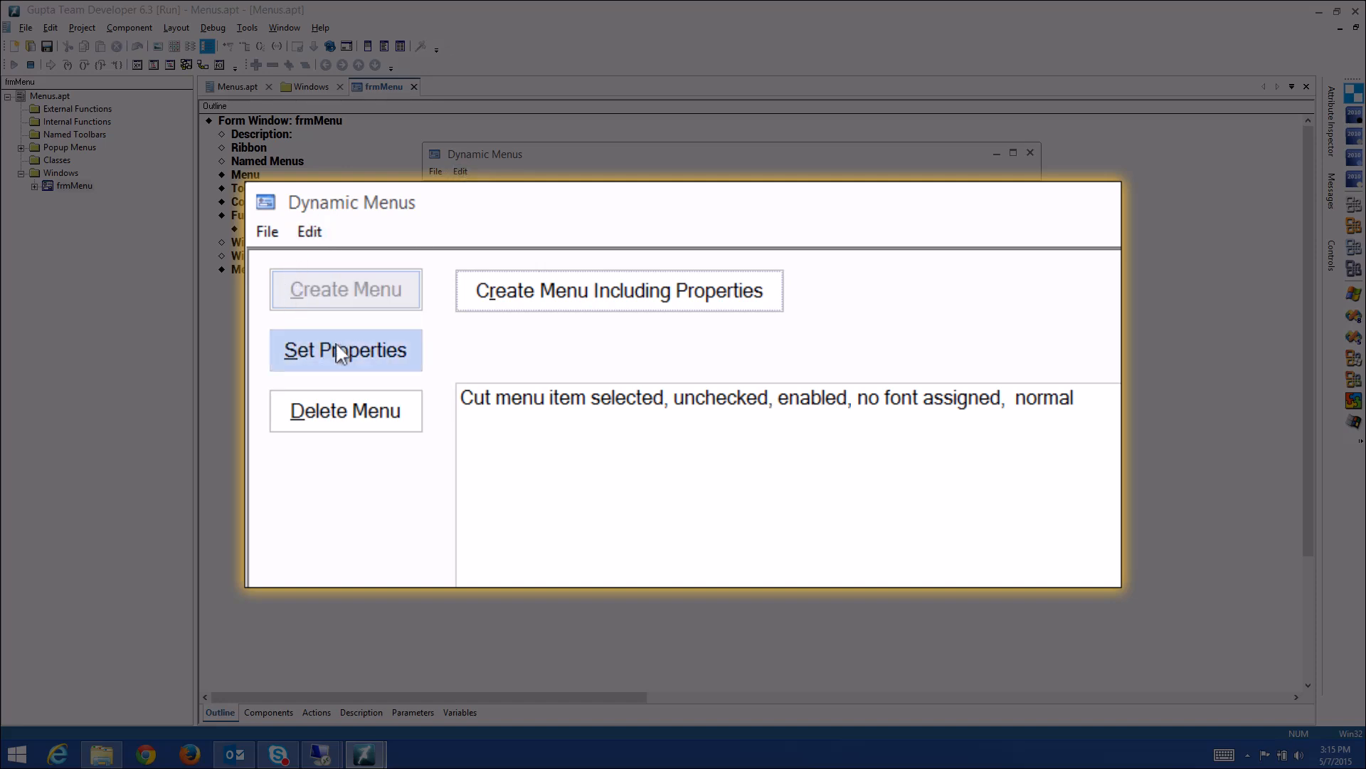
Set properties on the Edit items and choose Copy, logging it as enabled, Courier 14, bold.
click(344, 350)
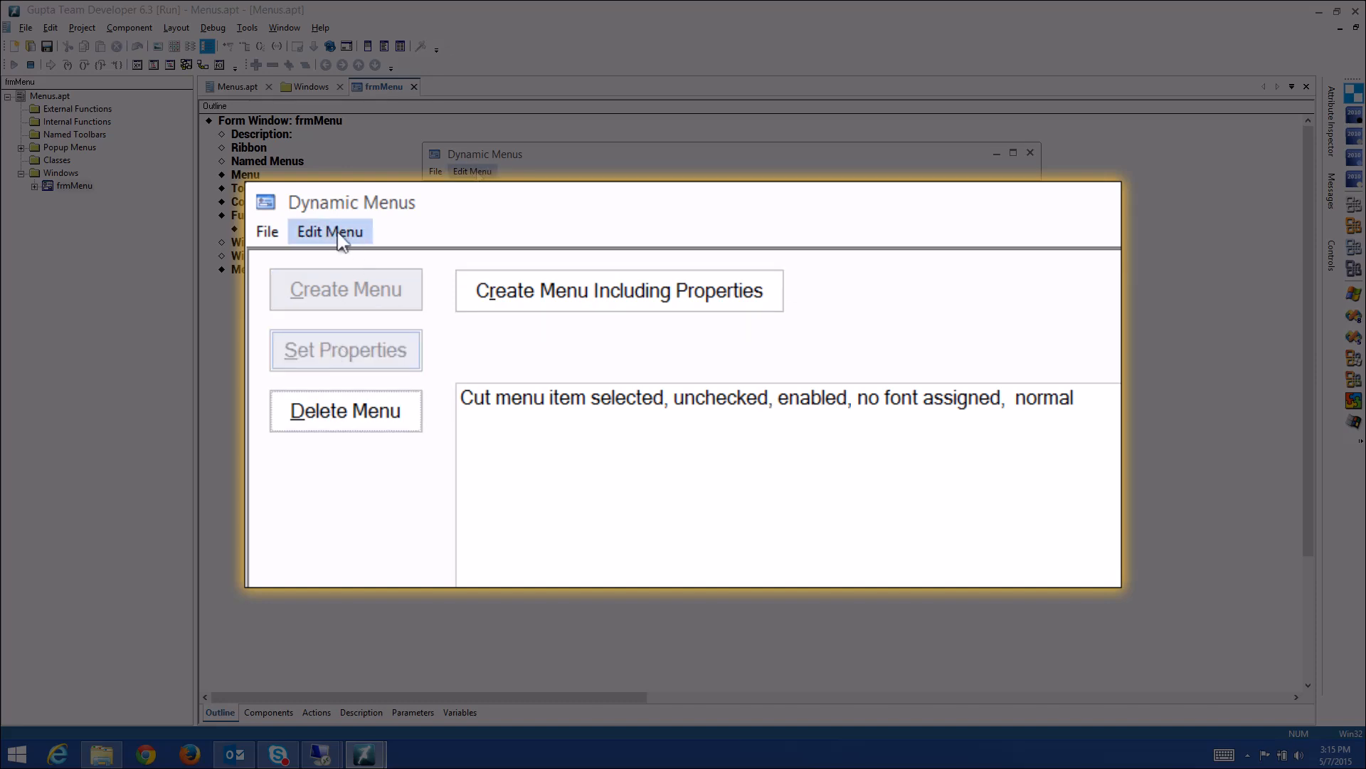
click(329, 231)
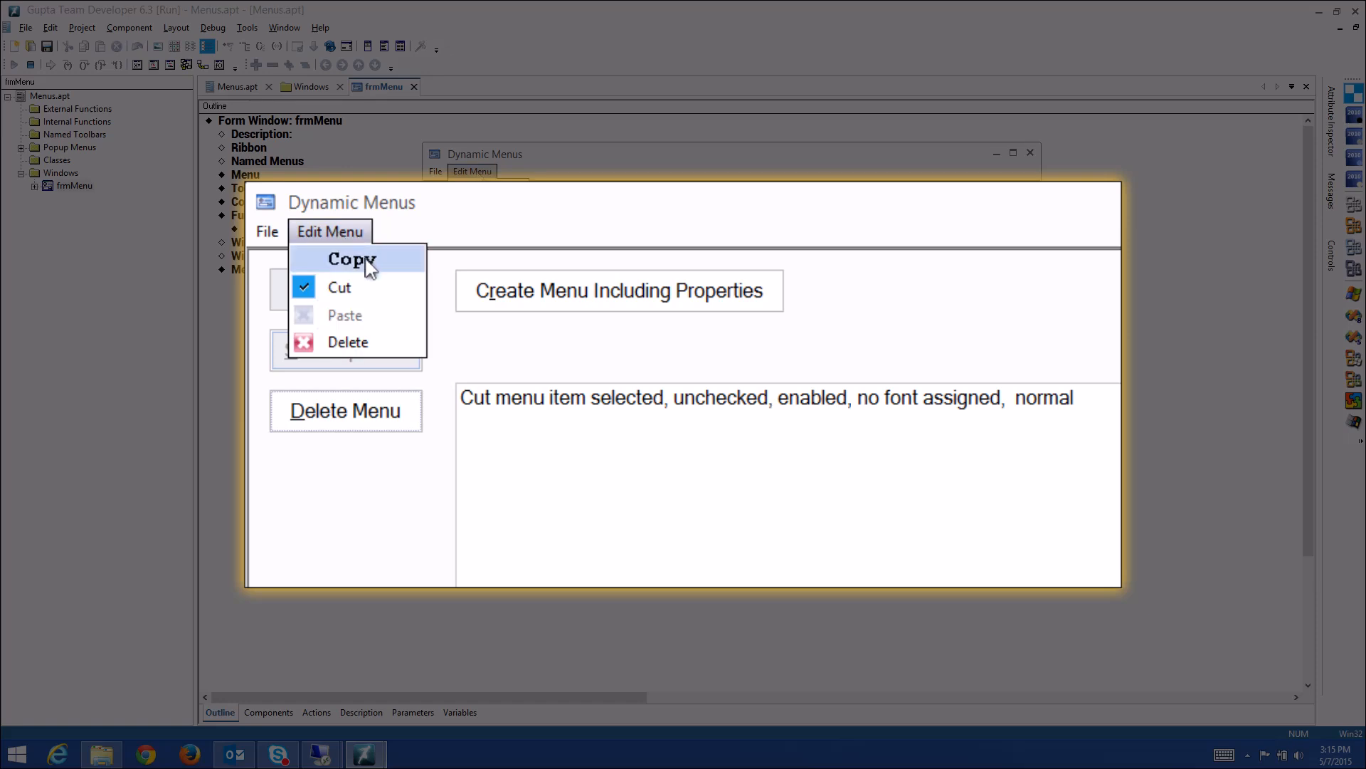
mouse_move(359, 287)
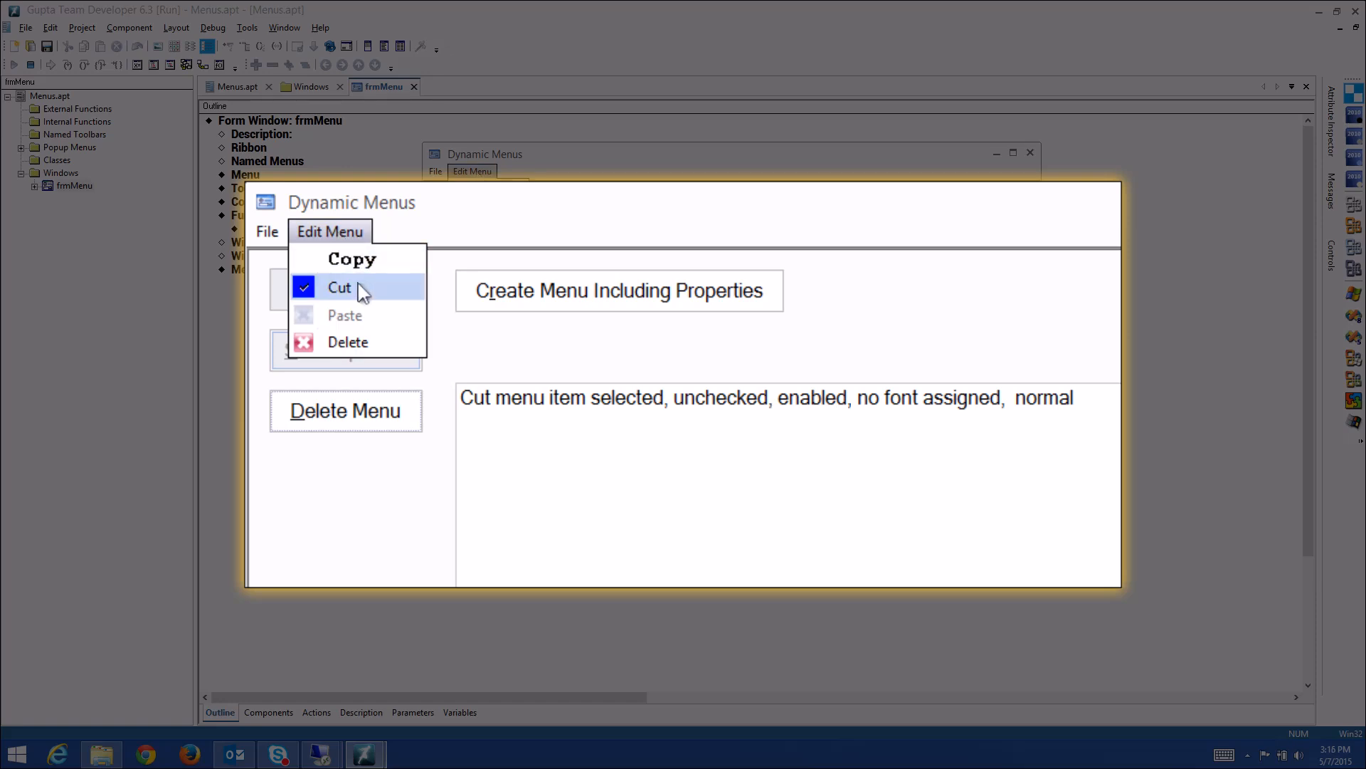
mouse_move(348, 299)
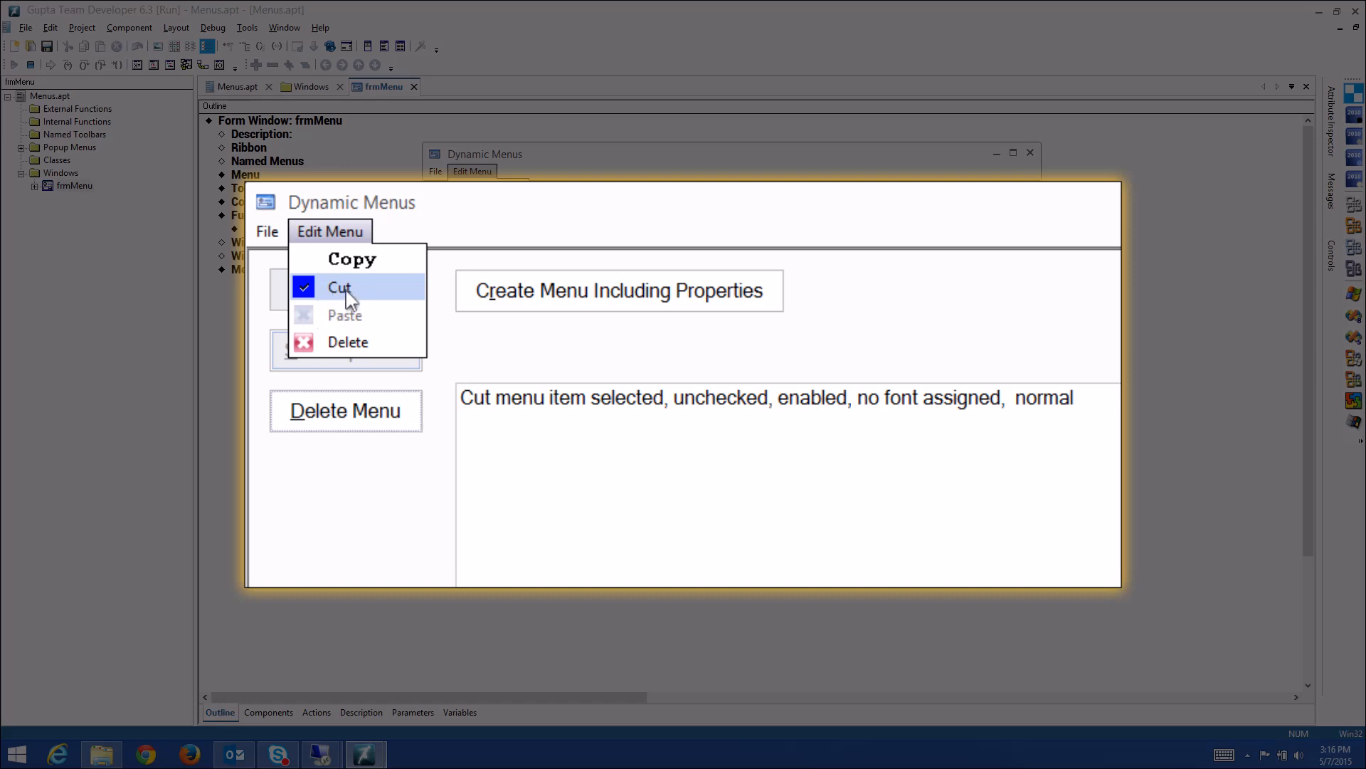
mouse_move(347, 341)
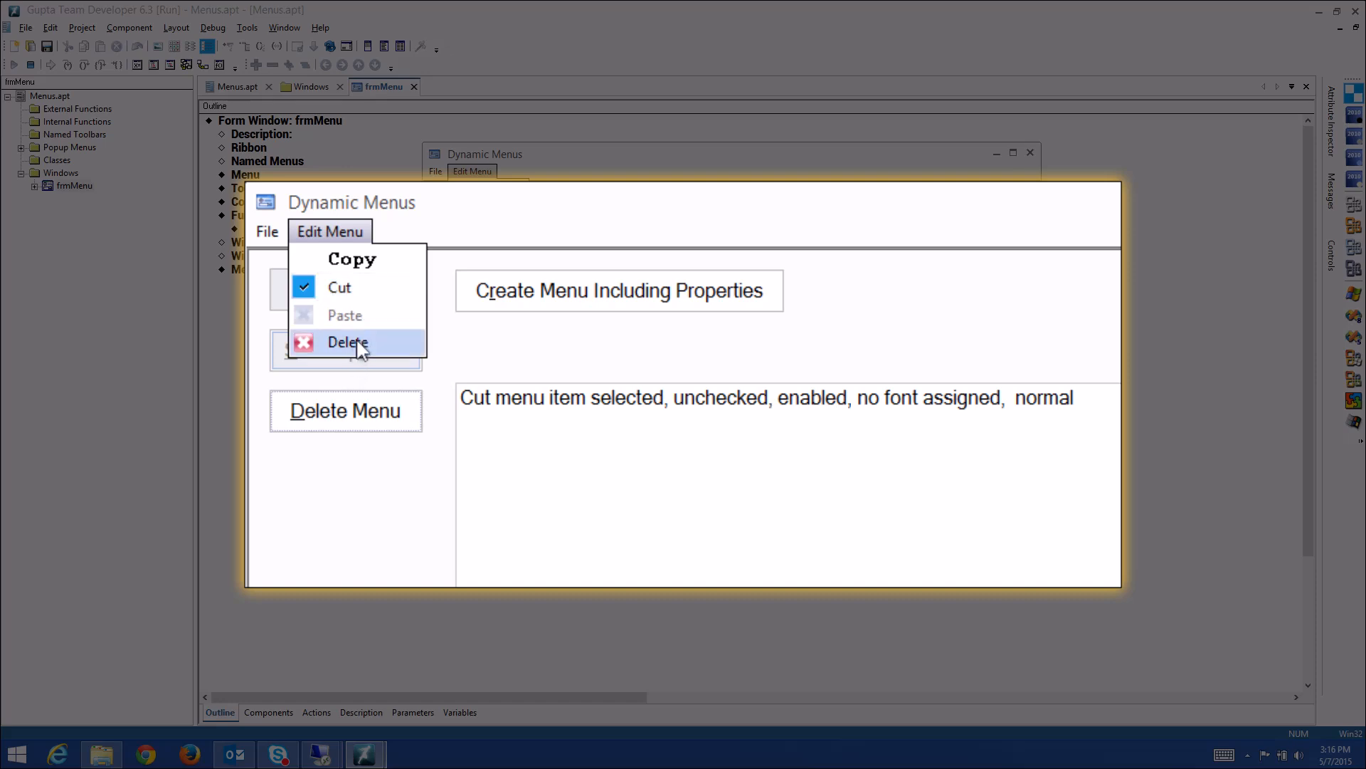
mouse_move(370, 338)
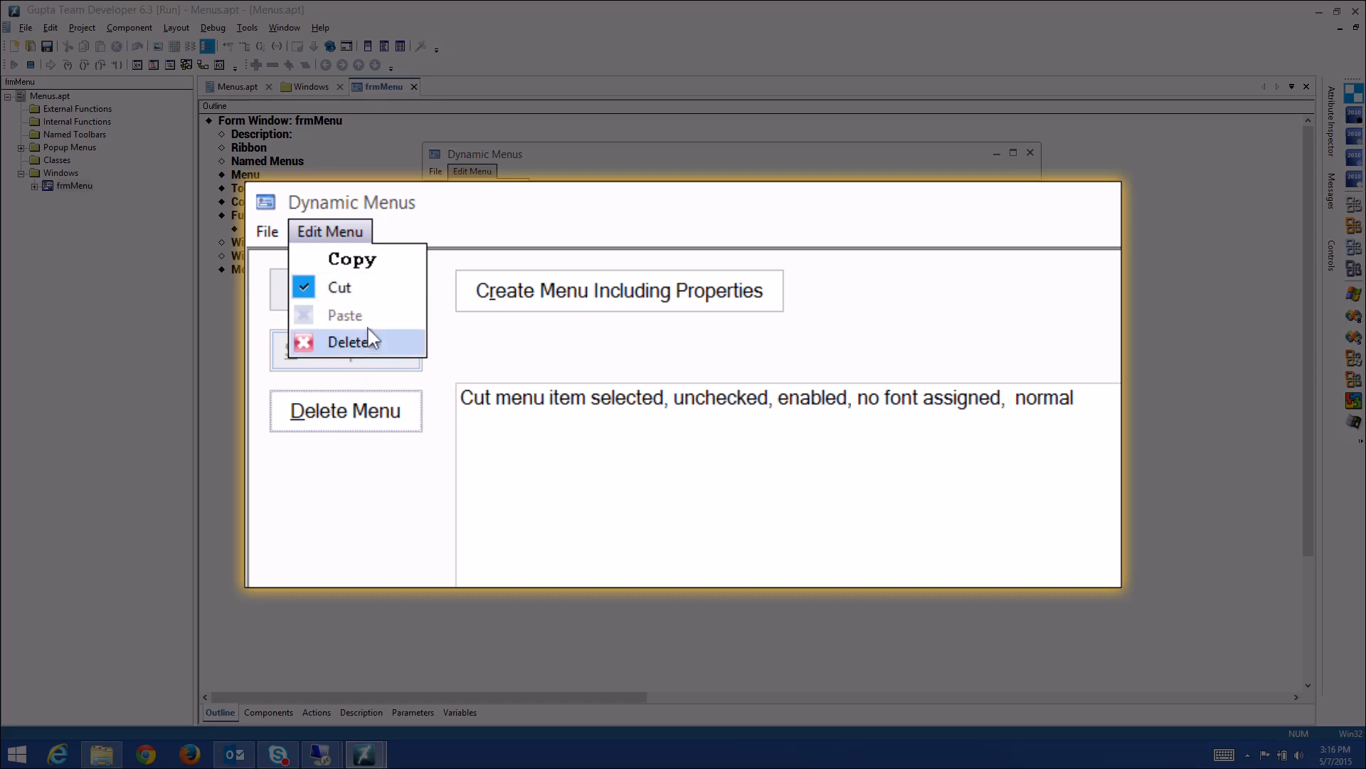
mouse_move(352, 259)
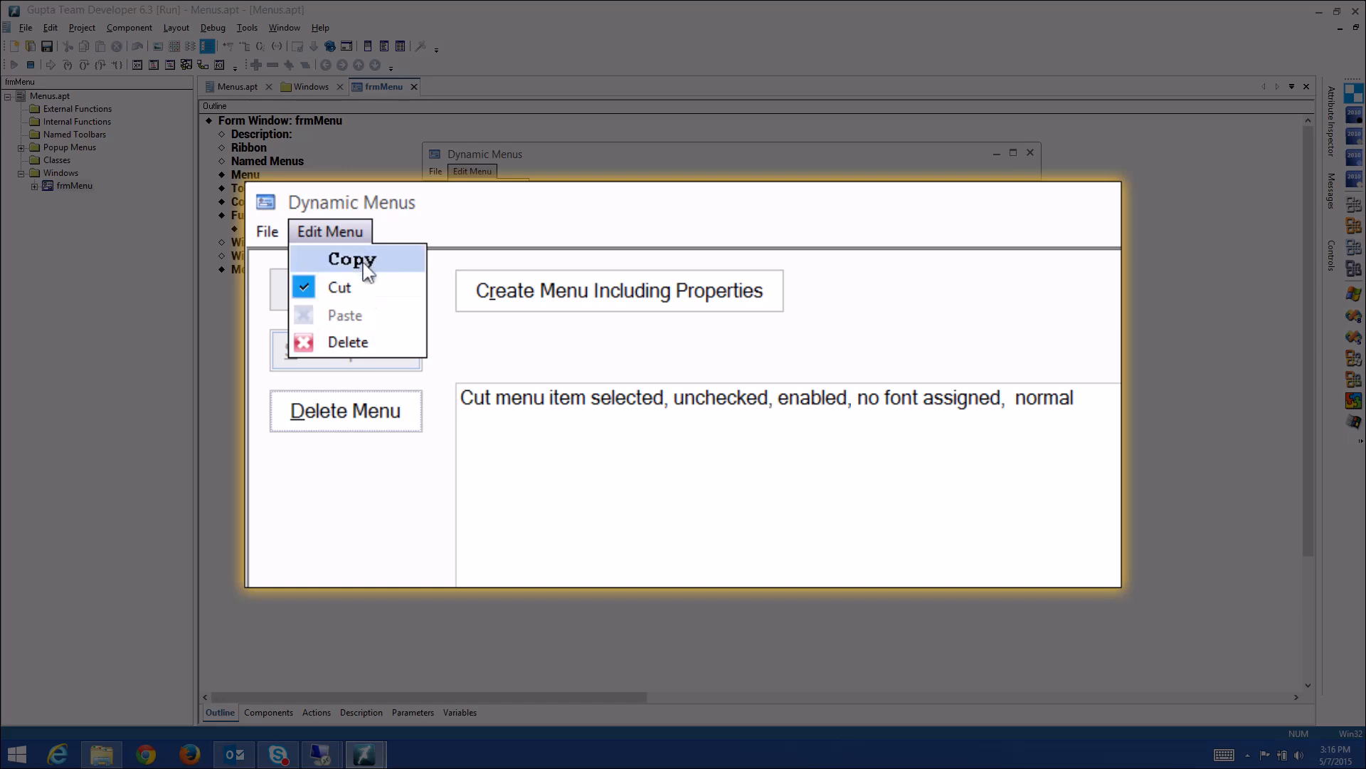
click(352, 259)
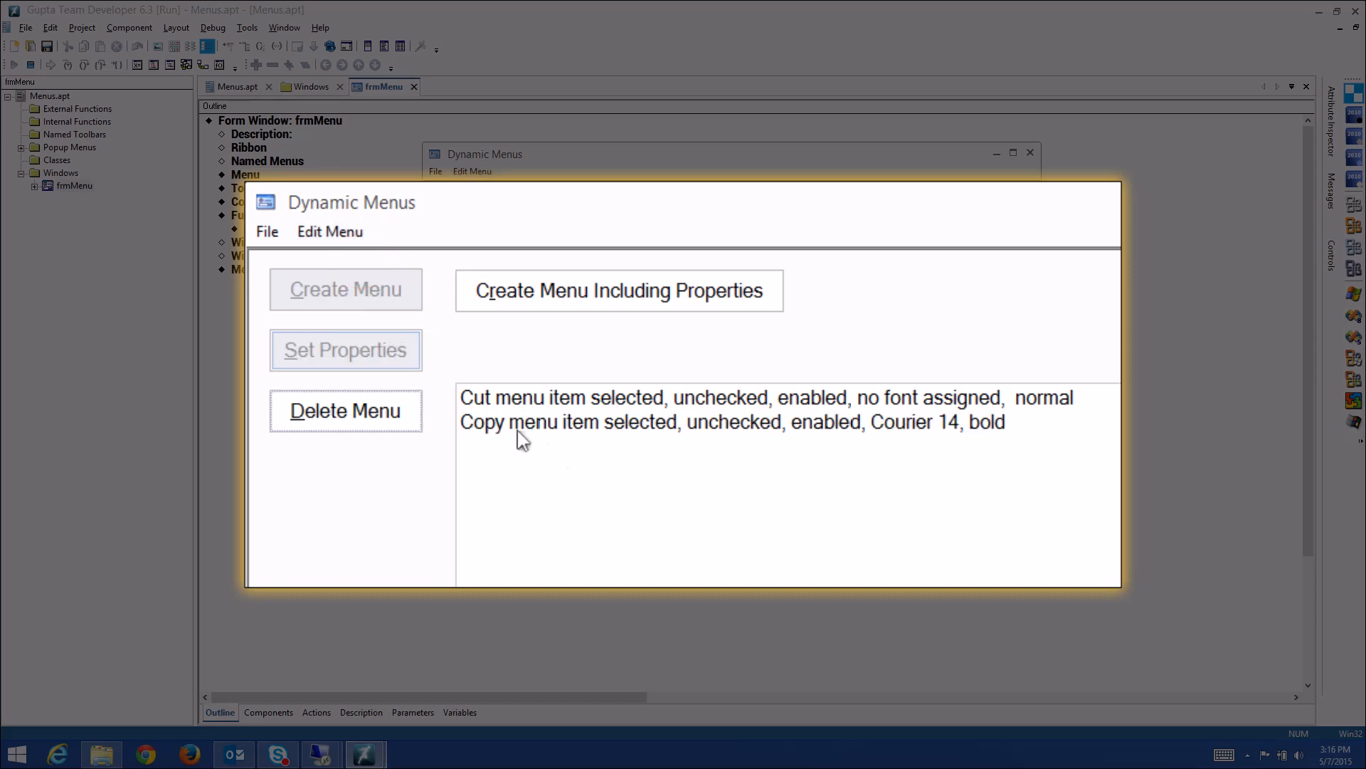
mouse_move(629, 436)
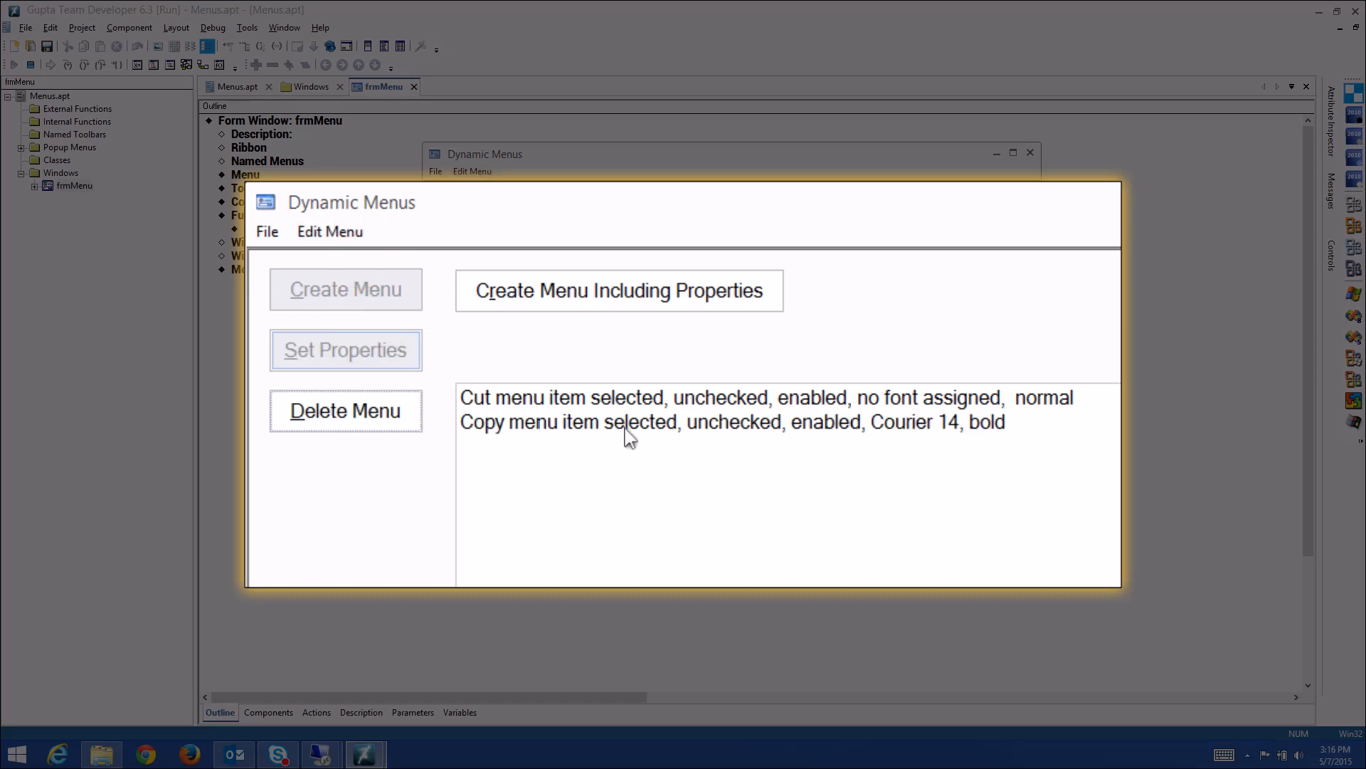
mouse_move(713, 439)
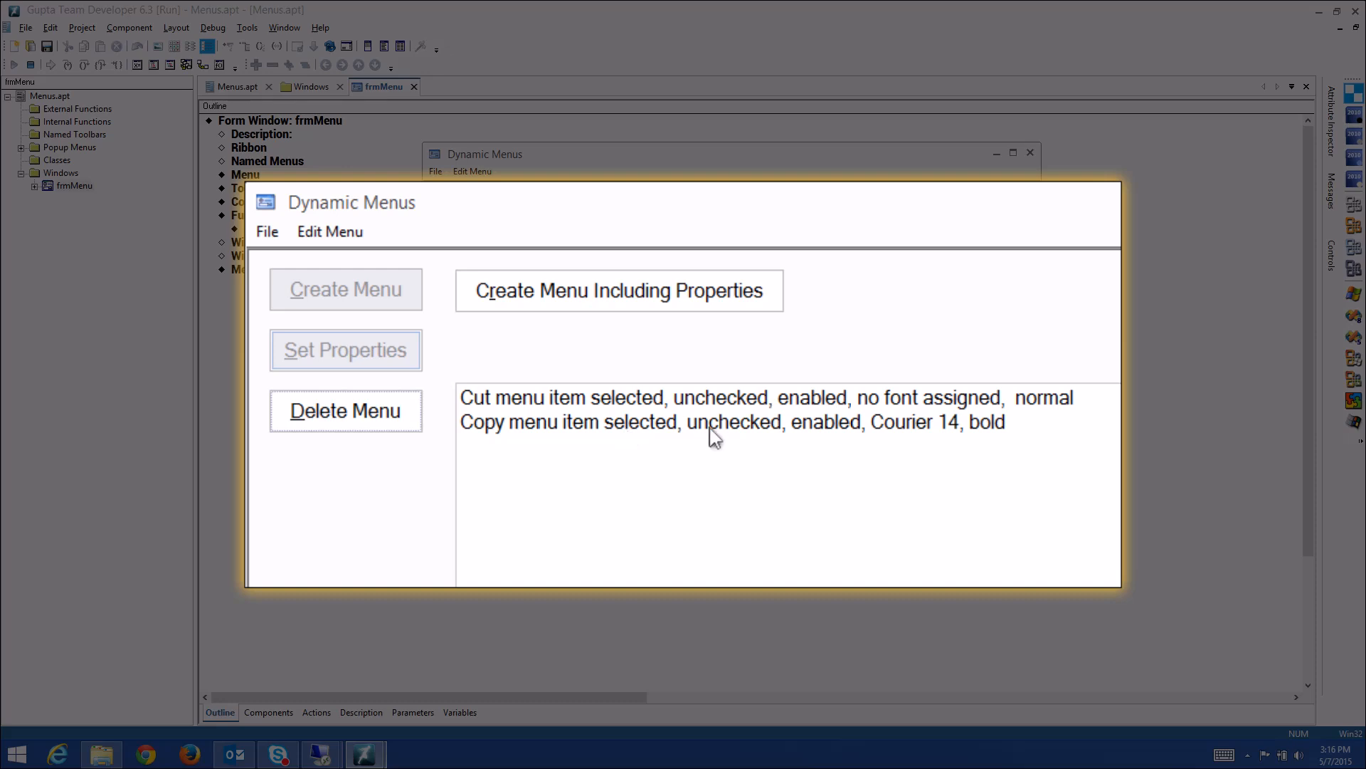
mouse_move(804, 437)
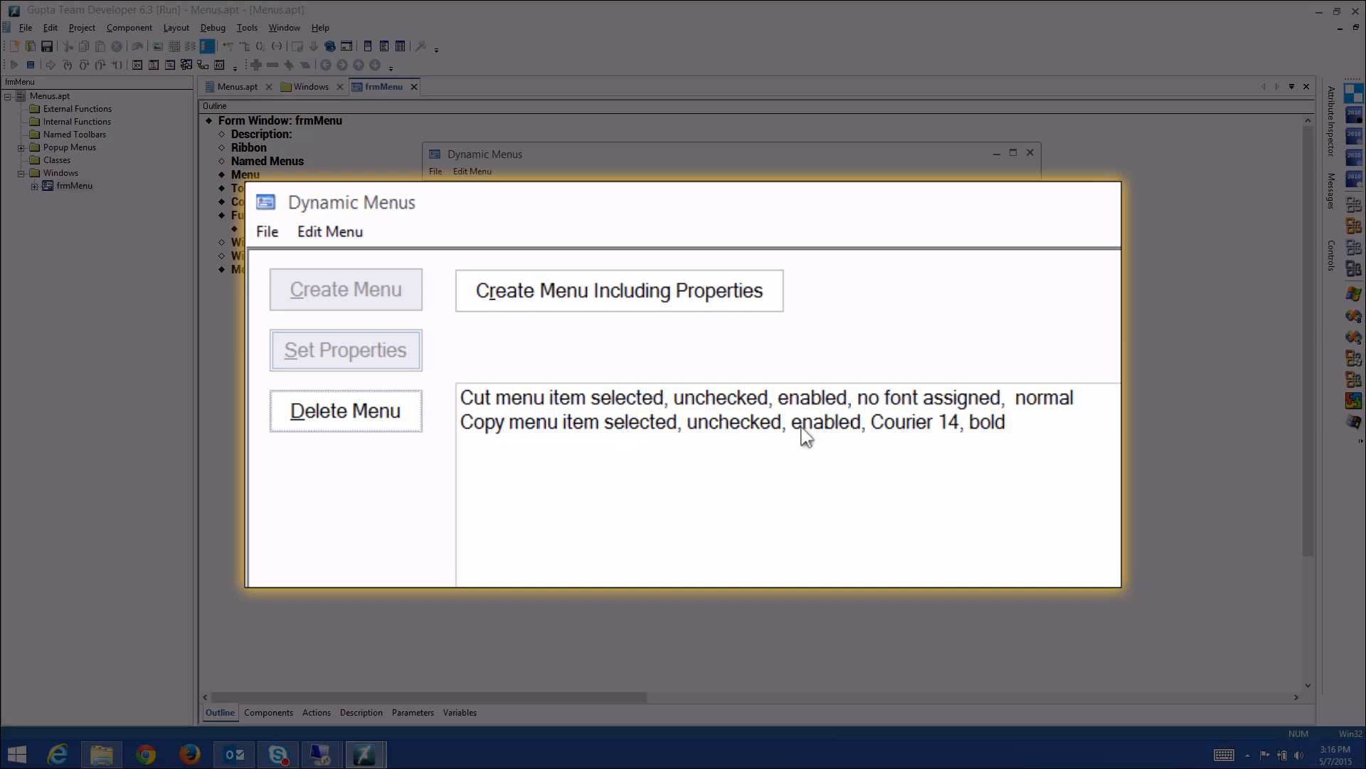
mouse_move(927, 442)
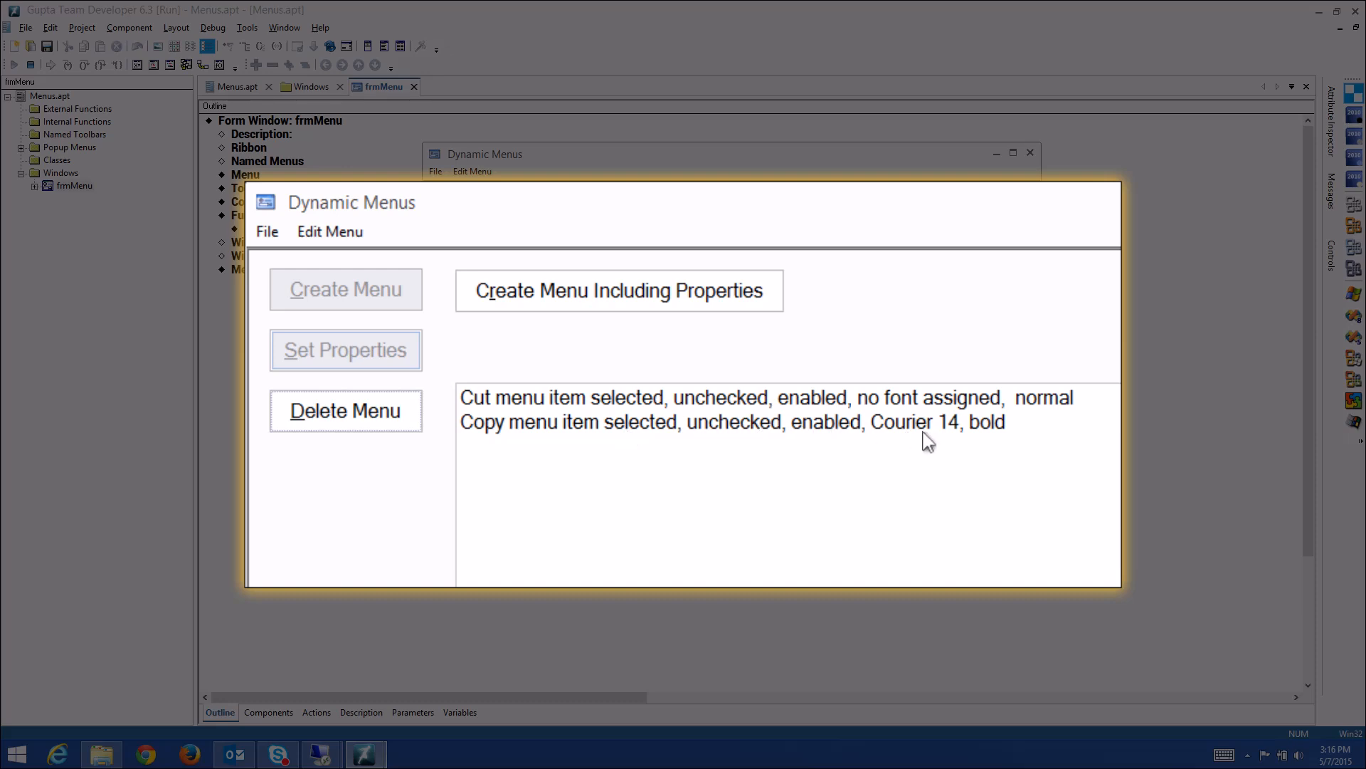
mouse_move(991, 440)
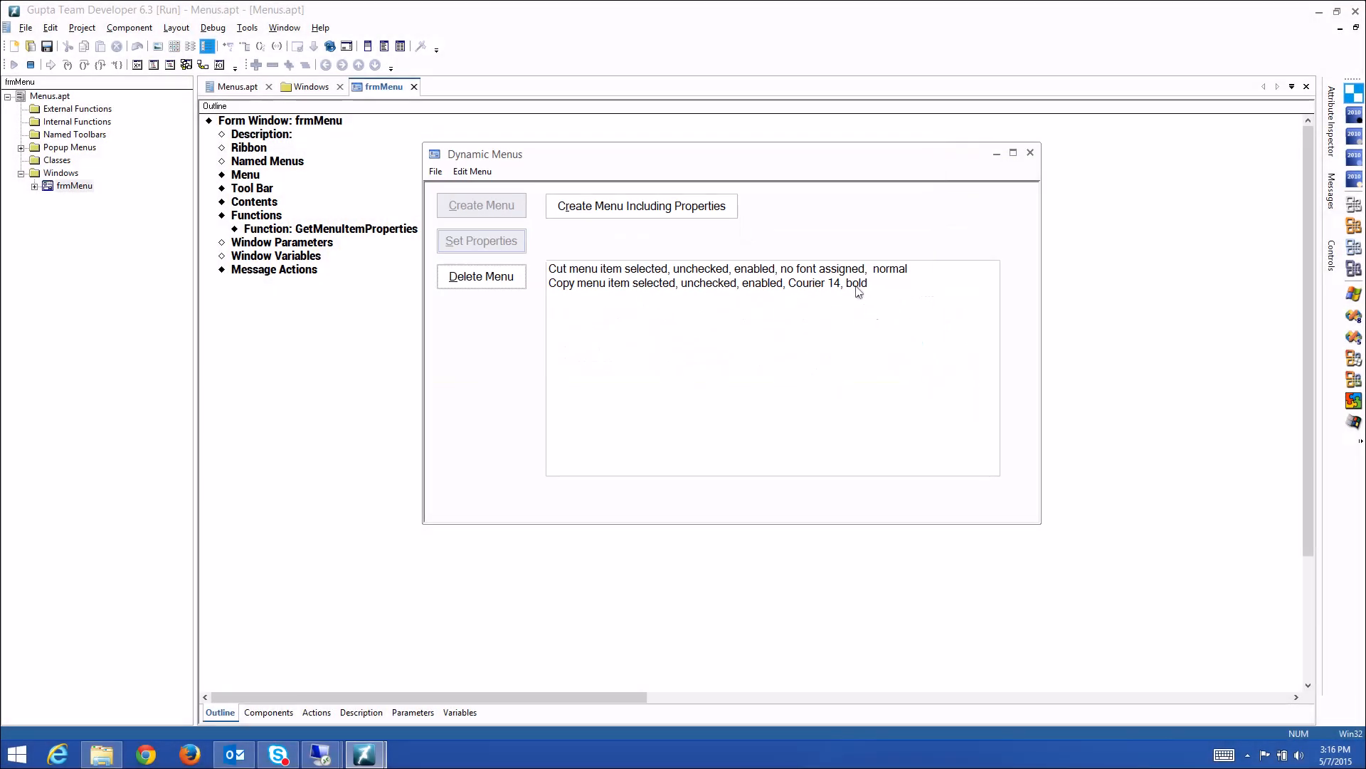
mouse_move(716, 250)
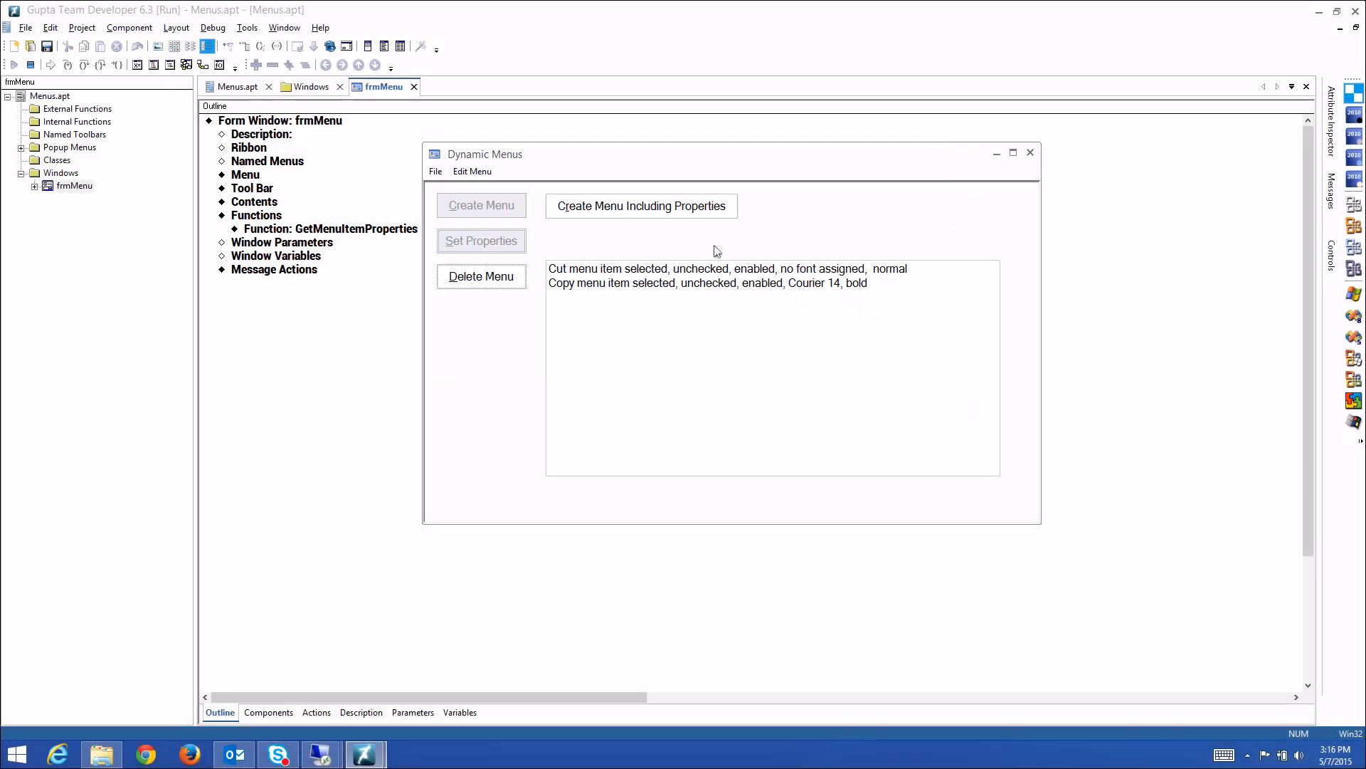
mouse_move(684, 248)
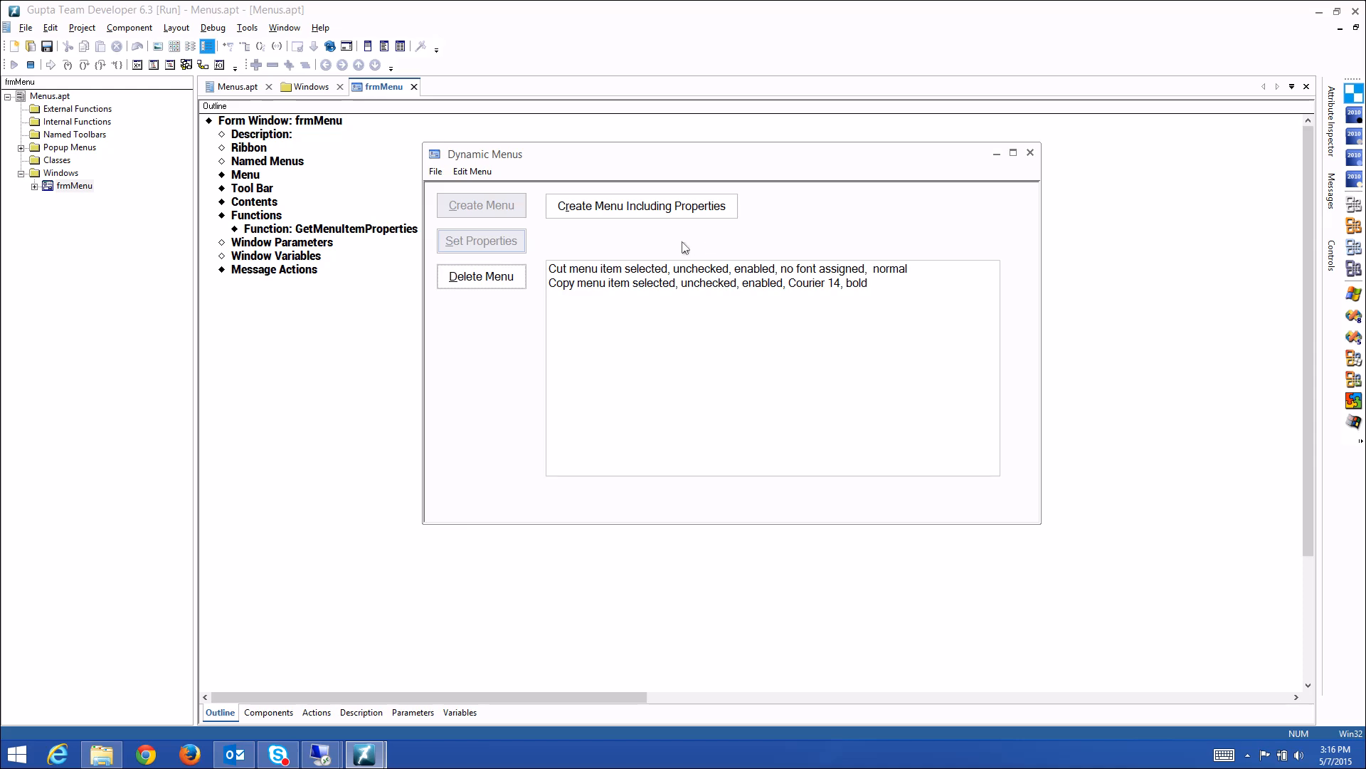
mouse_move(662, 246)
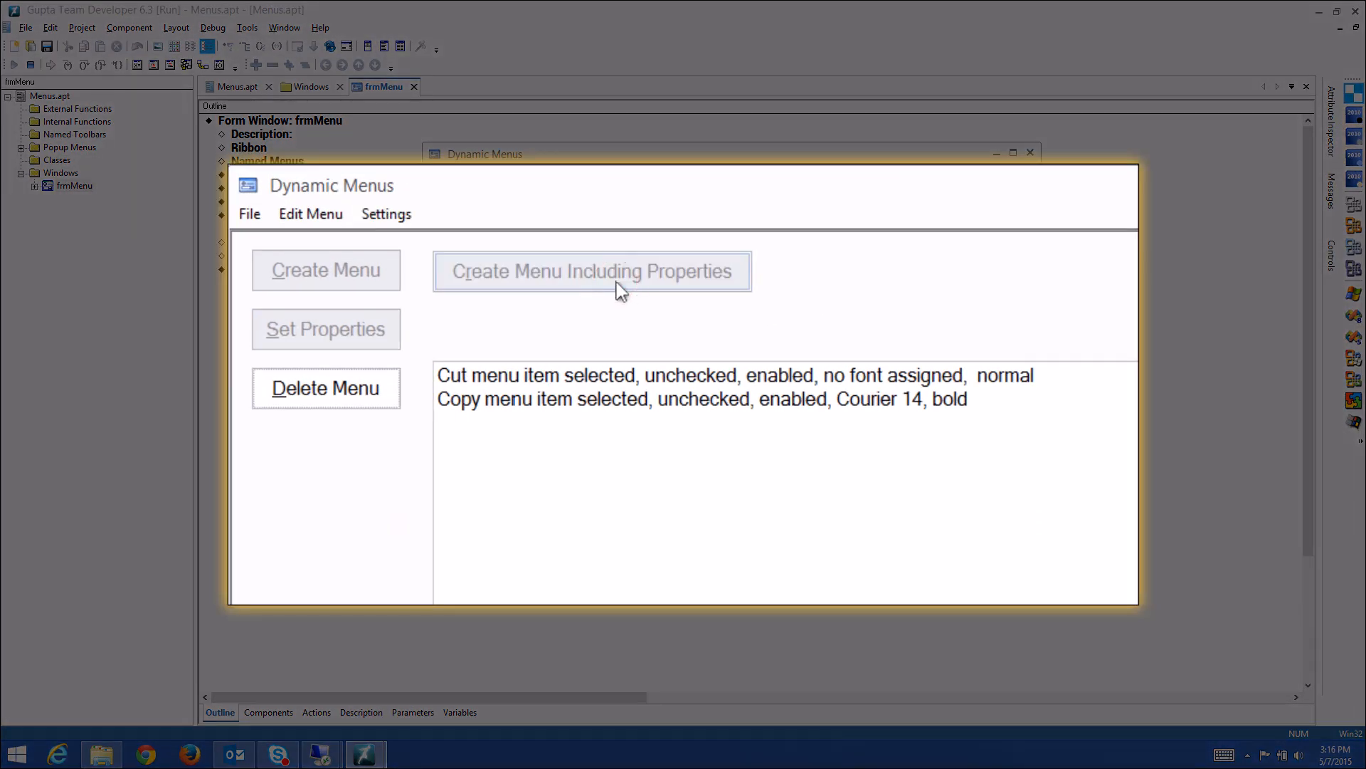
mouse_move(386, 213)
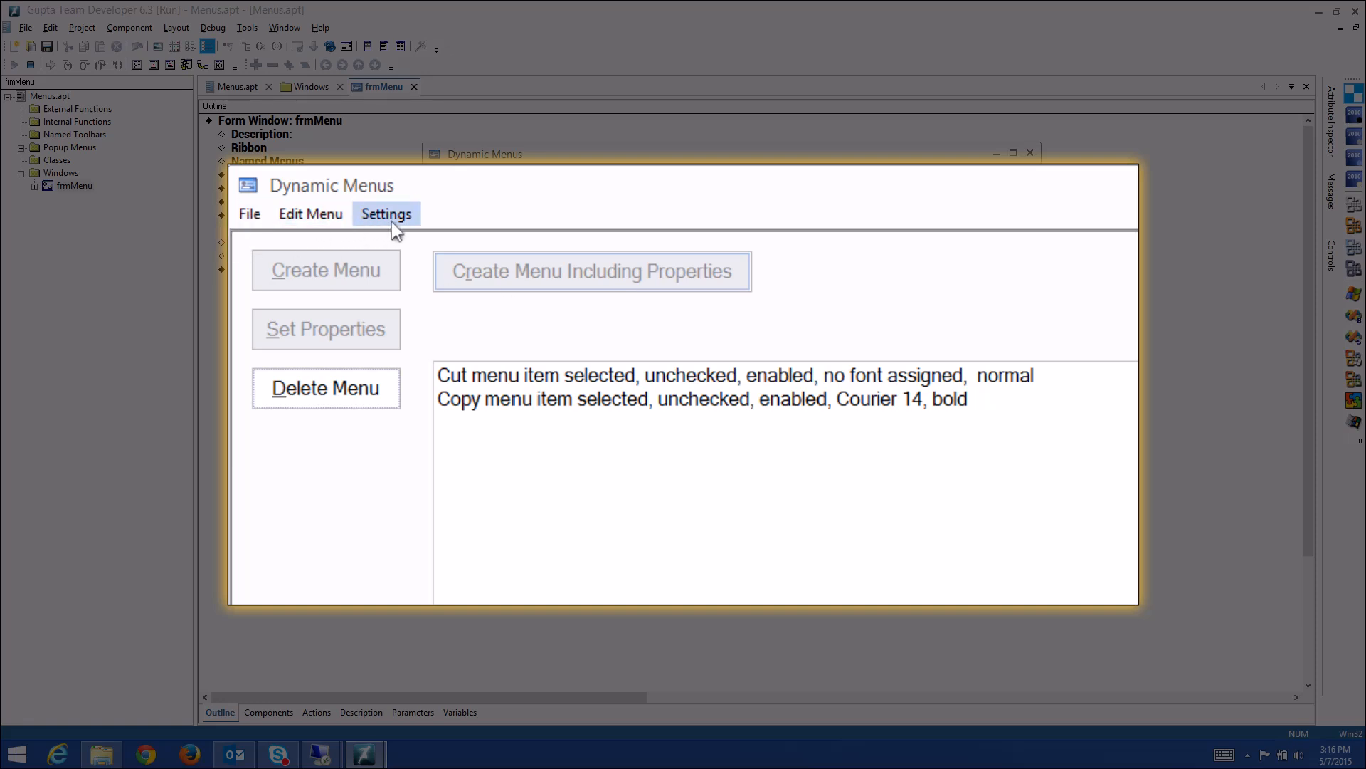
Pick Font from the new Settings menu and mark its report line: checked, enabled, Verdana 14, bold.
click(386, 214)
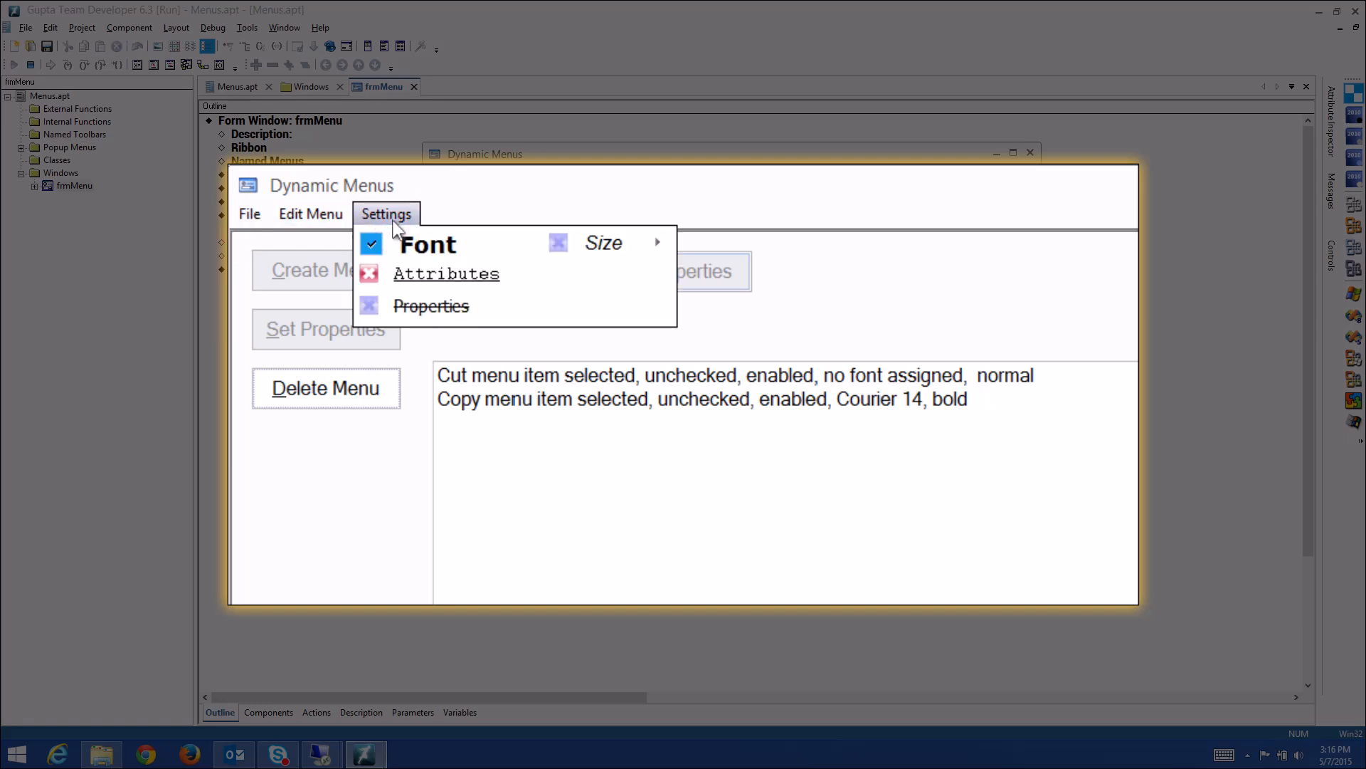
mouse_move(427, 243)
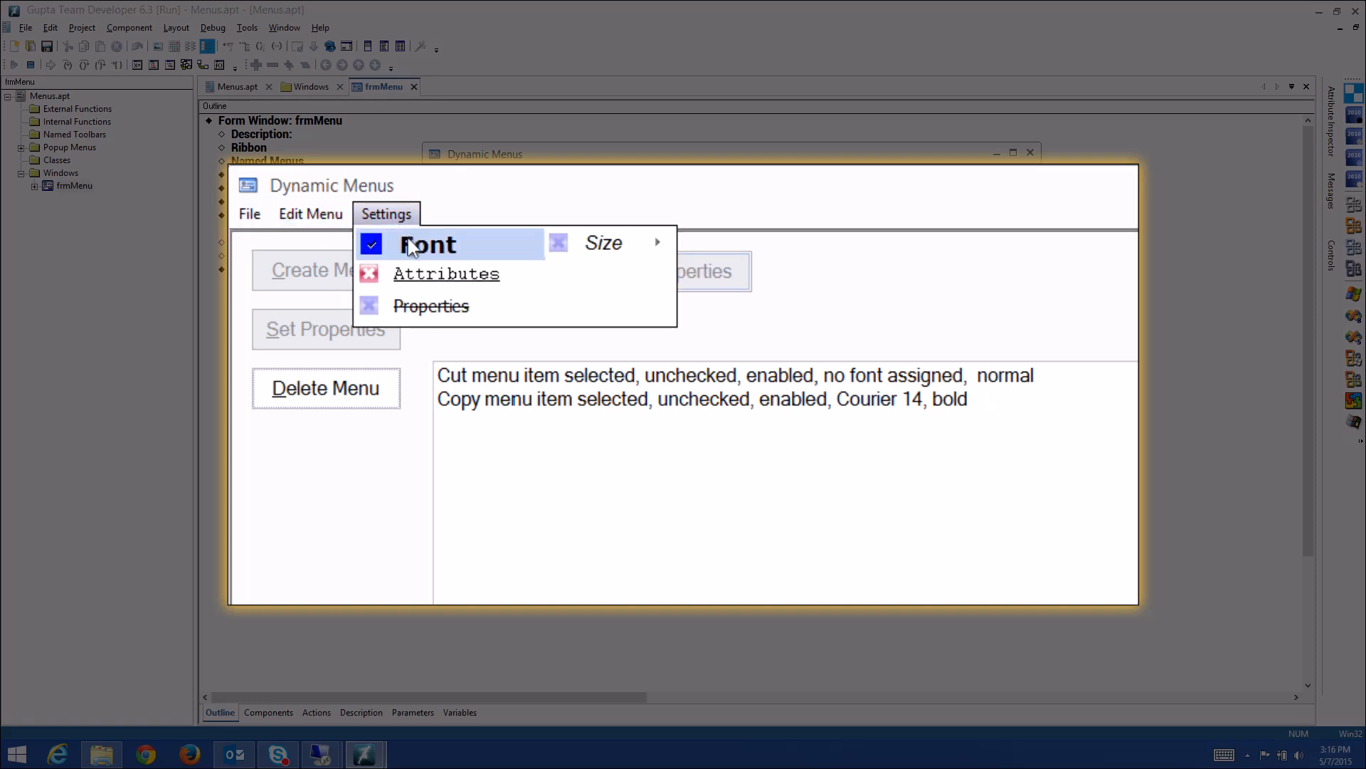
mouse_move(457, 251)
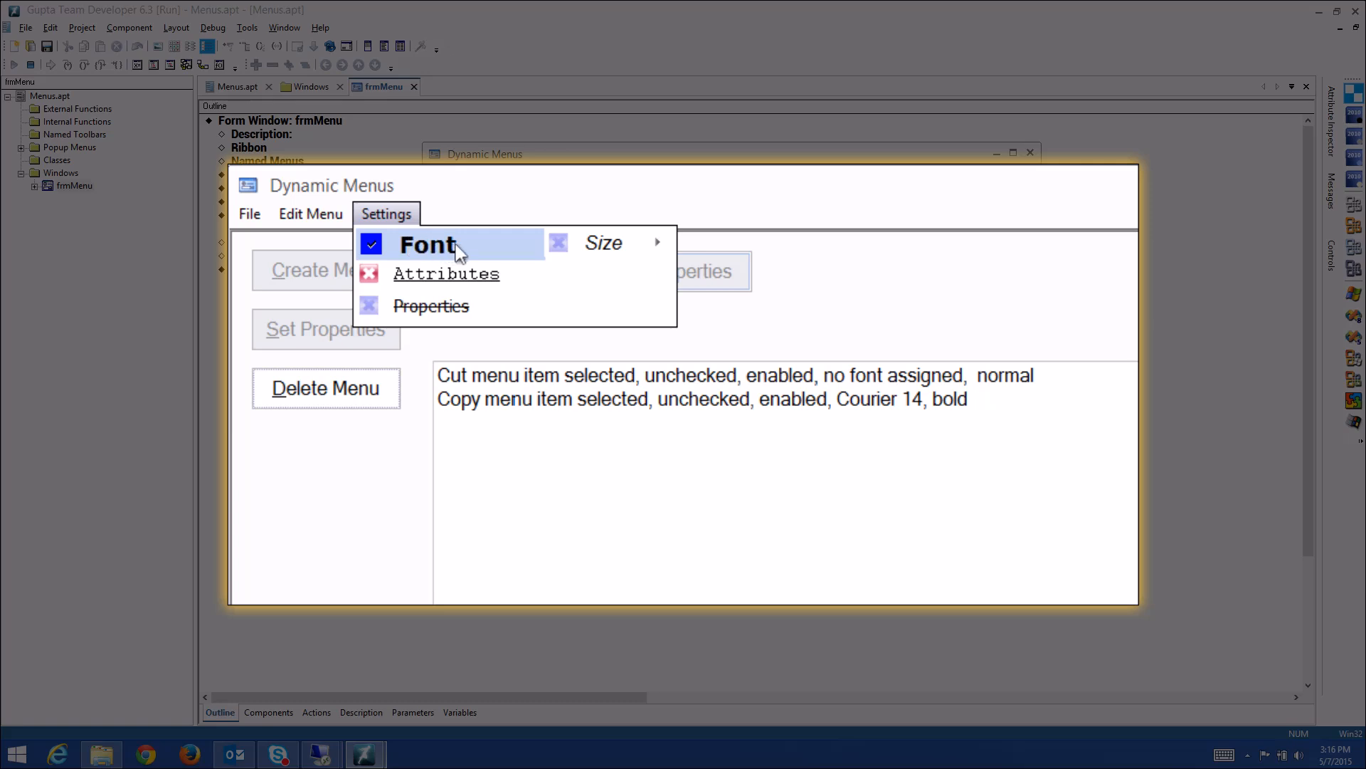
mouse_move(405, 259)
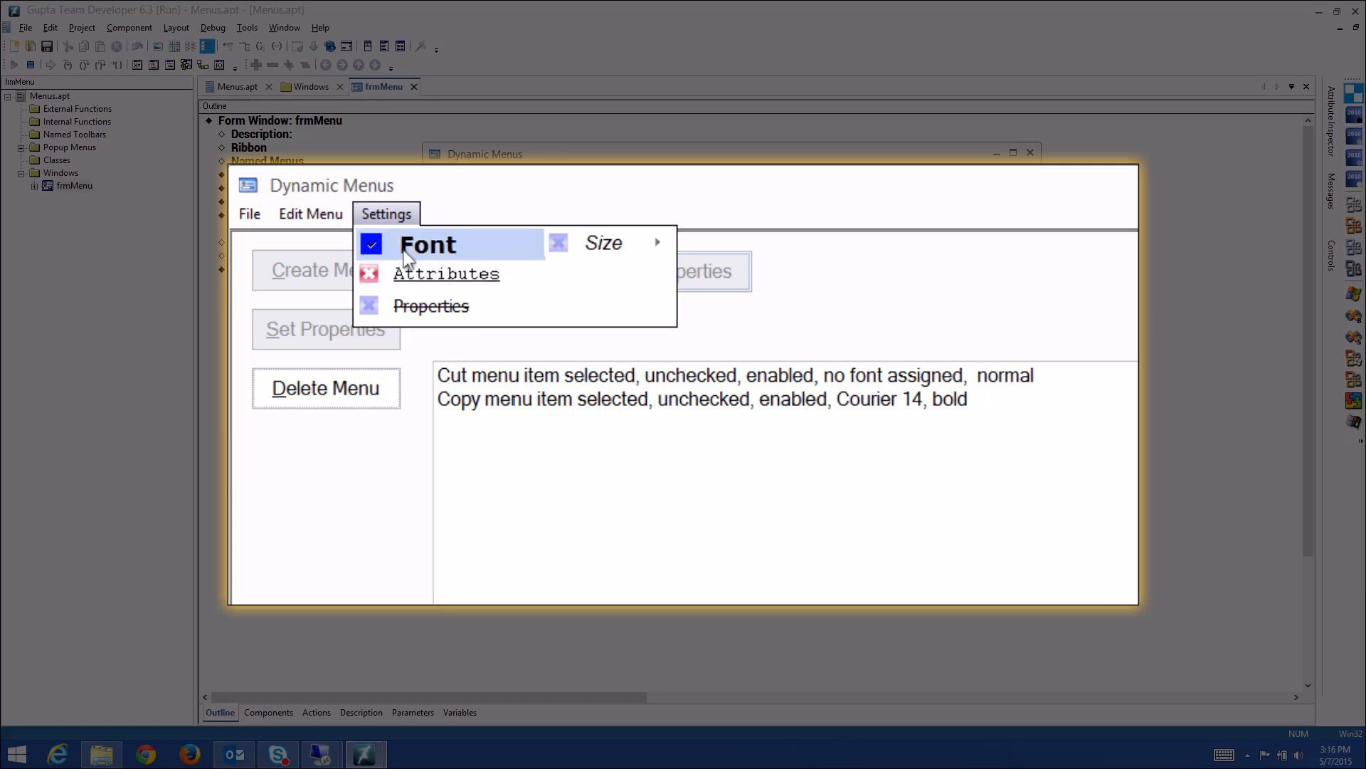
mouse_move(685, 283)
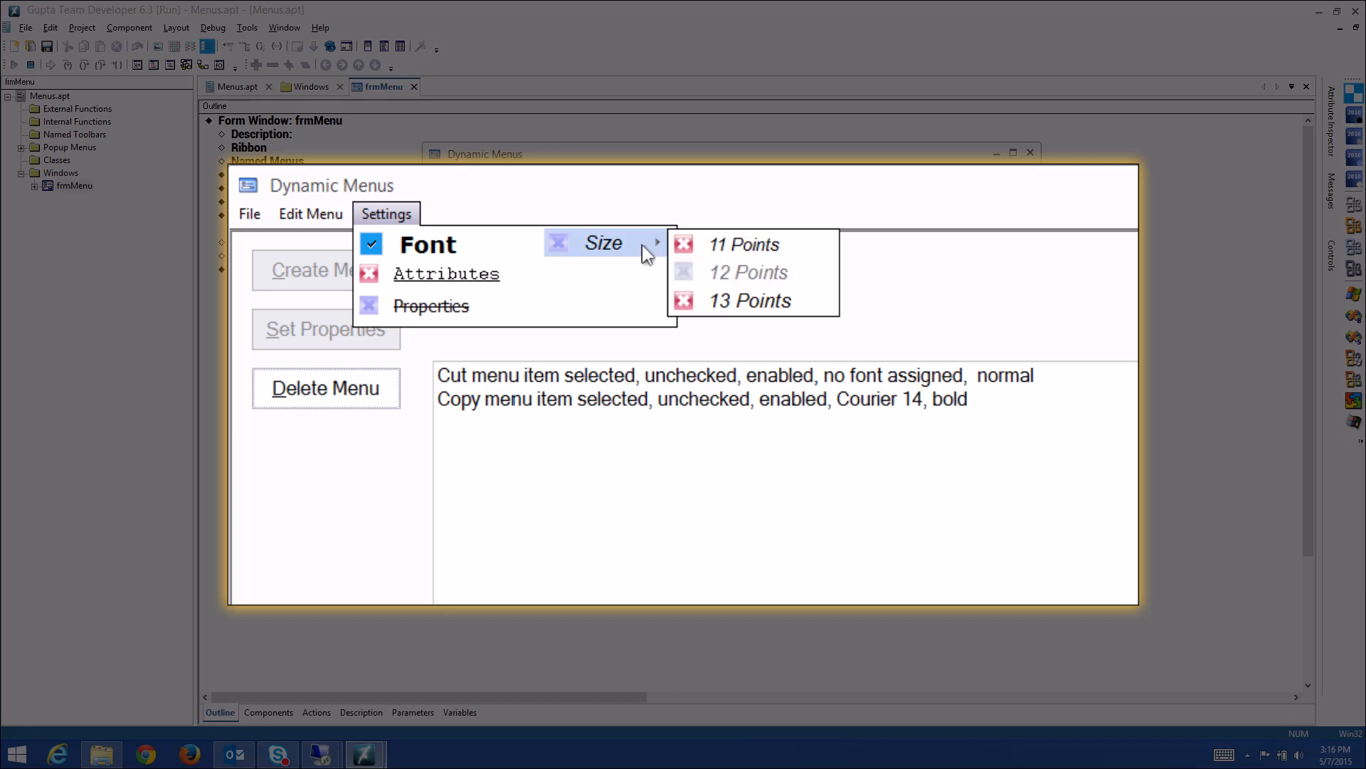
mouse_move(427, 244)
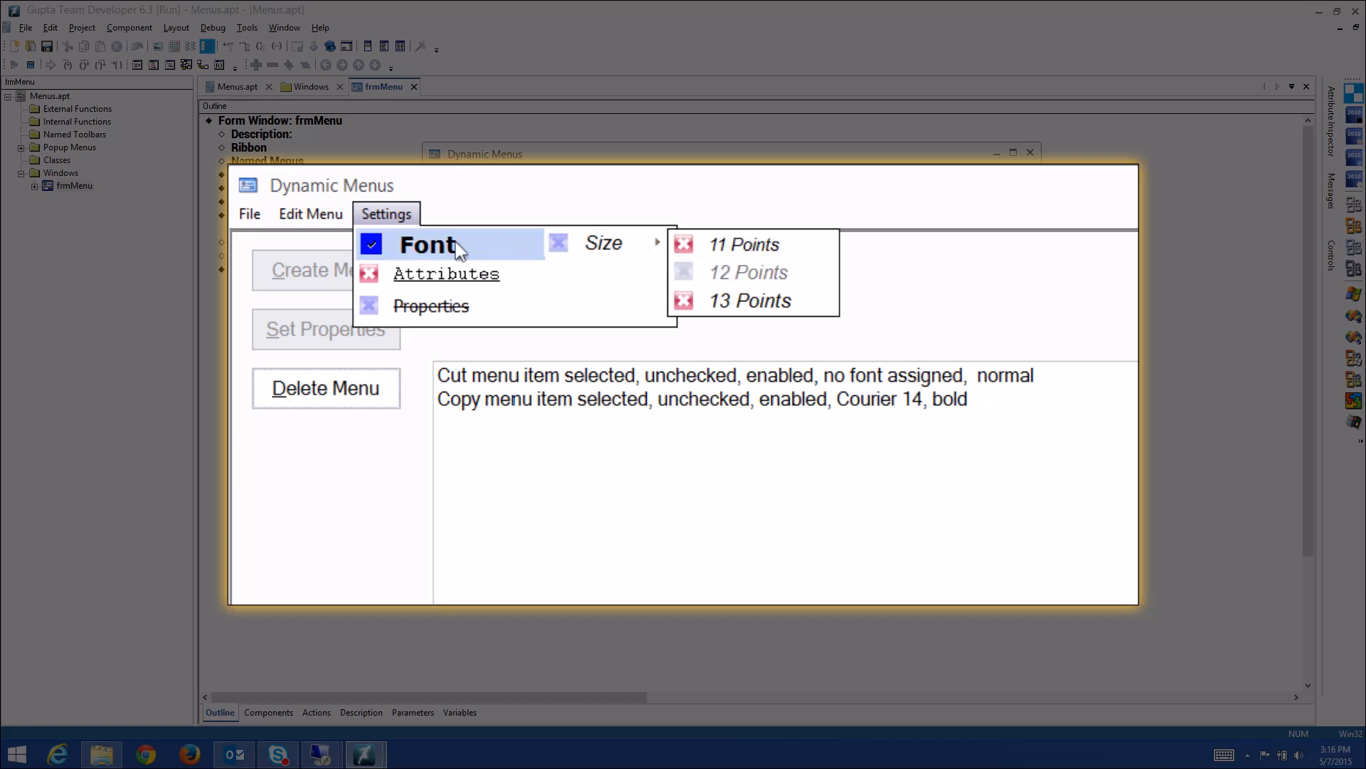
click(428, 243)
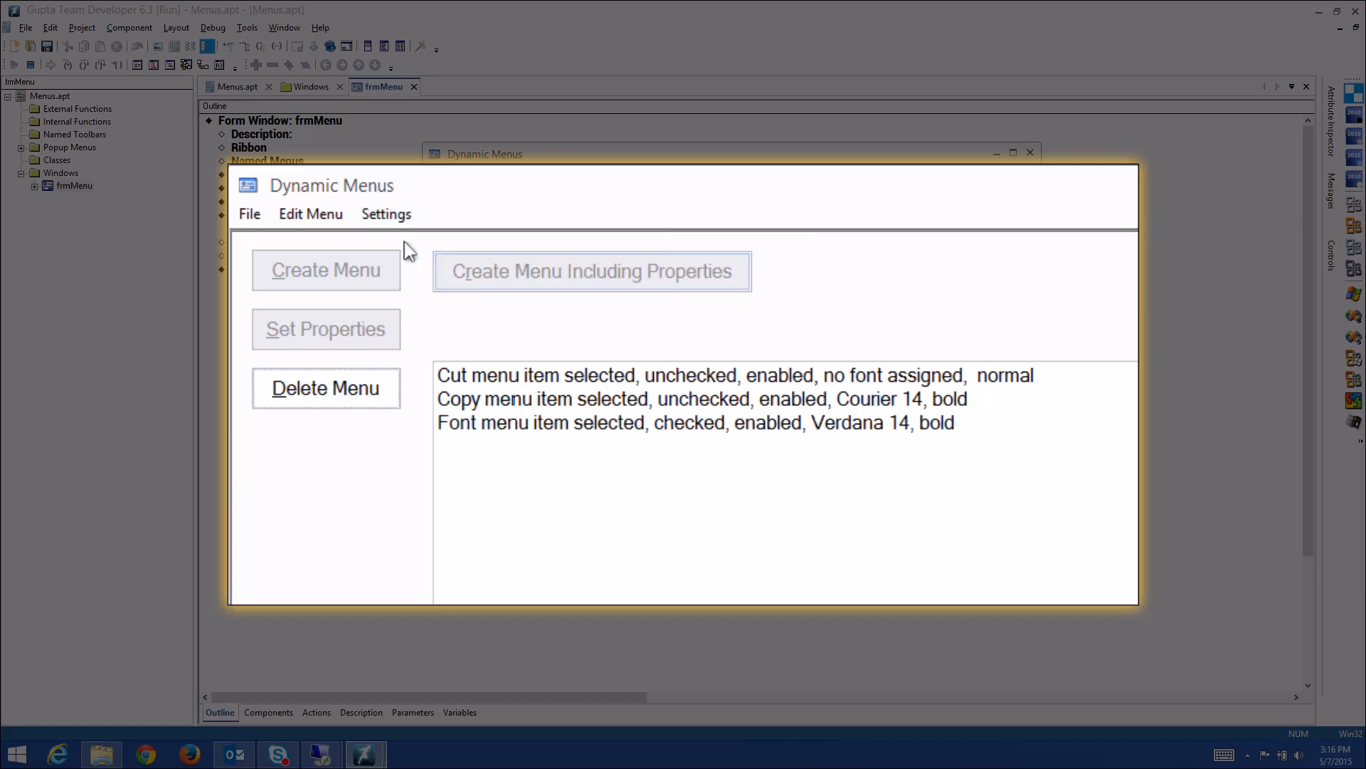
mouse_move(488, 435)
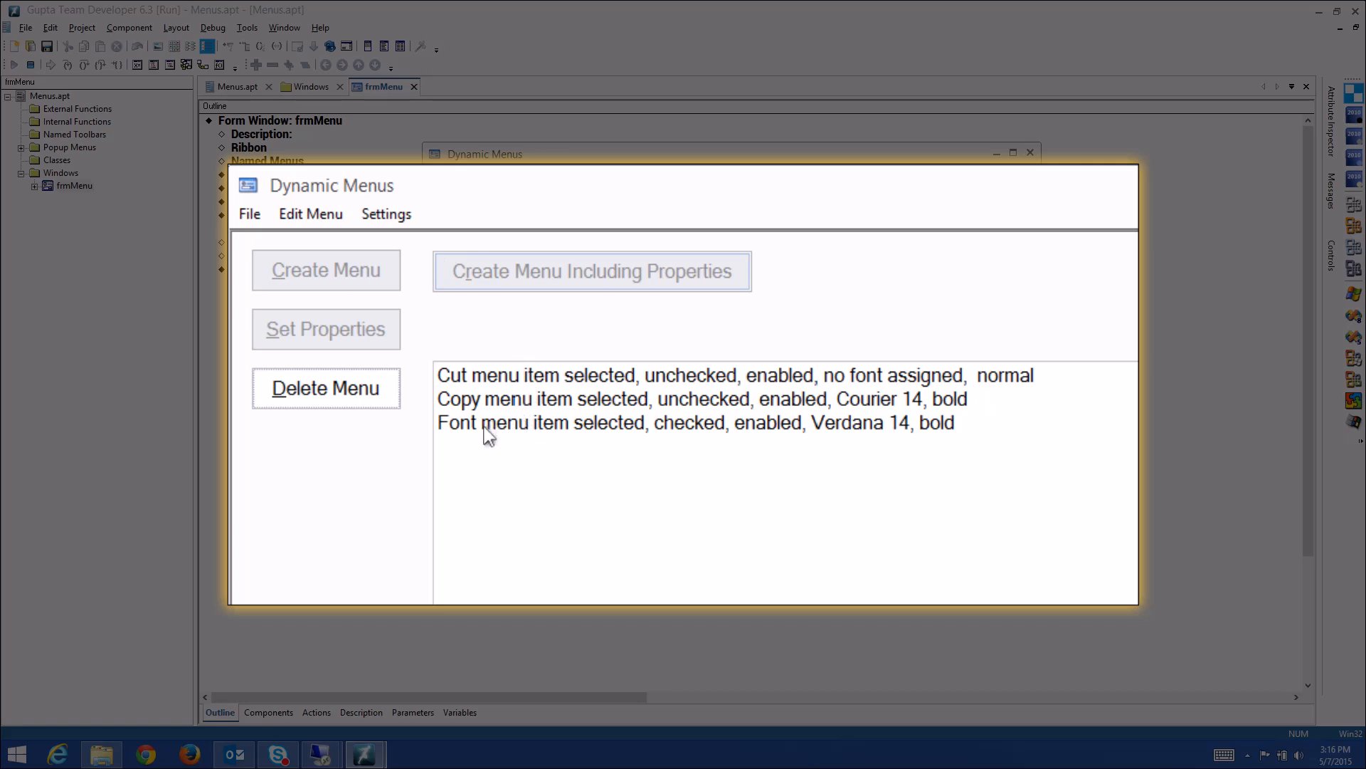
click(695, 423)
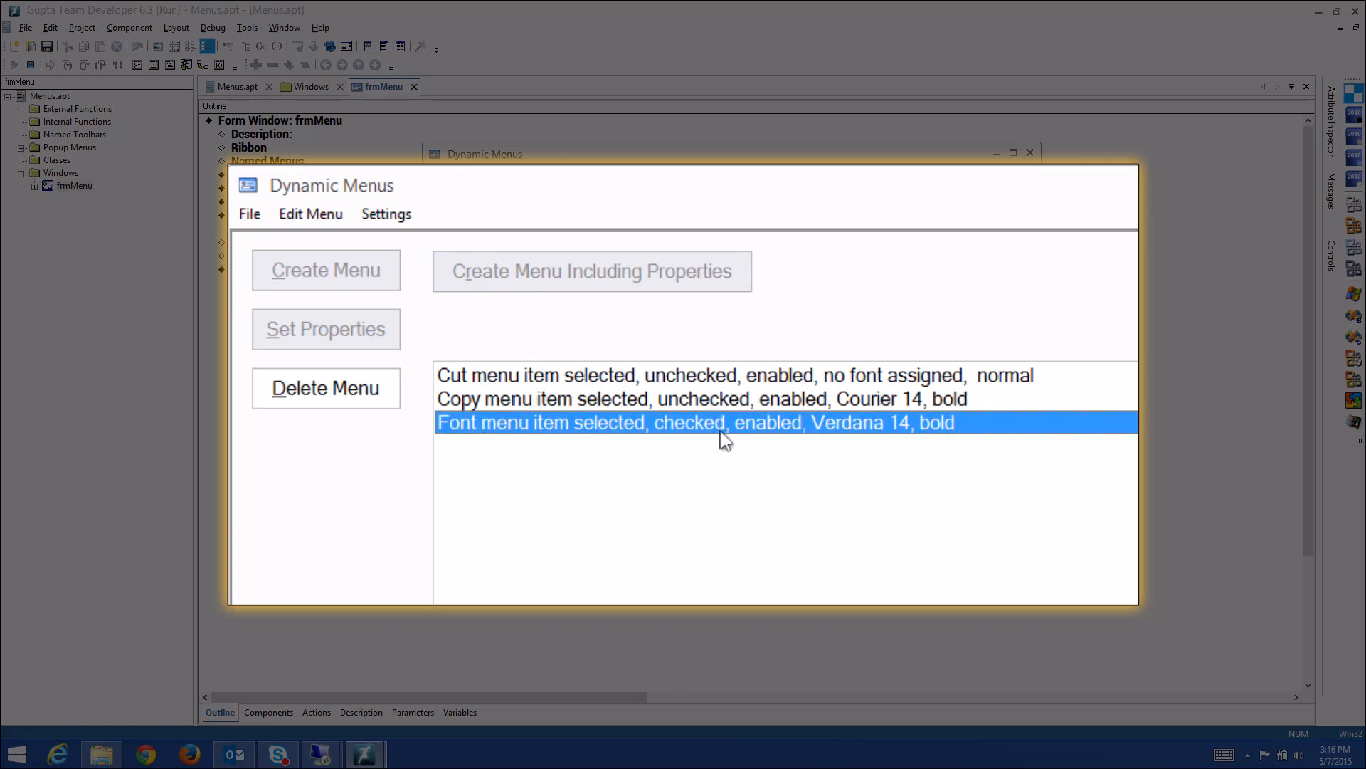
mouse_move(854, 435)
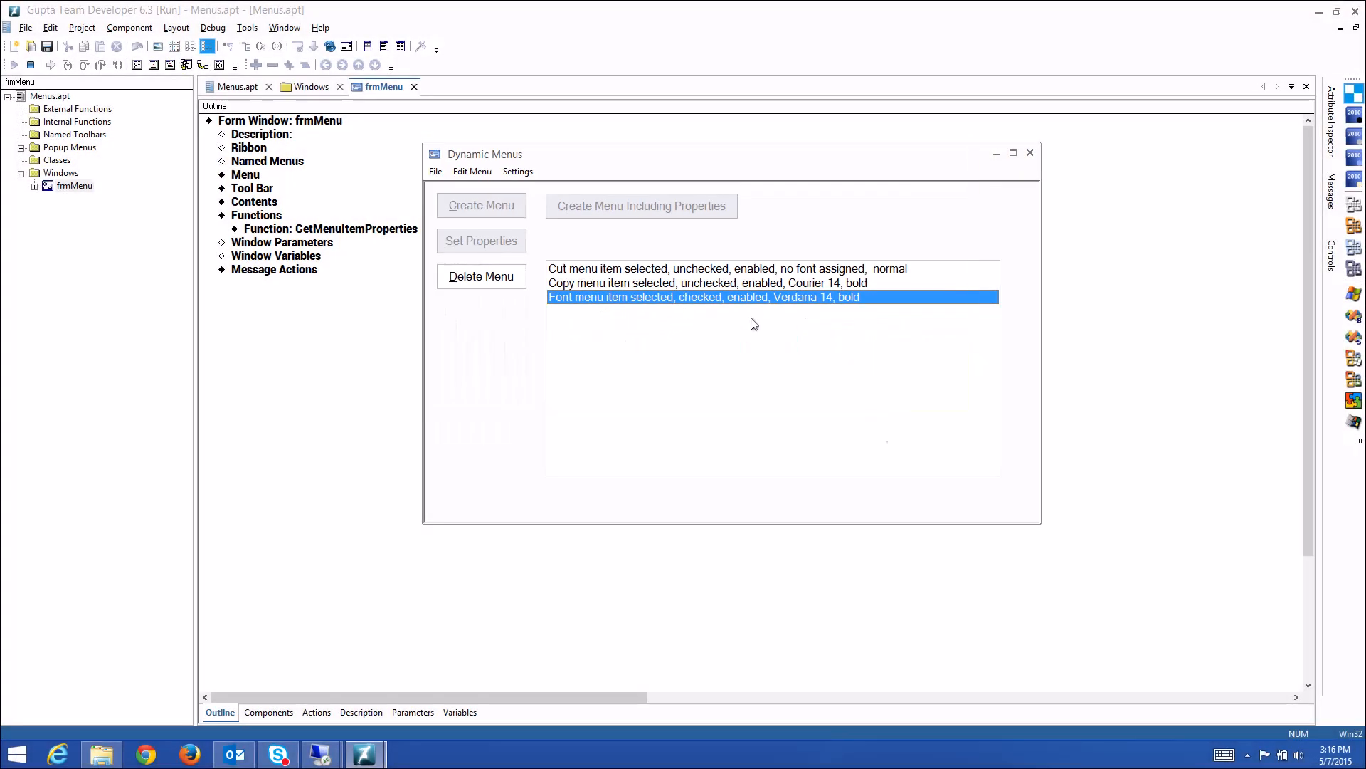
mouse_move(1171, 358)
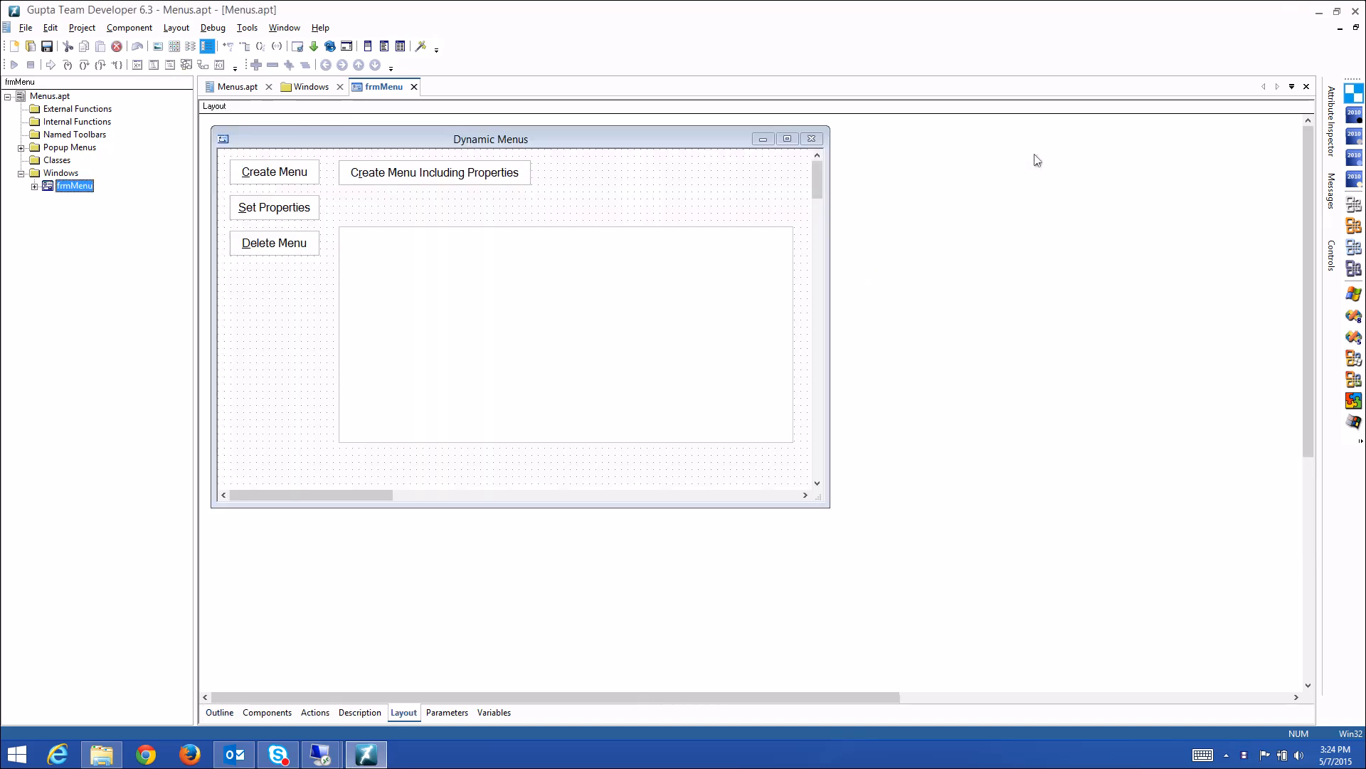
Navigate the frmMenu outline down to pbMenu's On SAM_Click handler code.
click(219, 711)
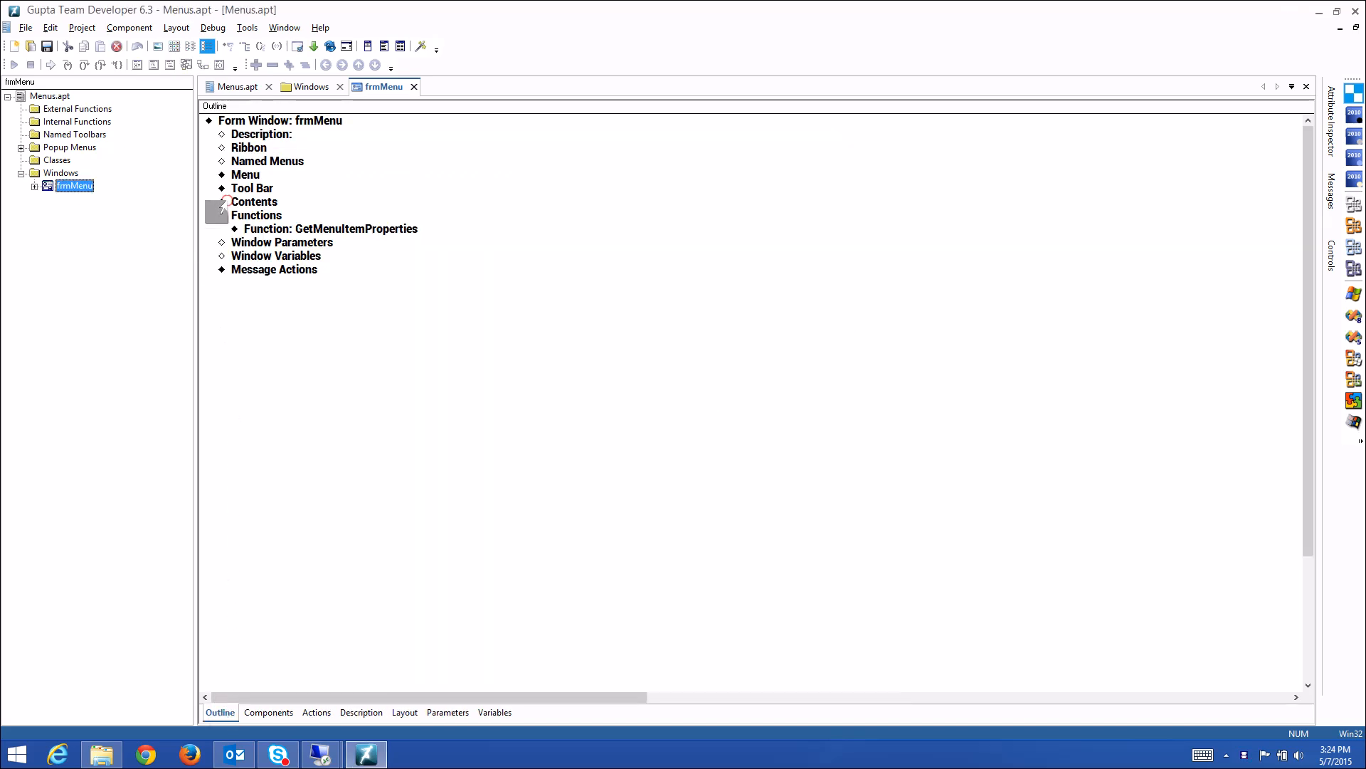
click(224, 201)
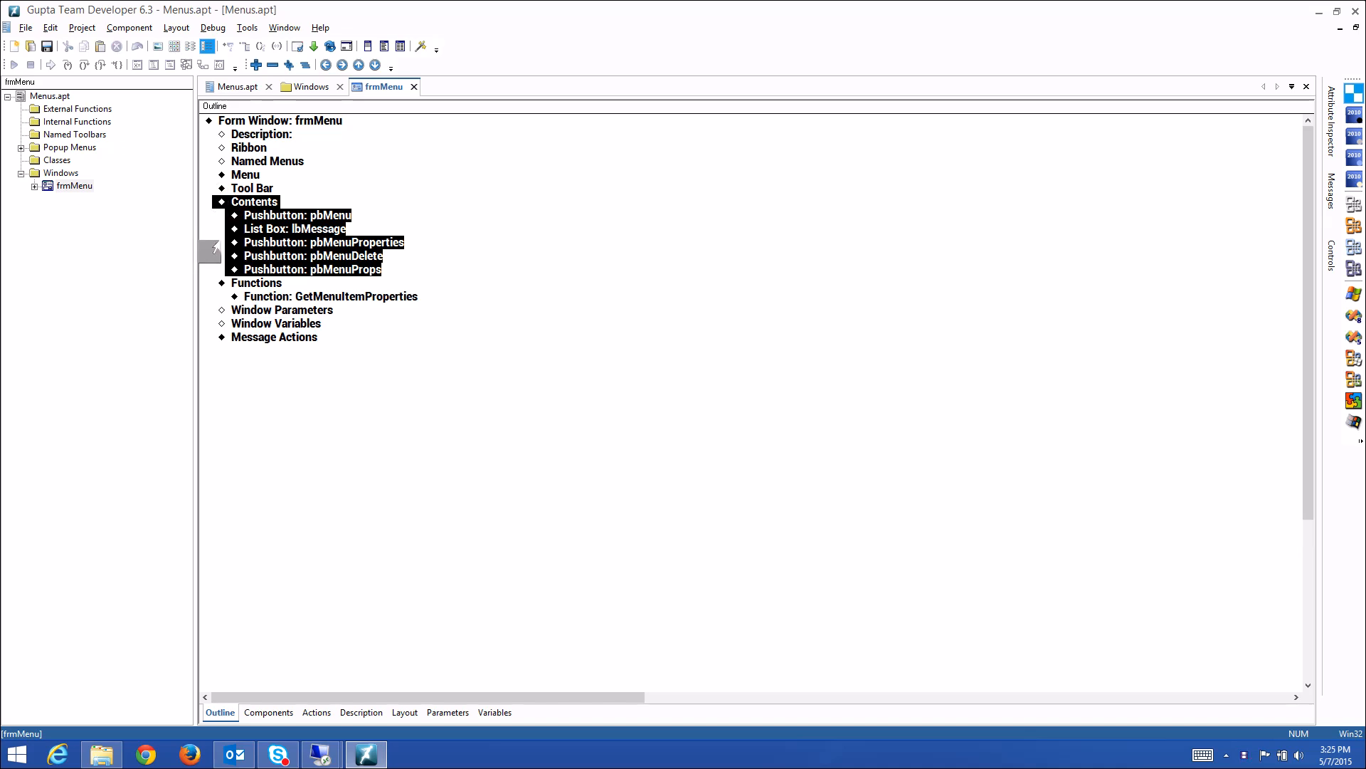
click(296, 215)
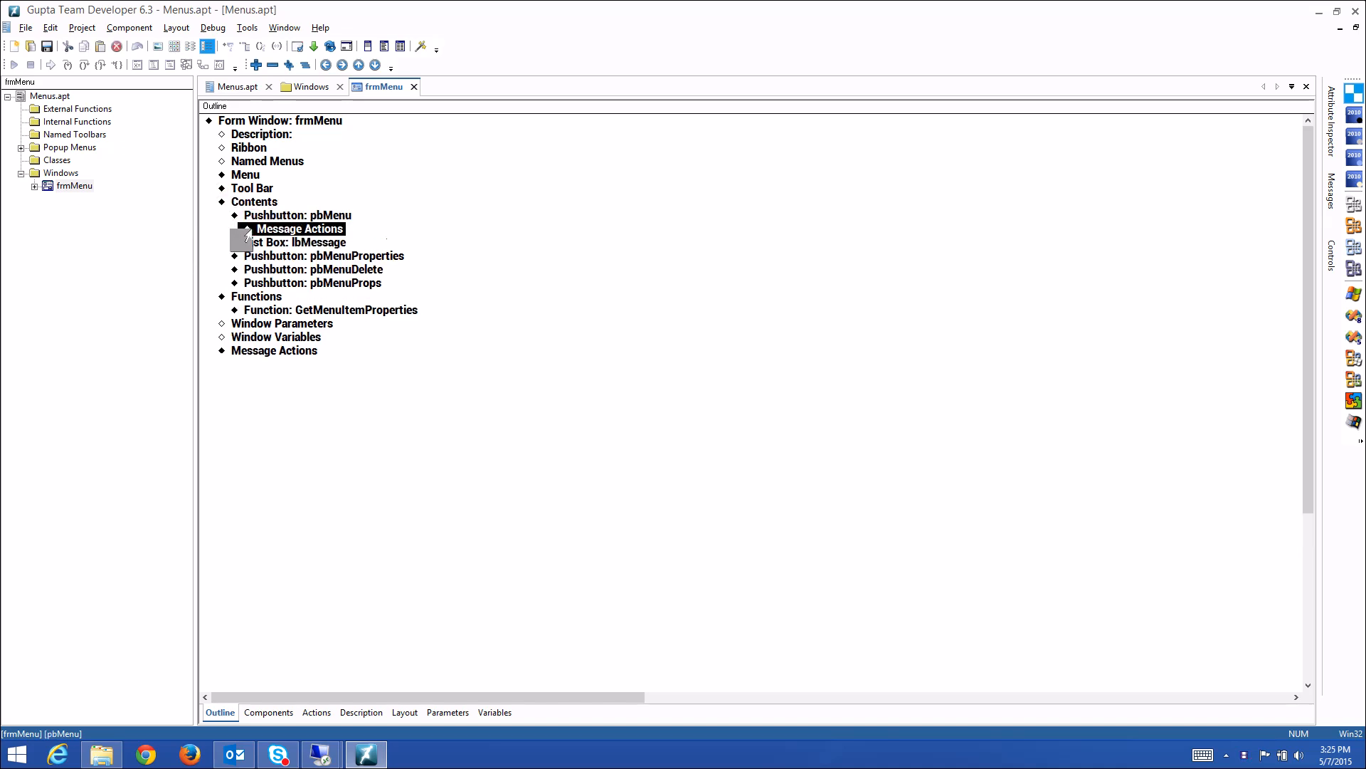
click(246, 228)
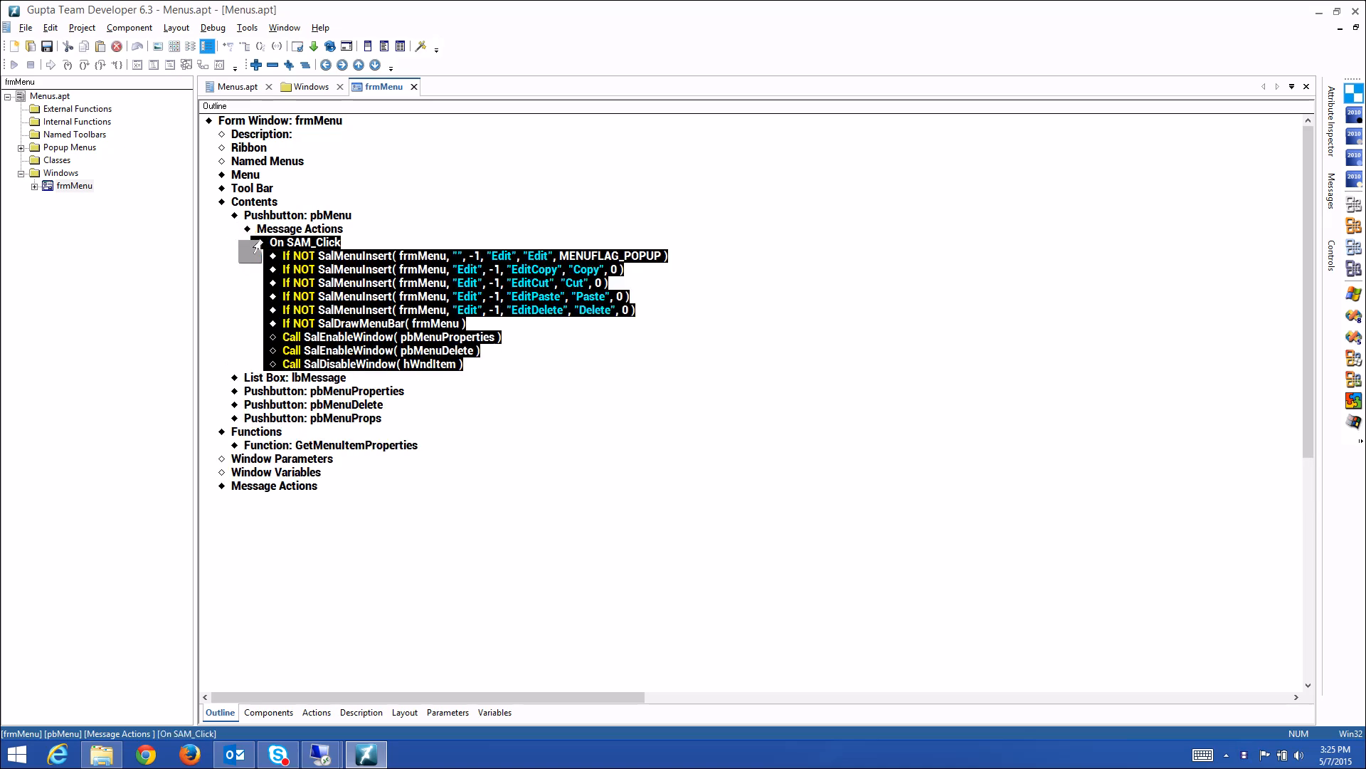
click(471, 255)
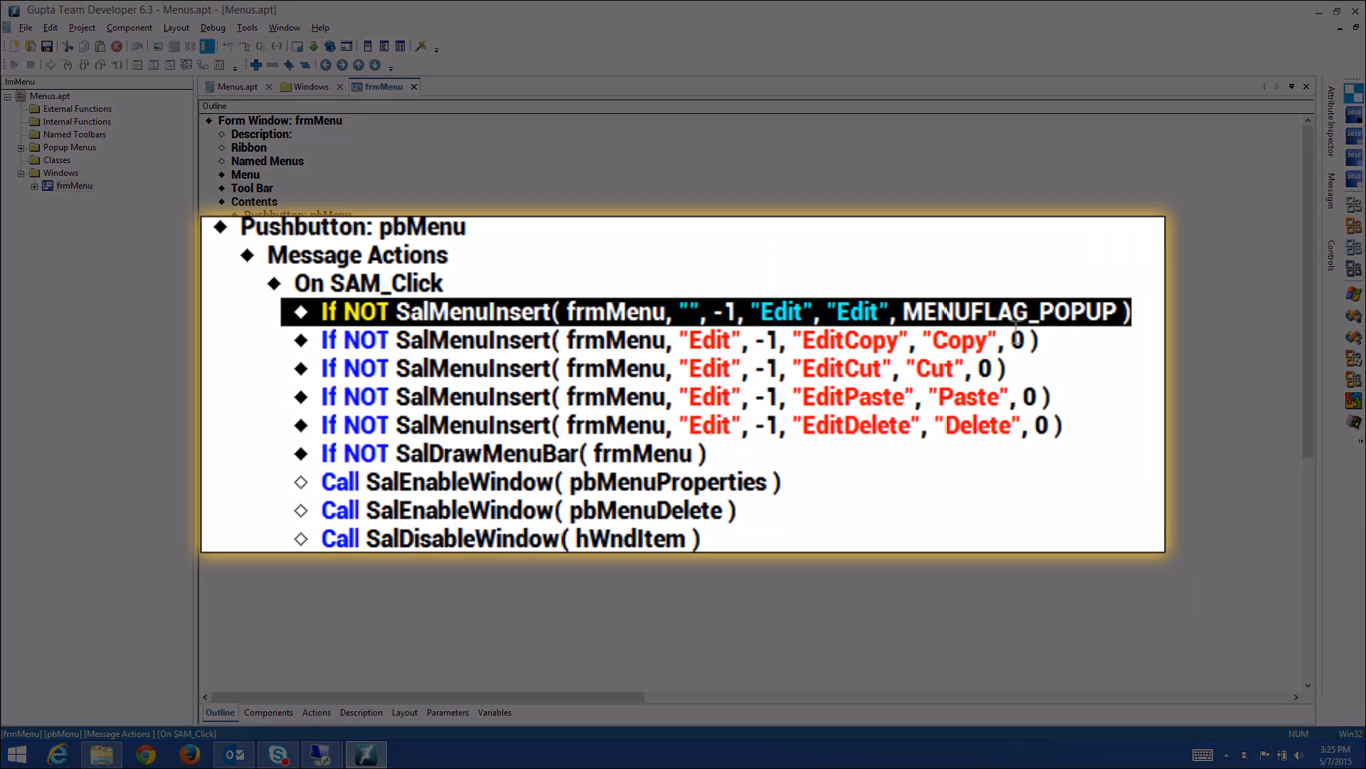
double_click(1009, 312)
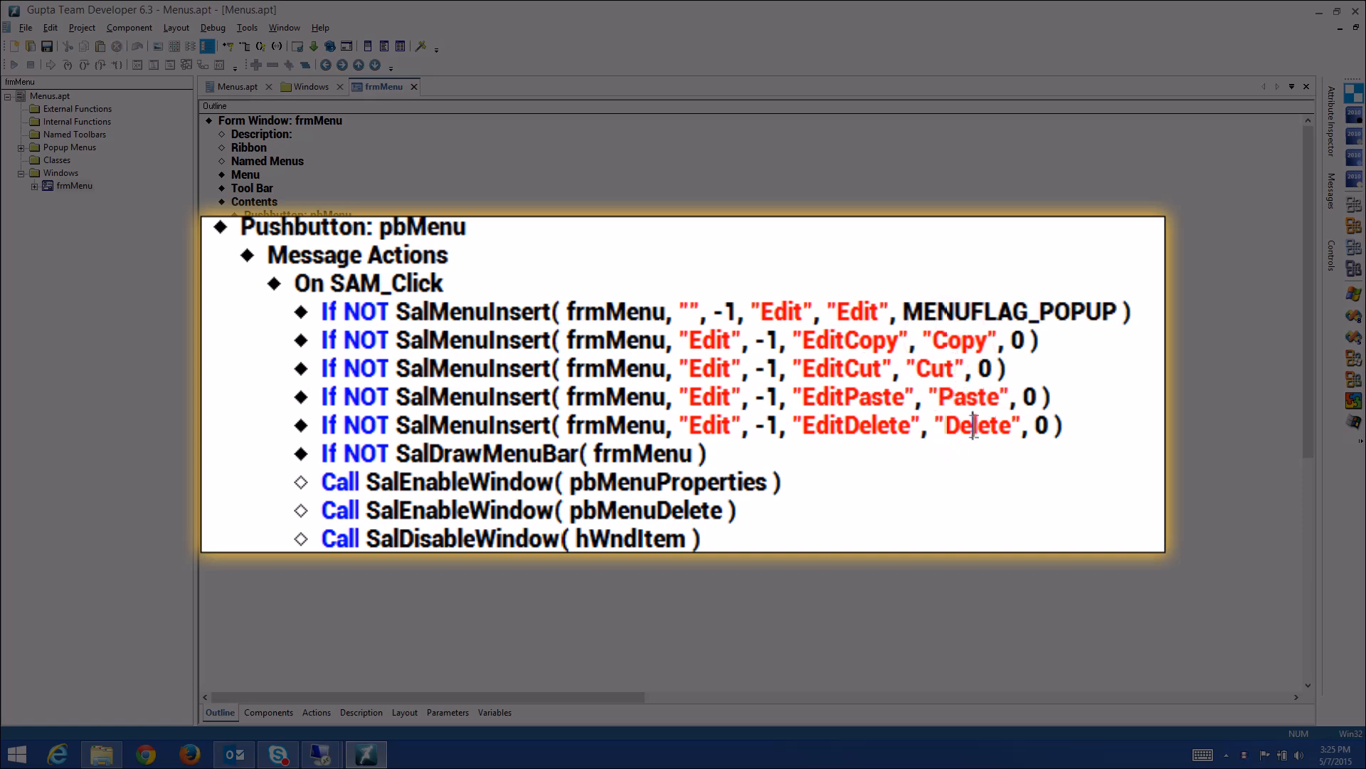
Highlight SalMenuInsert and its frmMenu, -1 position and EditCopy arguments in the Copy insert.
double_click(472, 339)
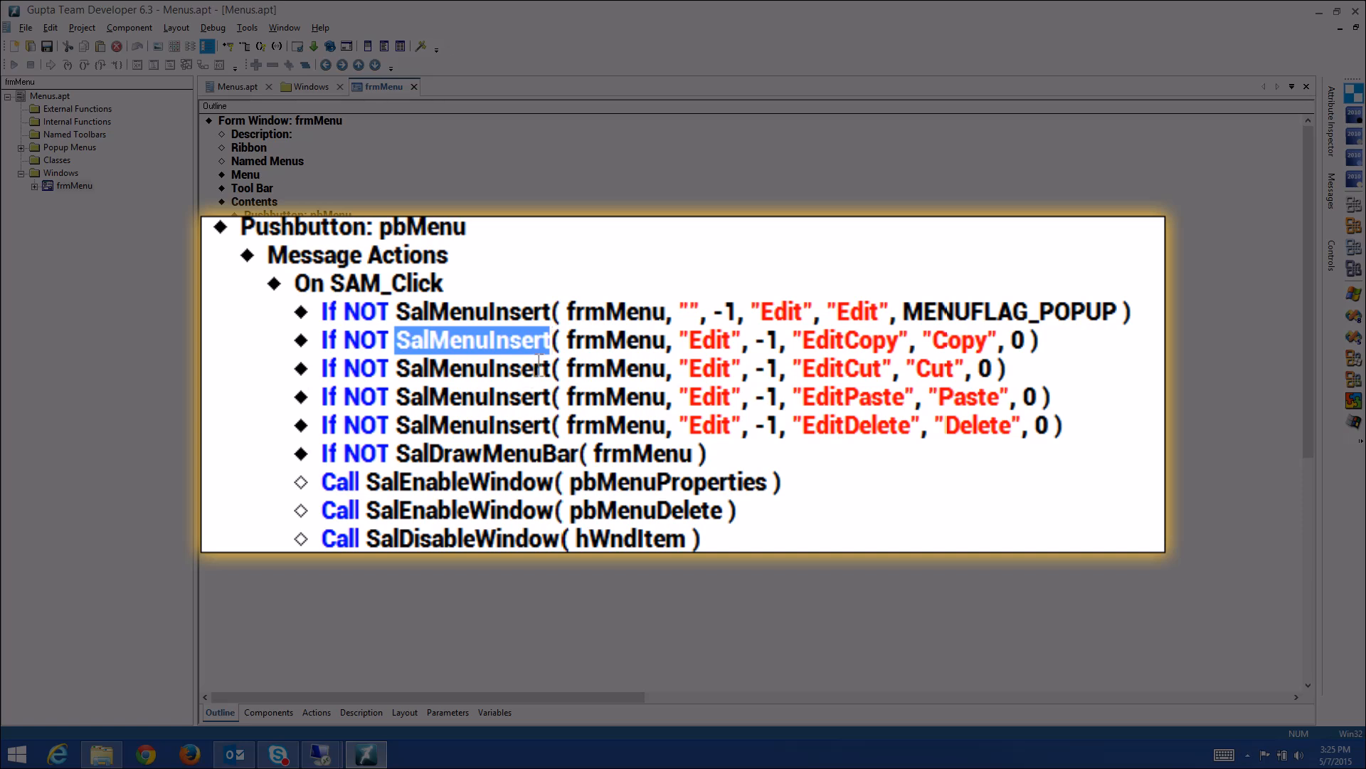
double_click(615, 340)
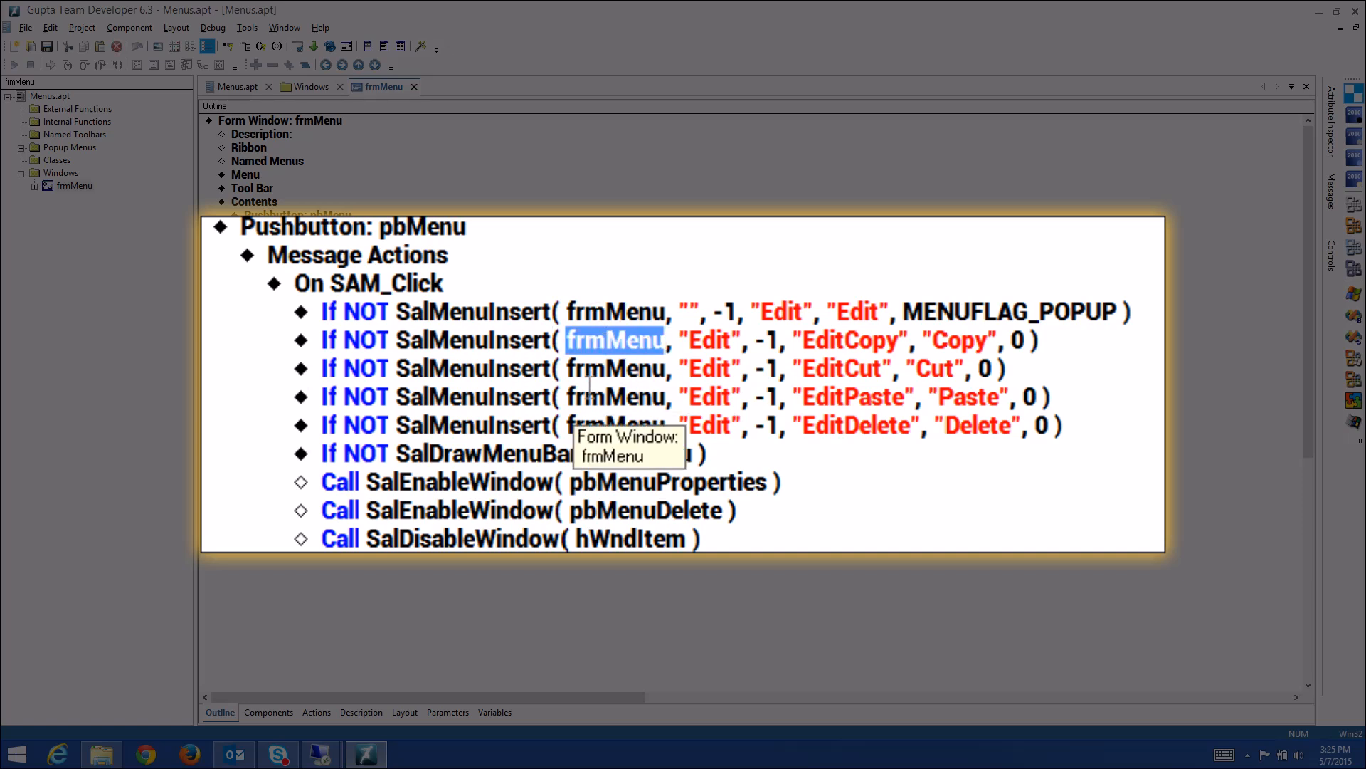
mouse_move(713, 341)
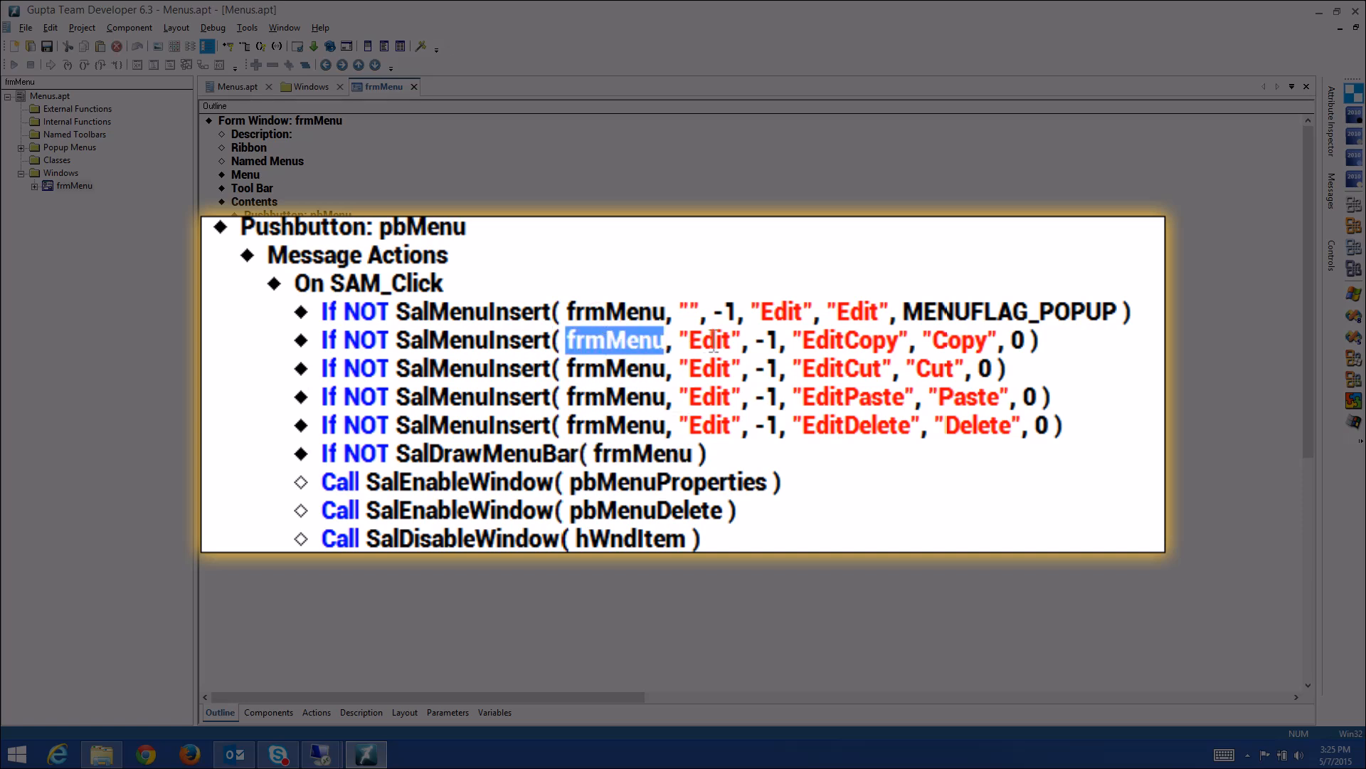
double_click(707, 340)
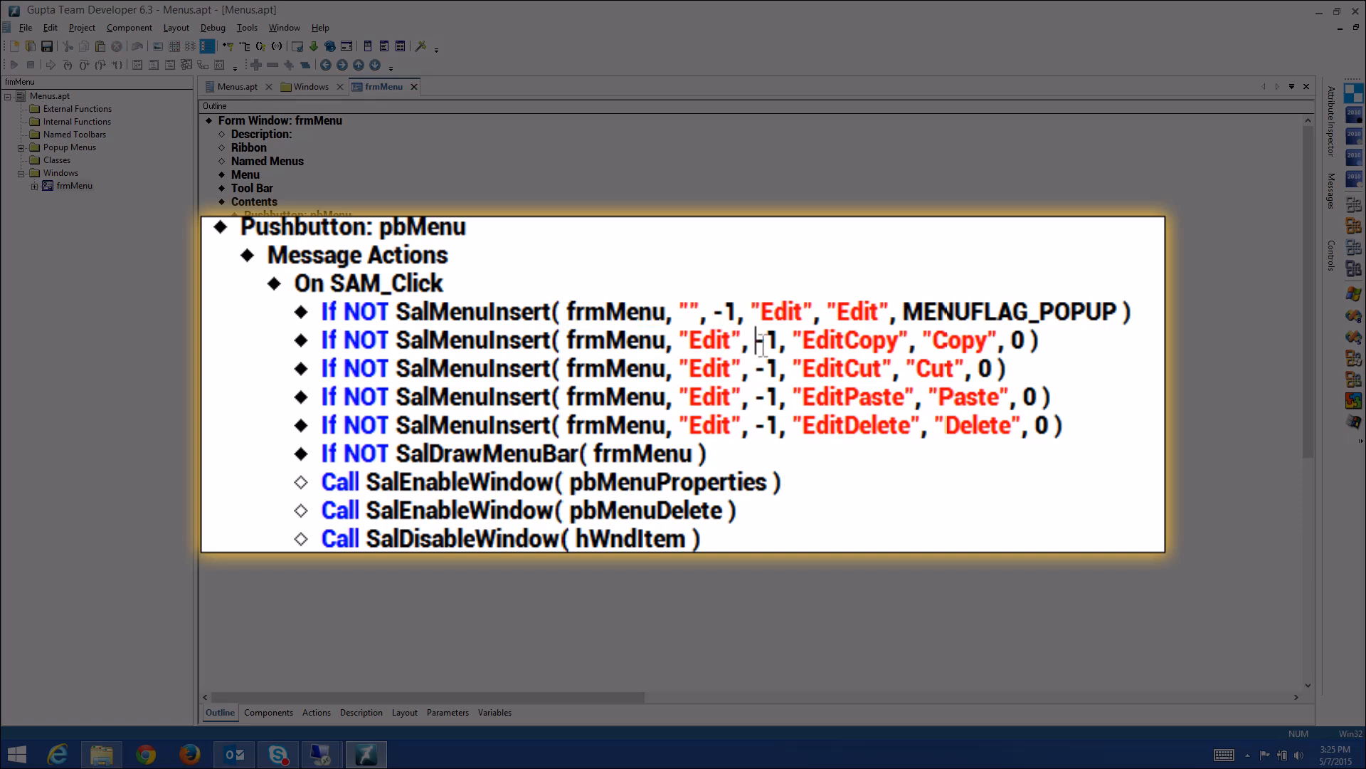
double_click(850, 340)
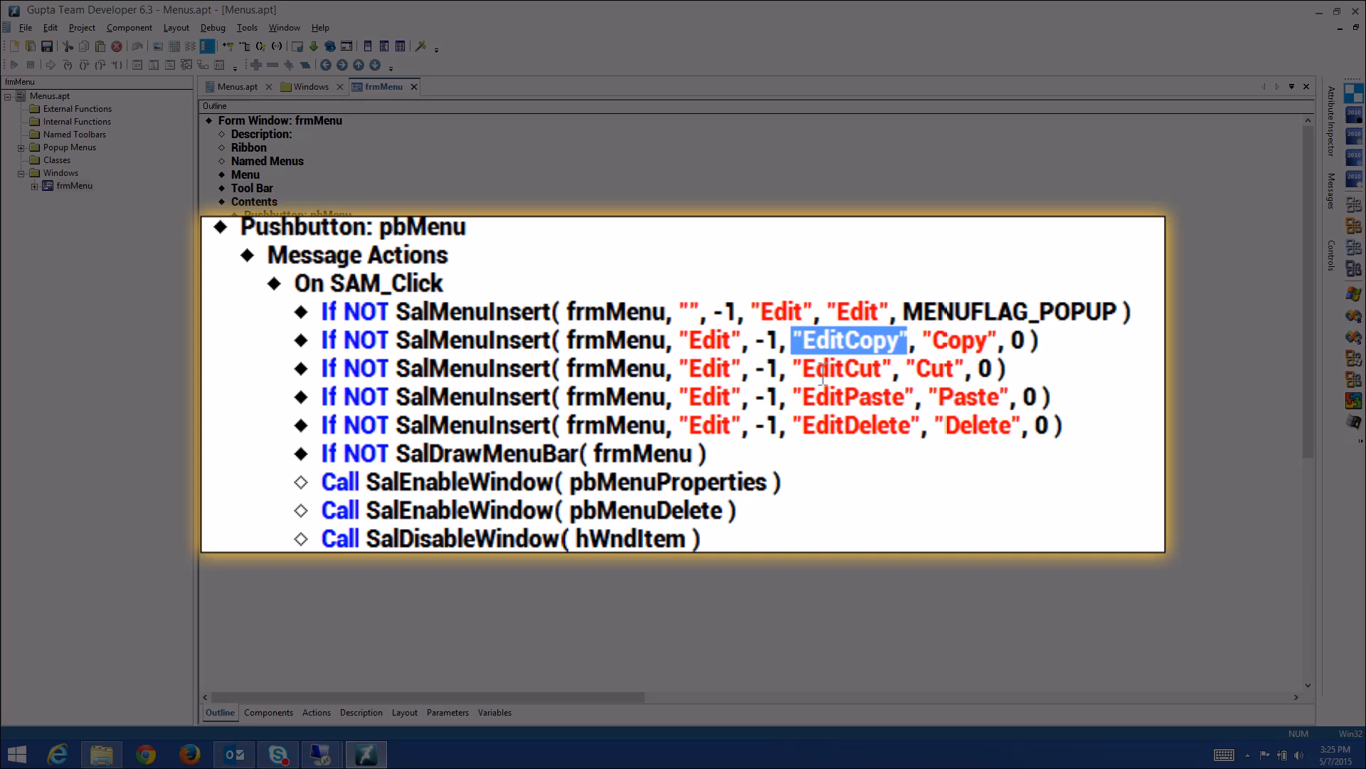
double_click(957, 340)
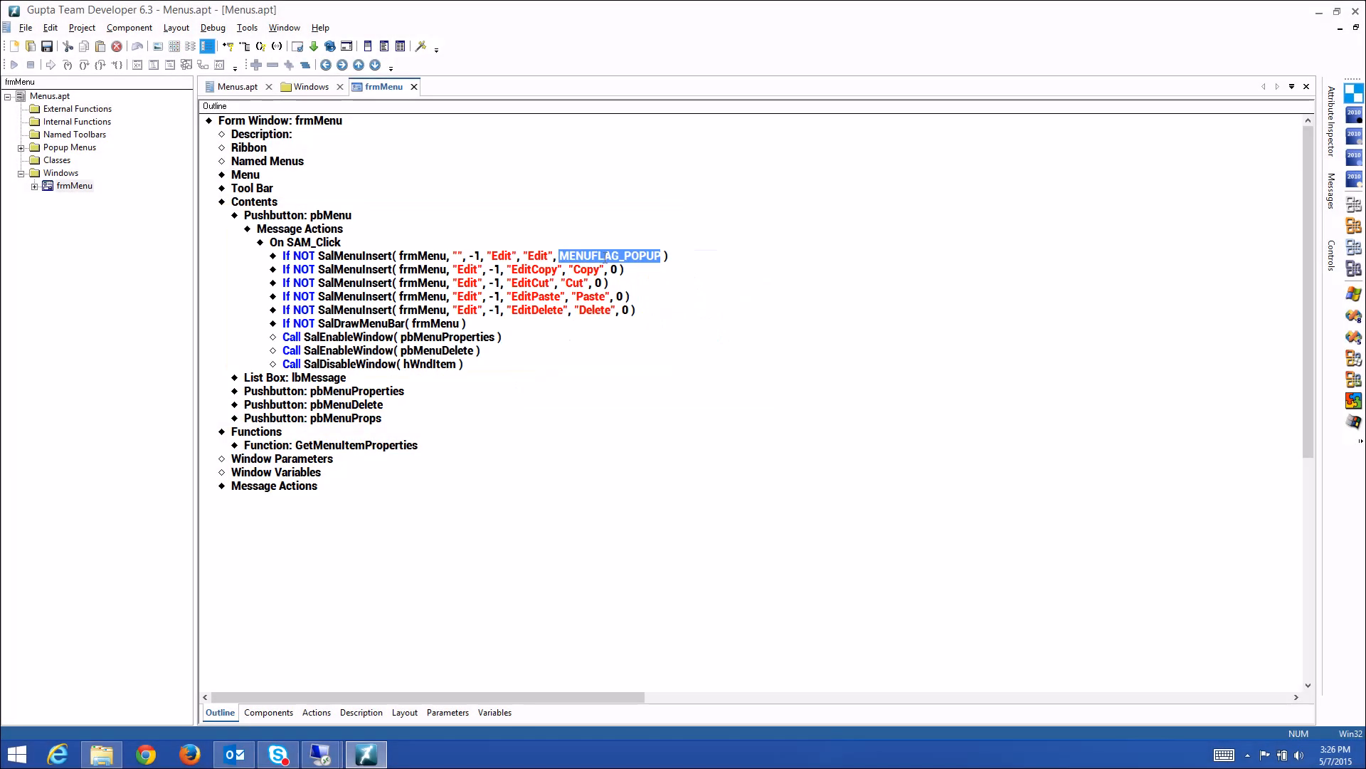
mouse_move(942, 281)
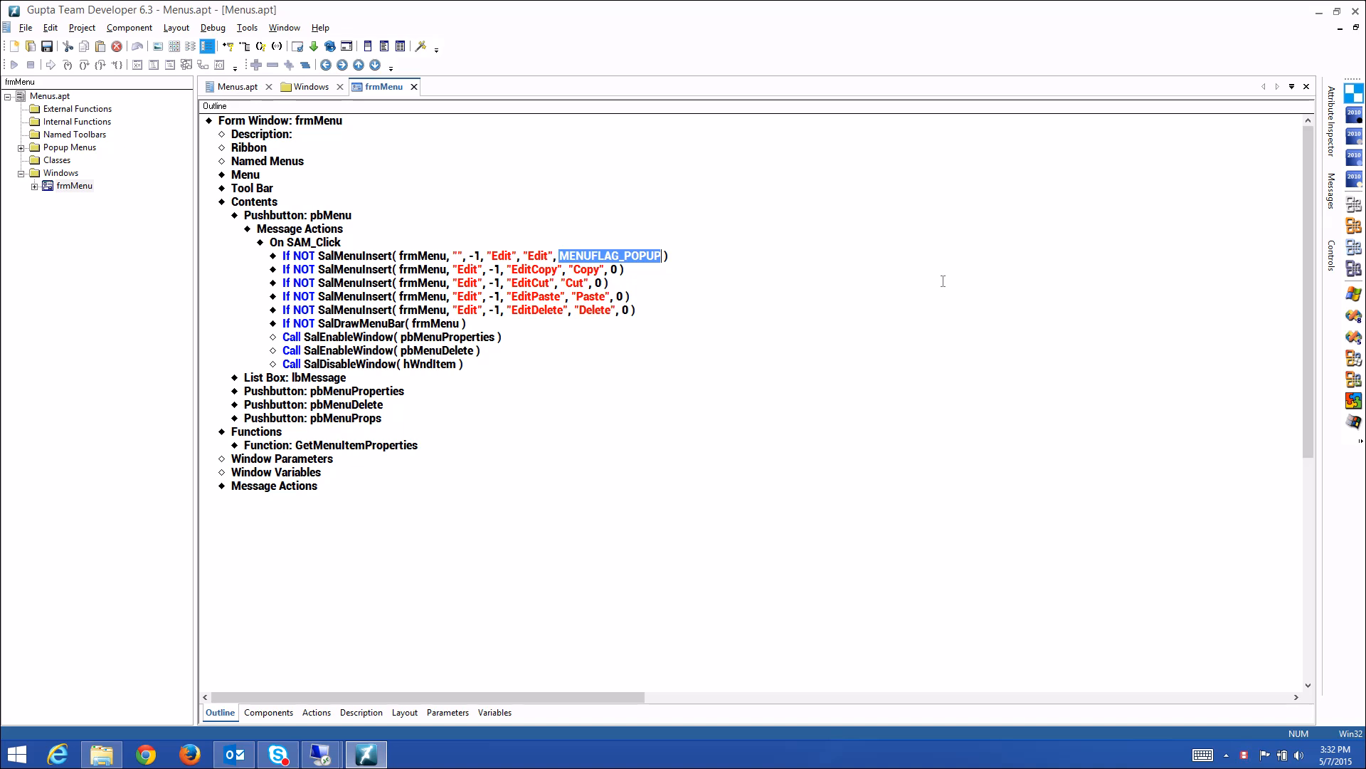
mouse_move(738, 350)
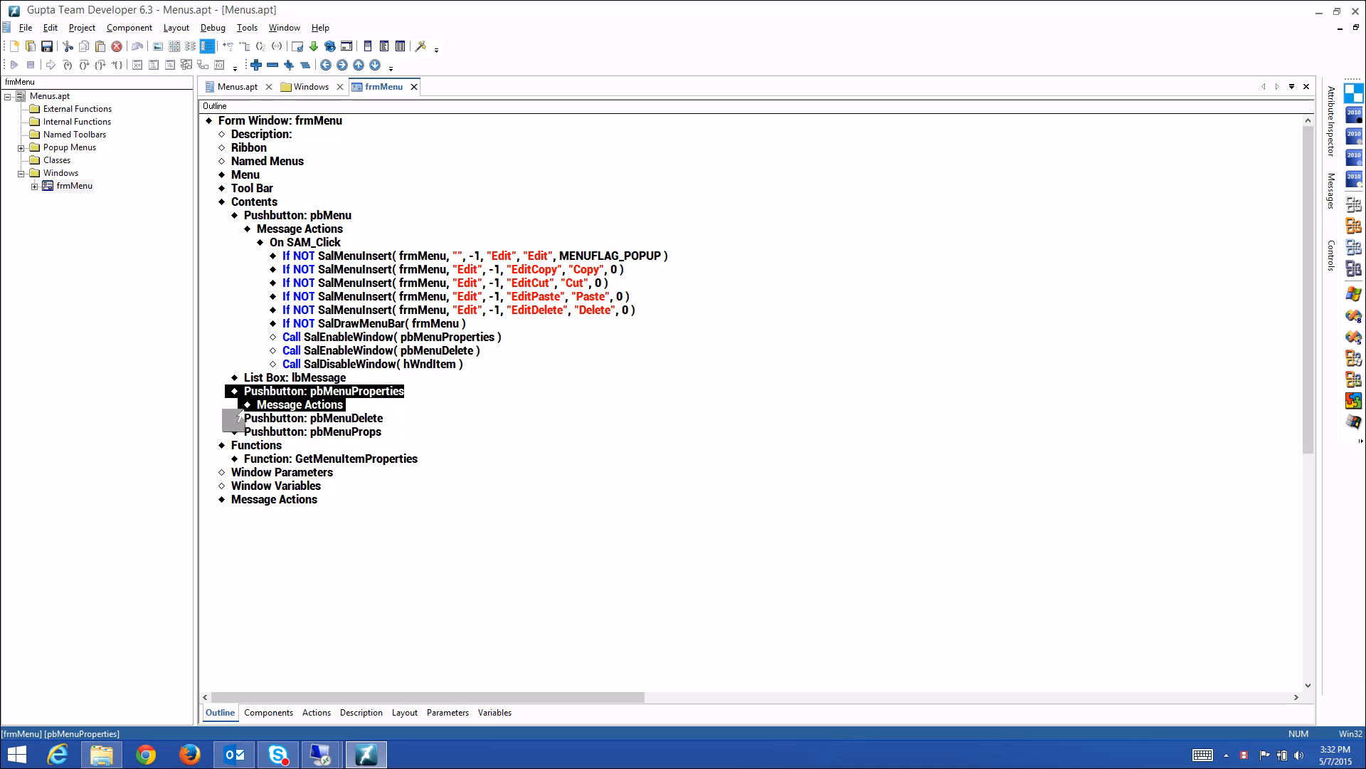
Expand pbMenuProperties' click code and highlight SalDrawMenuBar and the new Edit caption text.
click(257, 404)
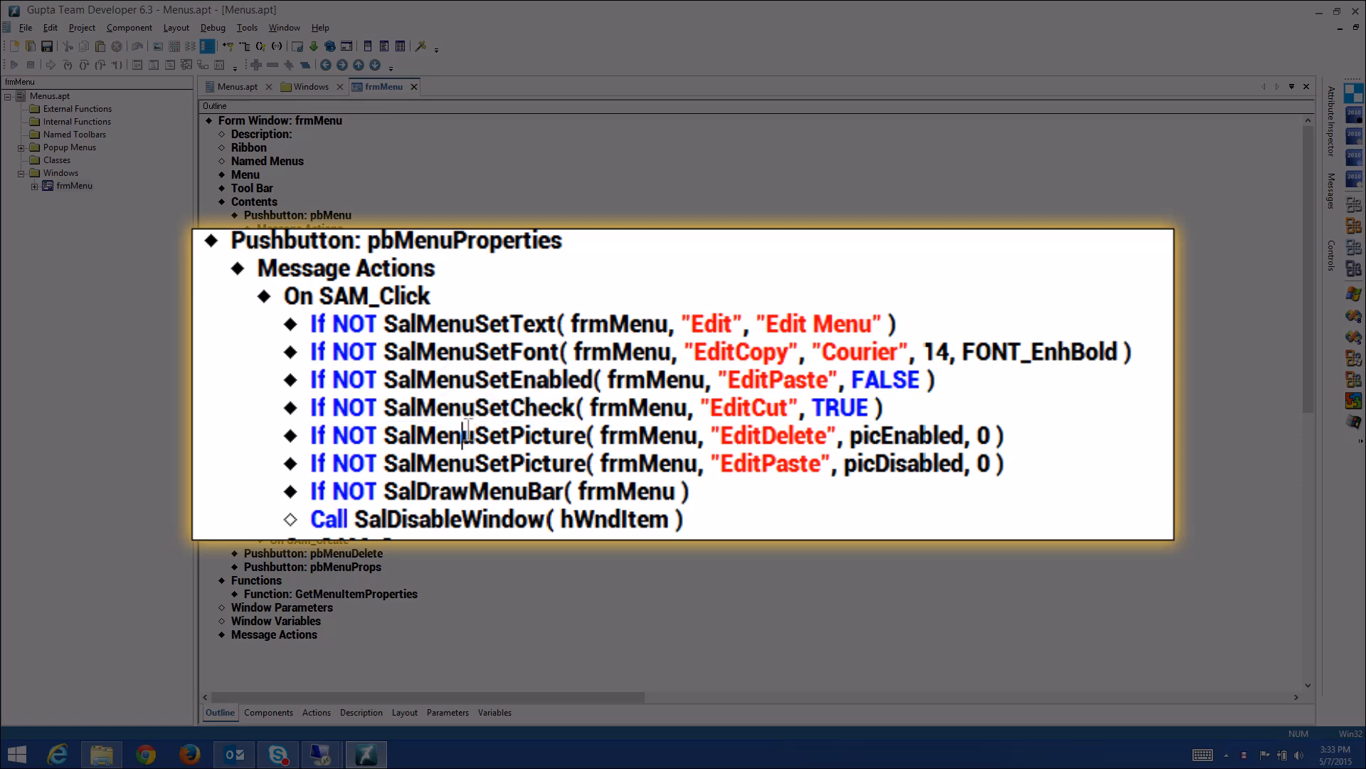
double_click(483, 435)
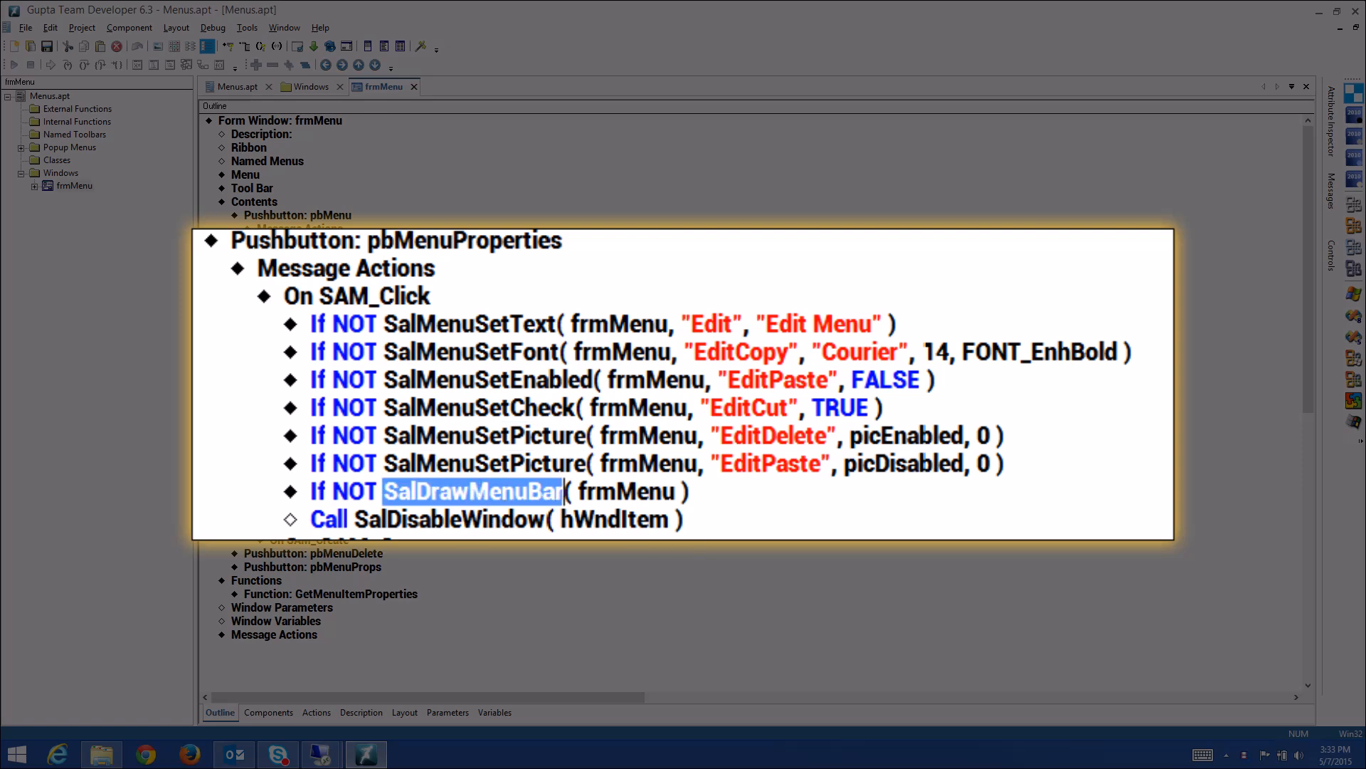
mouse_move(787, 528)
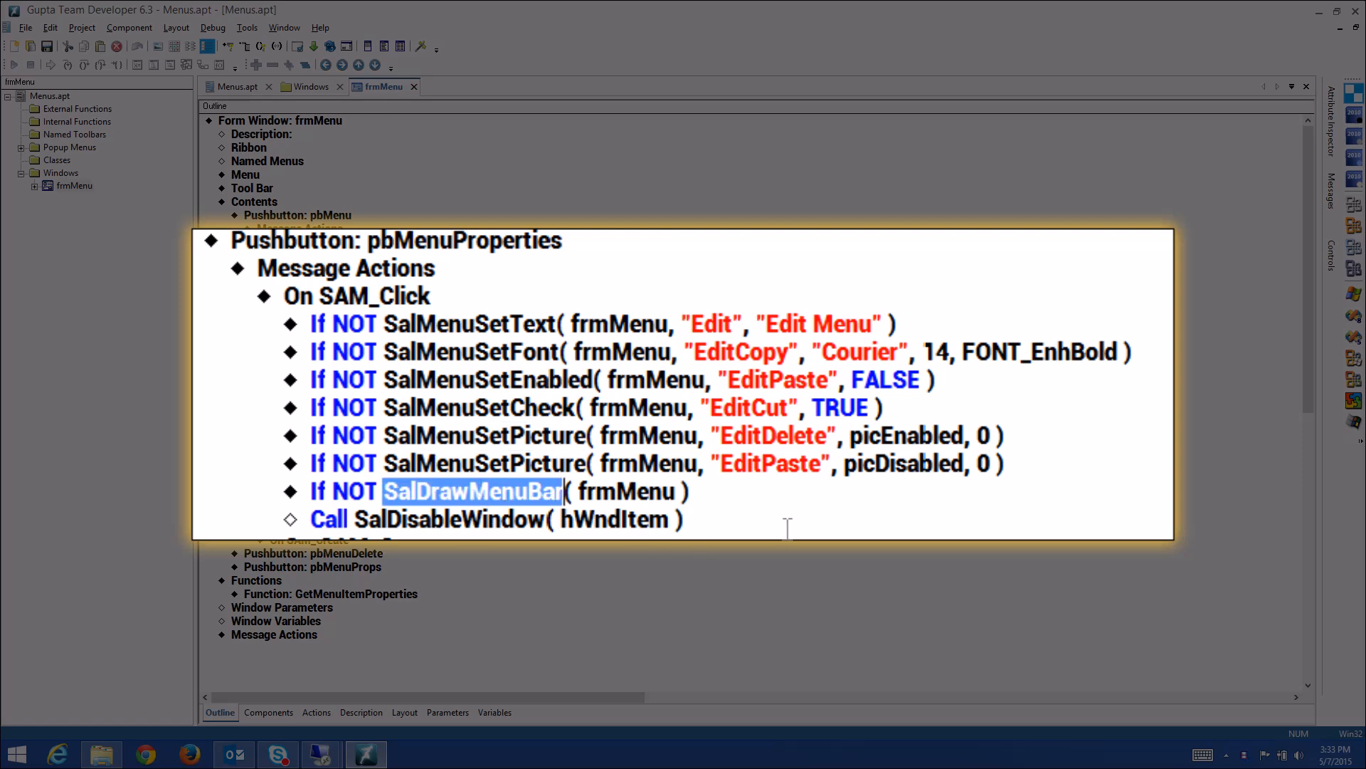
mouse_move(475, 316)
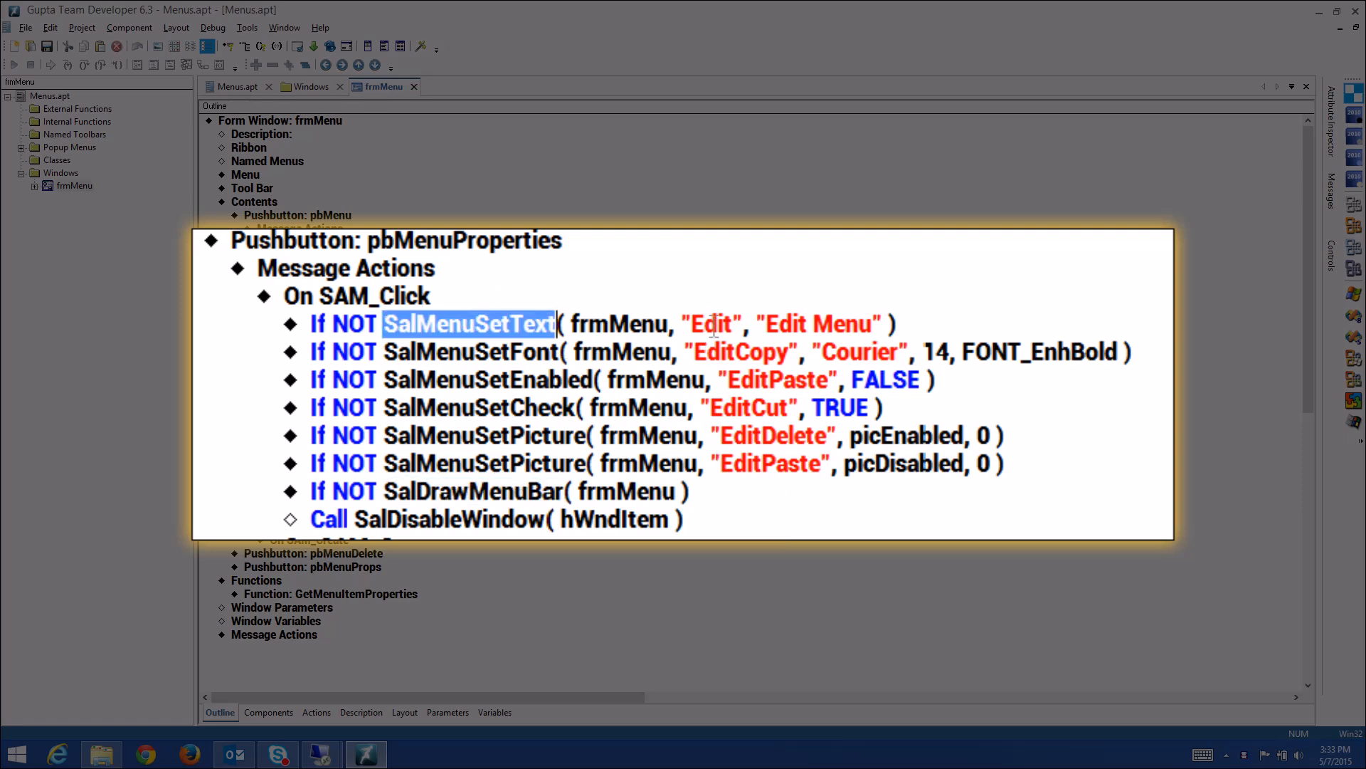
double_click(782, 325)
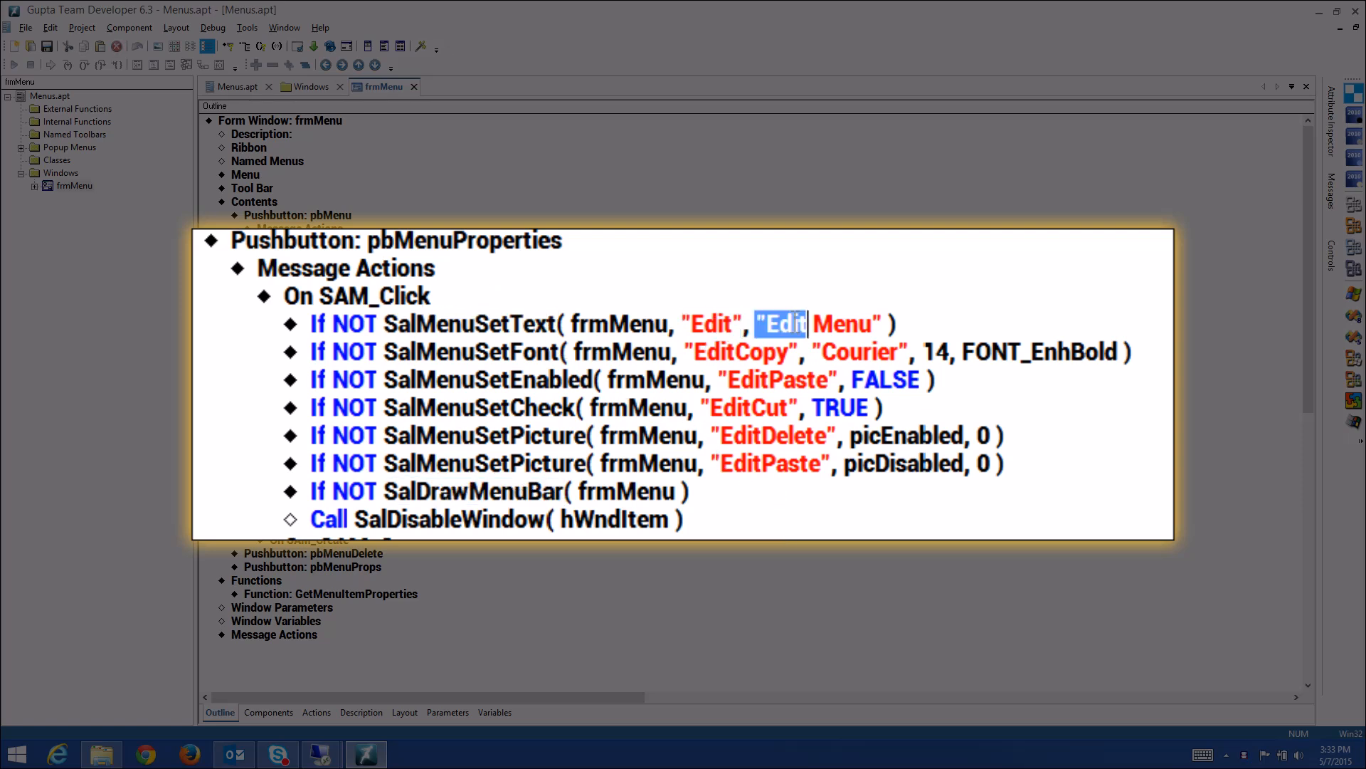
mouse_move(1006, 305)
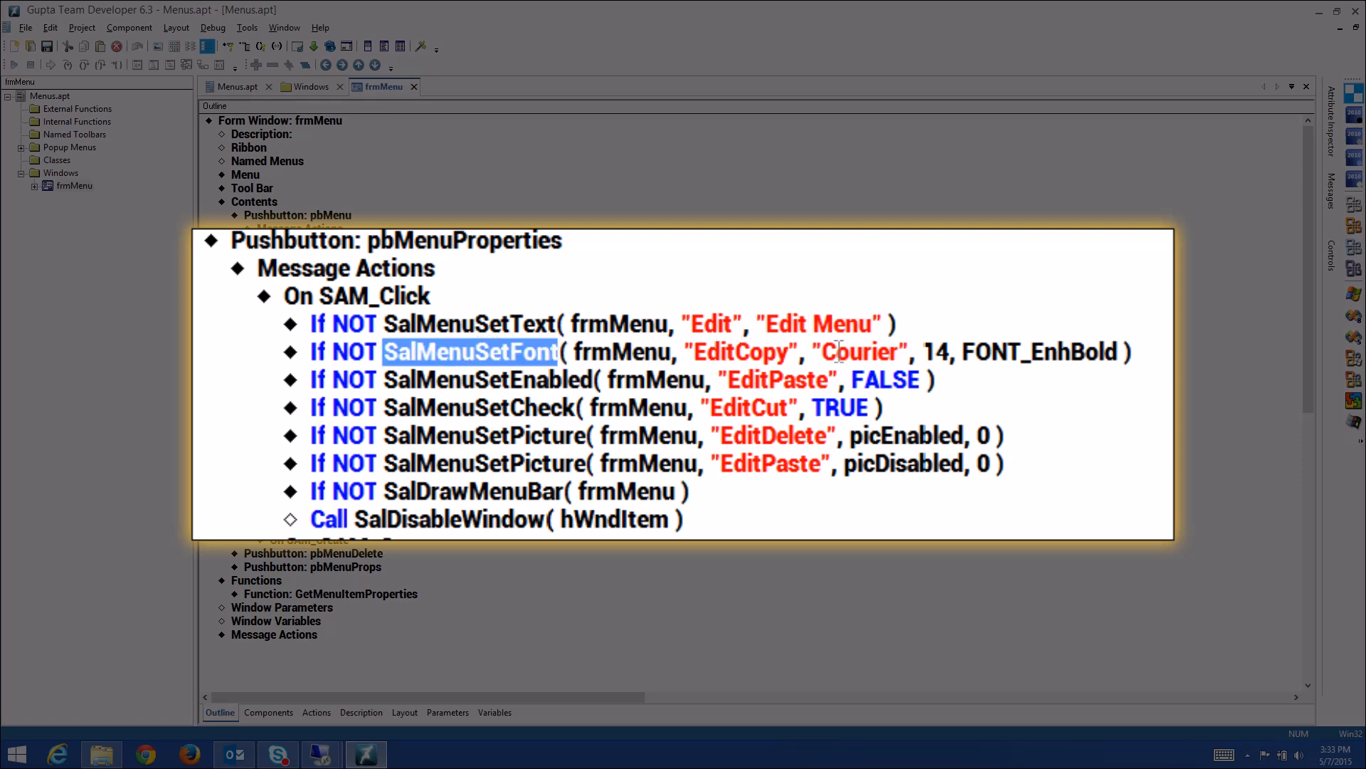
click(860, 351)
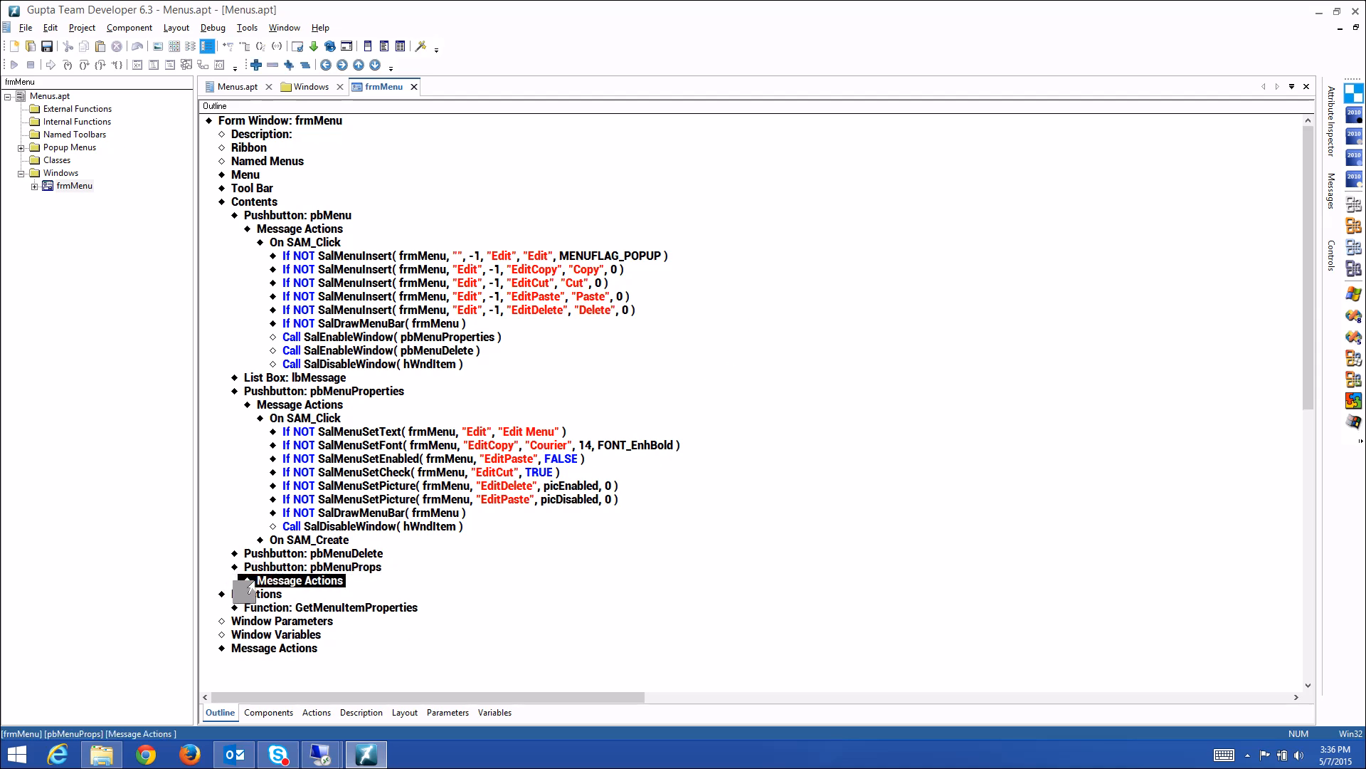
Expand pbMenuProps' On SAM_Click to show the SalMenuInsertEx calls building the Settings menu.
click(243, 588)
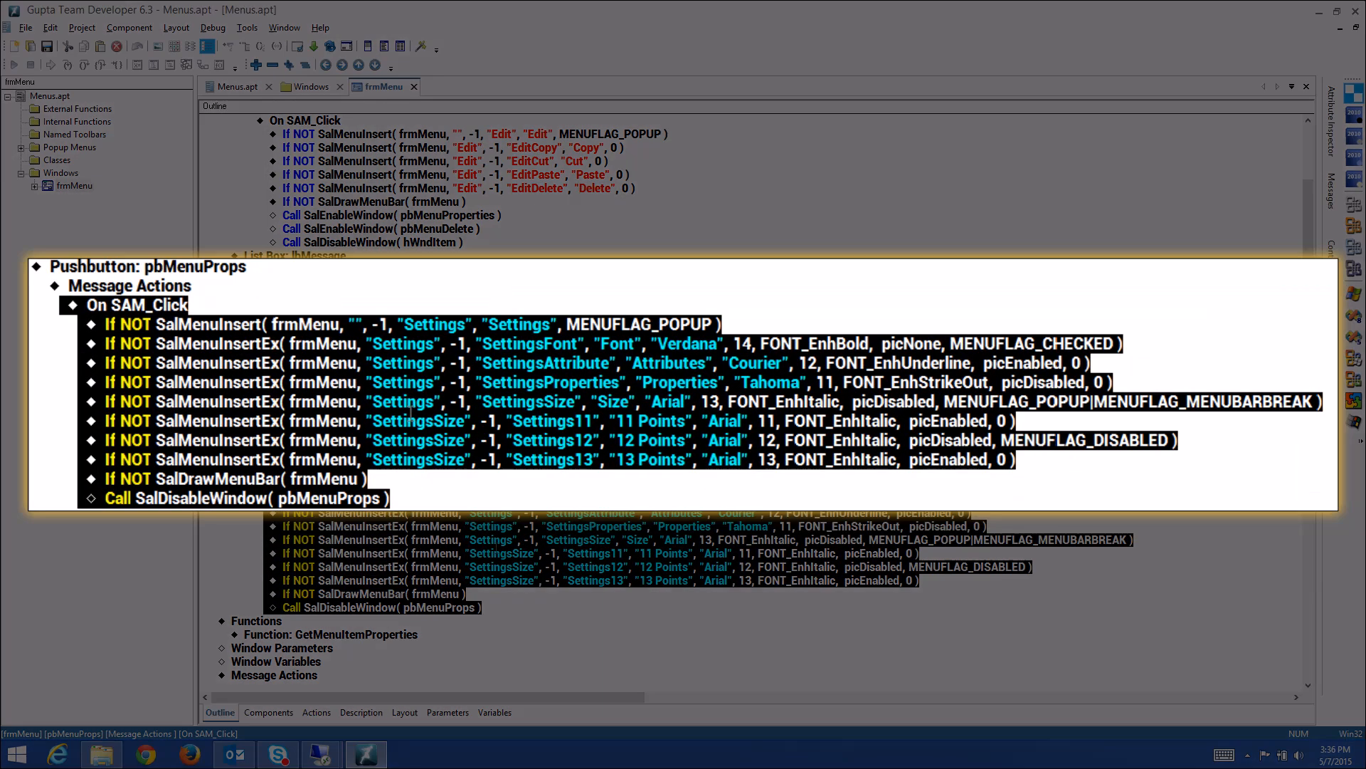
double_click(214, 343)
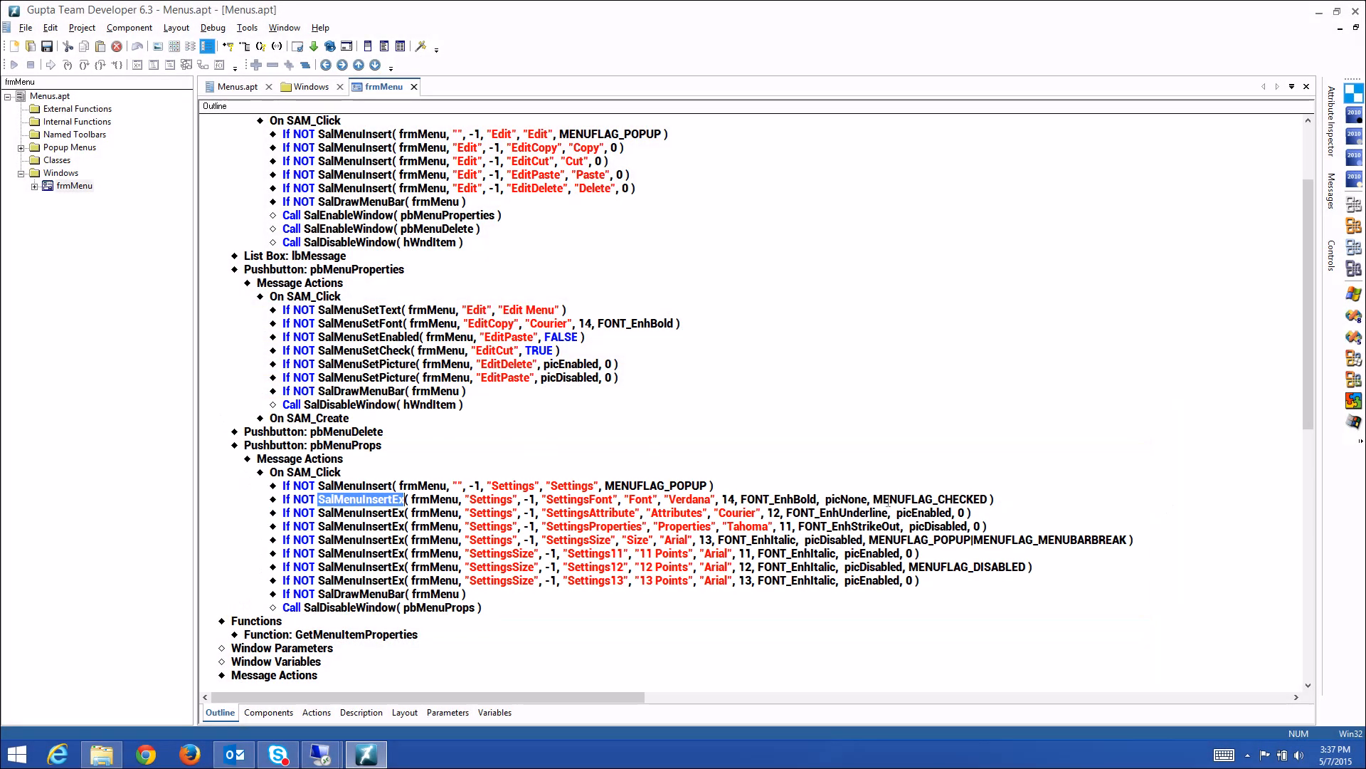
mouse_move(1019, 374)
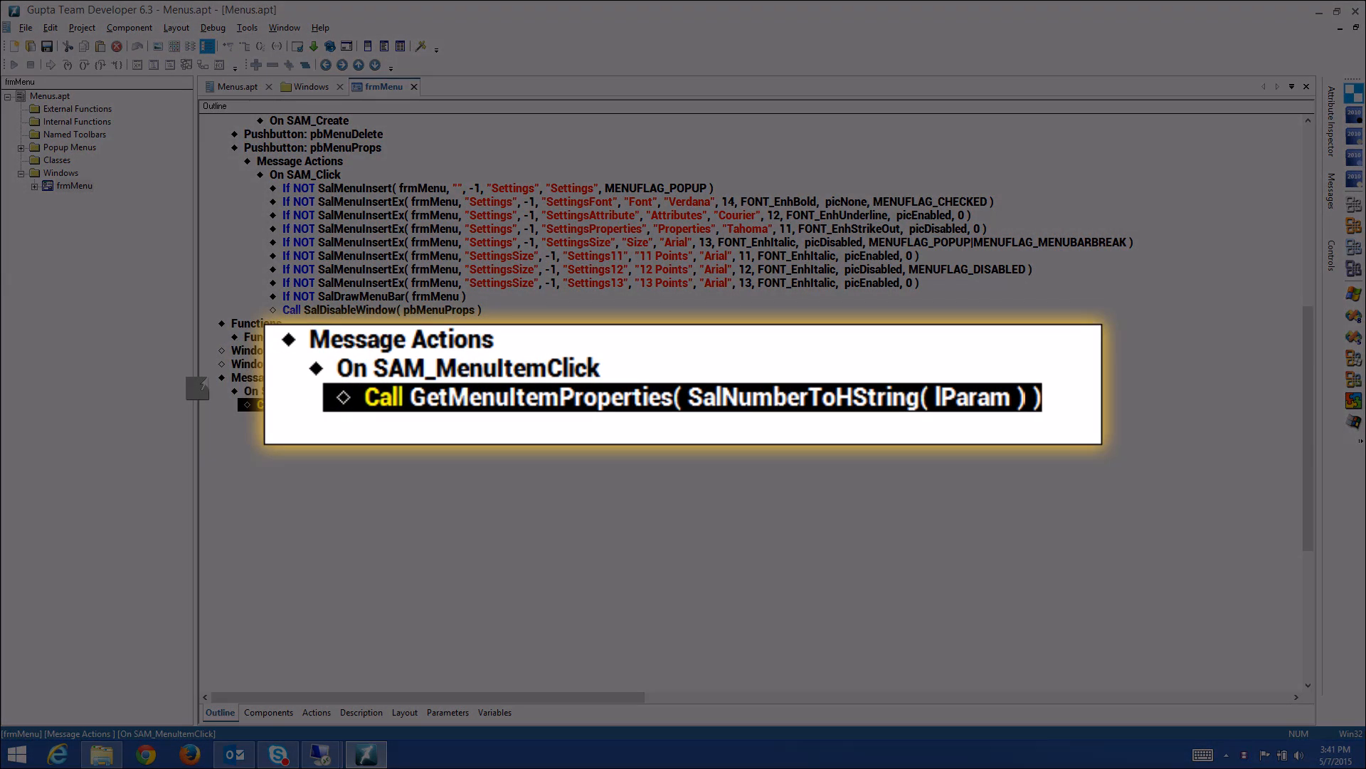
mouse_move(533, 471)
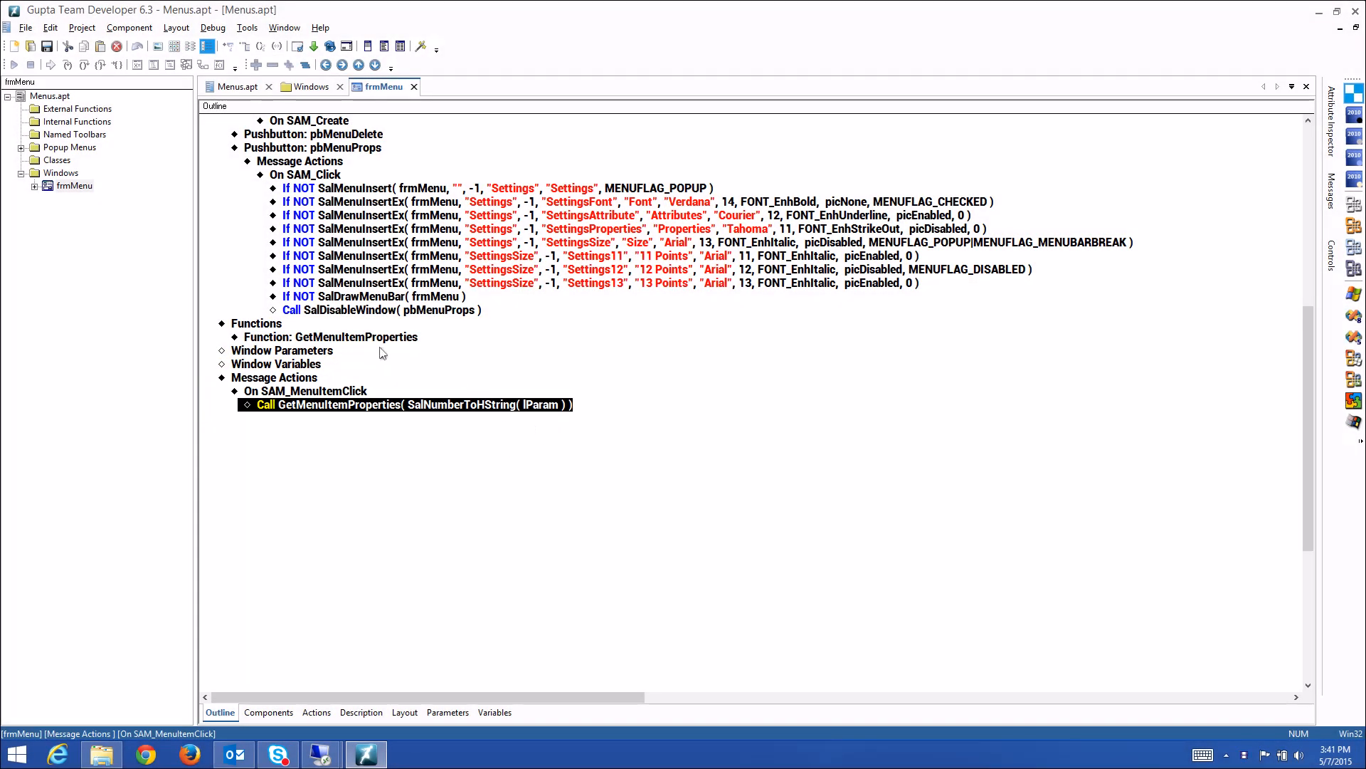
Expand GetMenuItemProperties' Actions and its If bChecked branch, highlighting FONT_EnhUnderline.
click(234, 336)
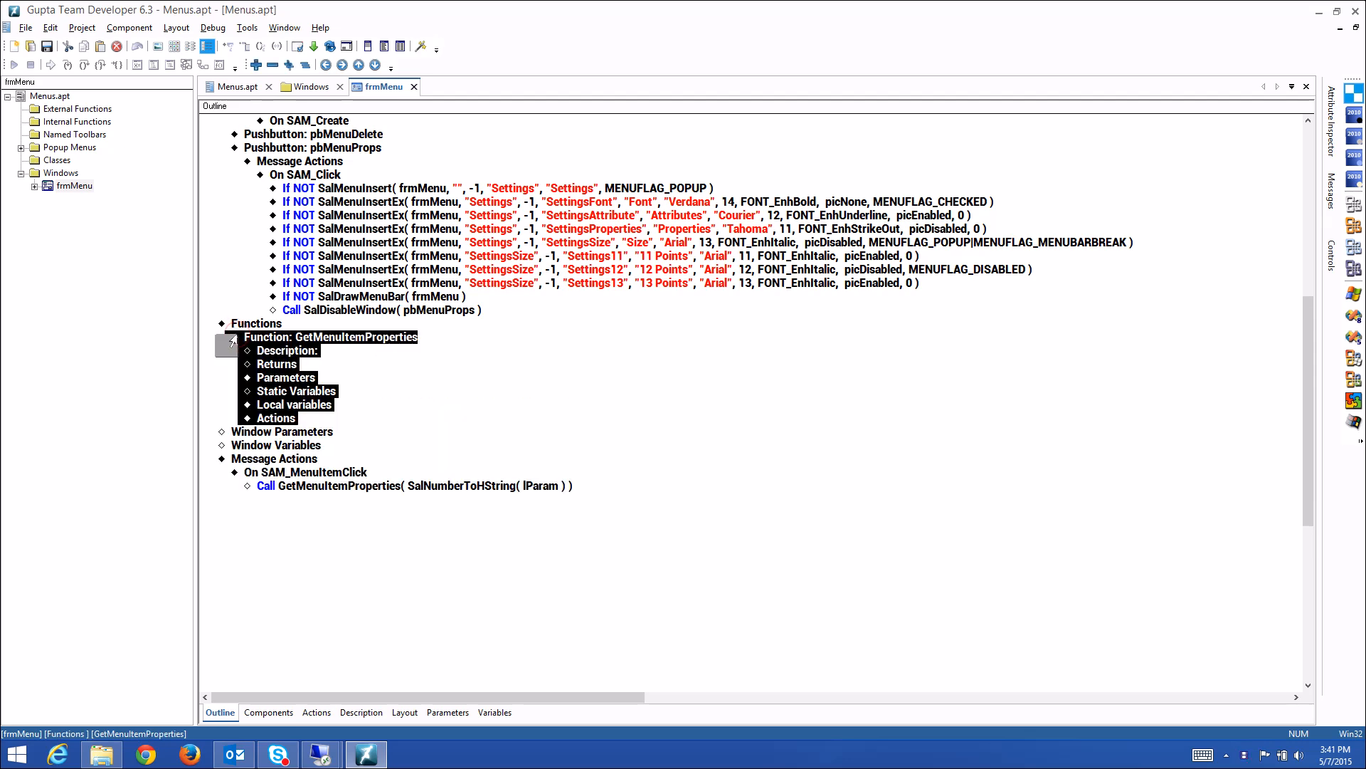
click(247, 417)
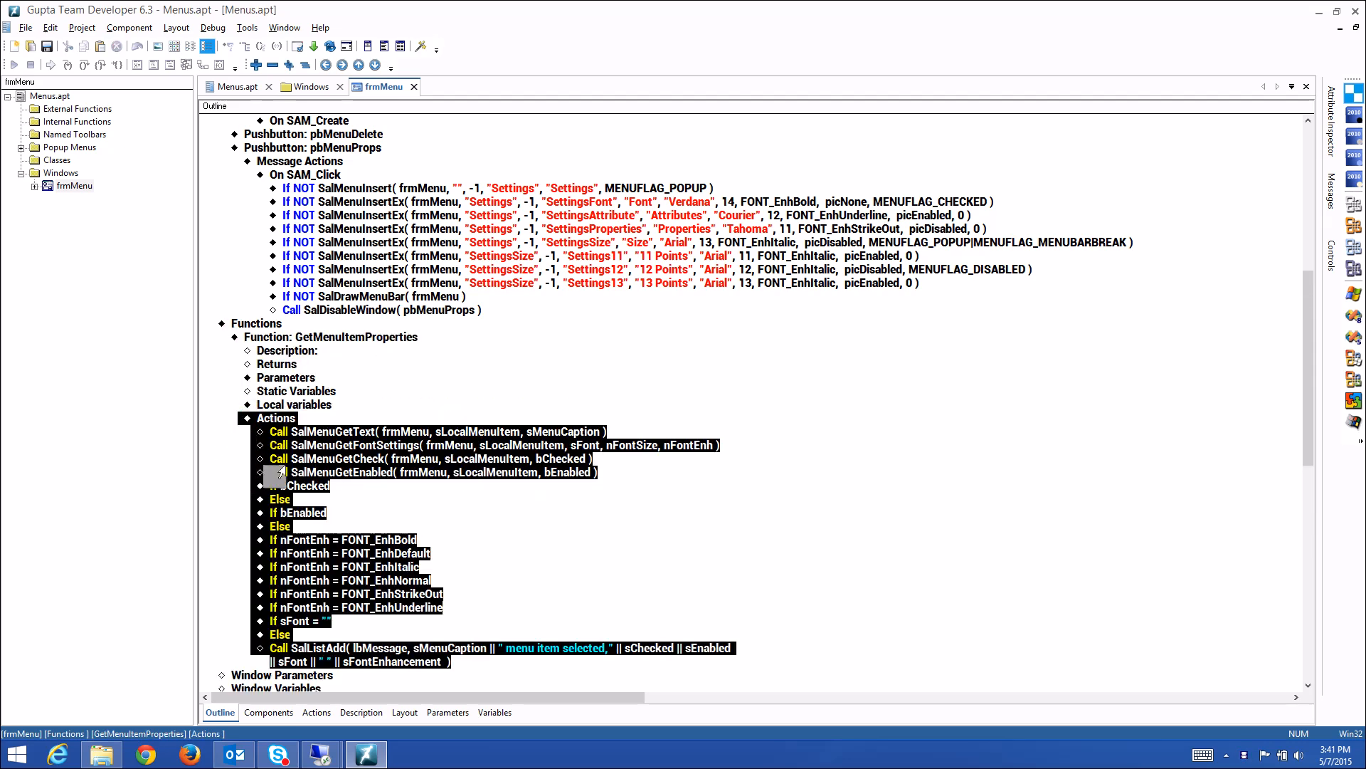
scroll(down, 3)
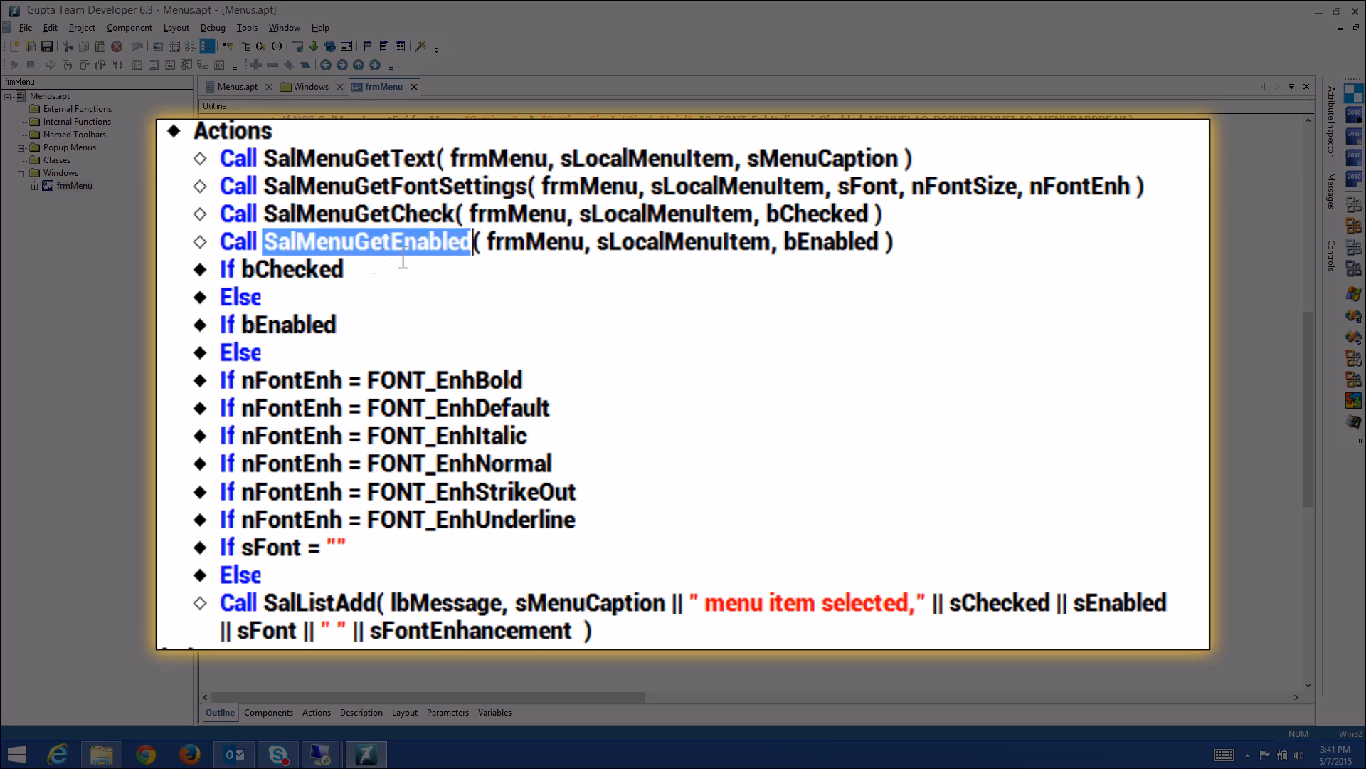
click(199, 269)
text(Set sChecked = " checked,")
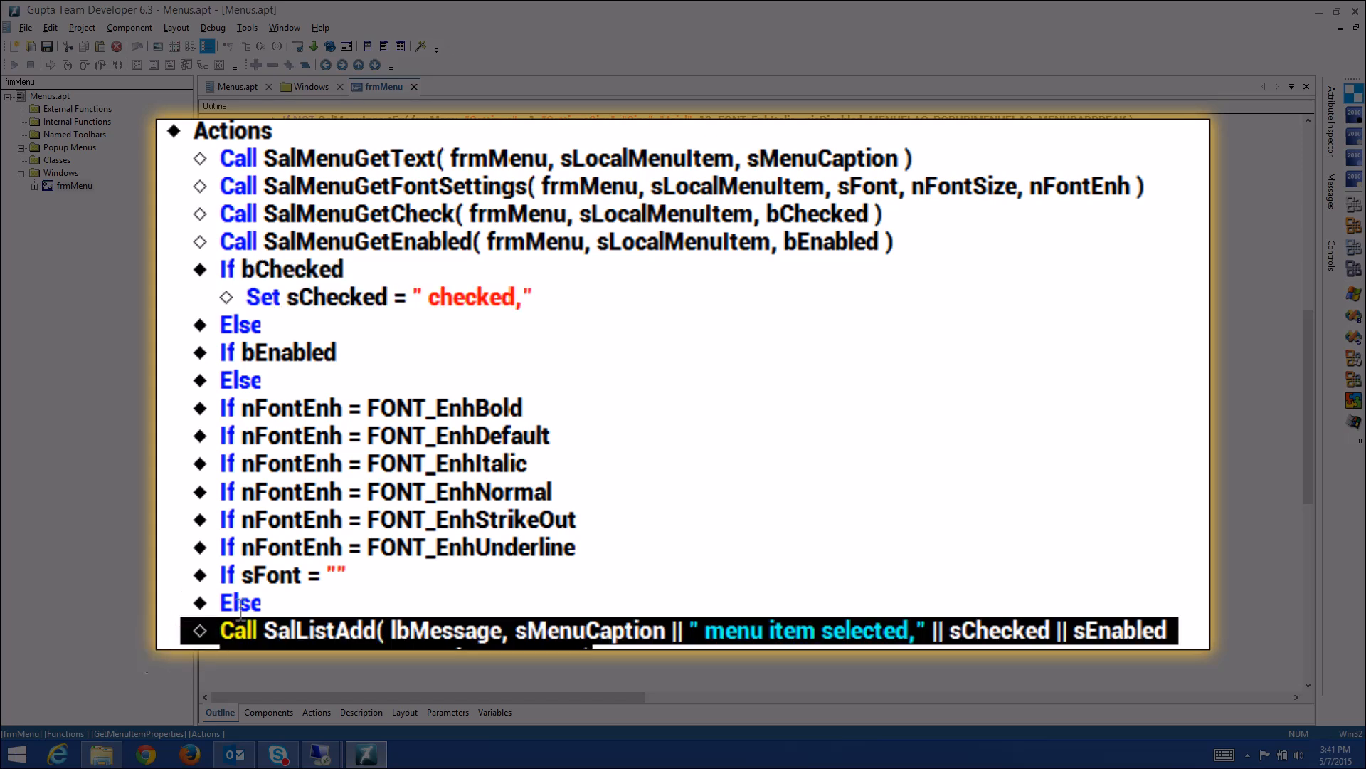
double_click(445, 409)
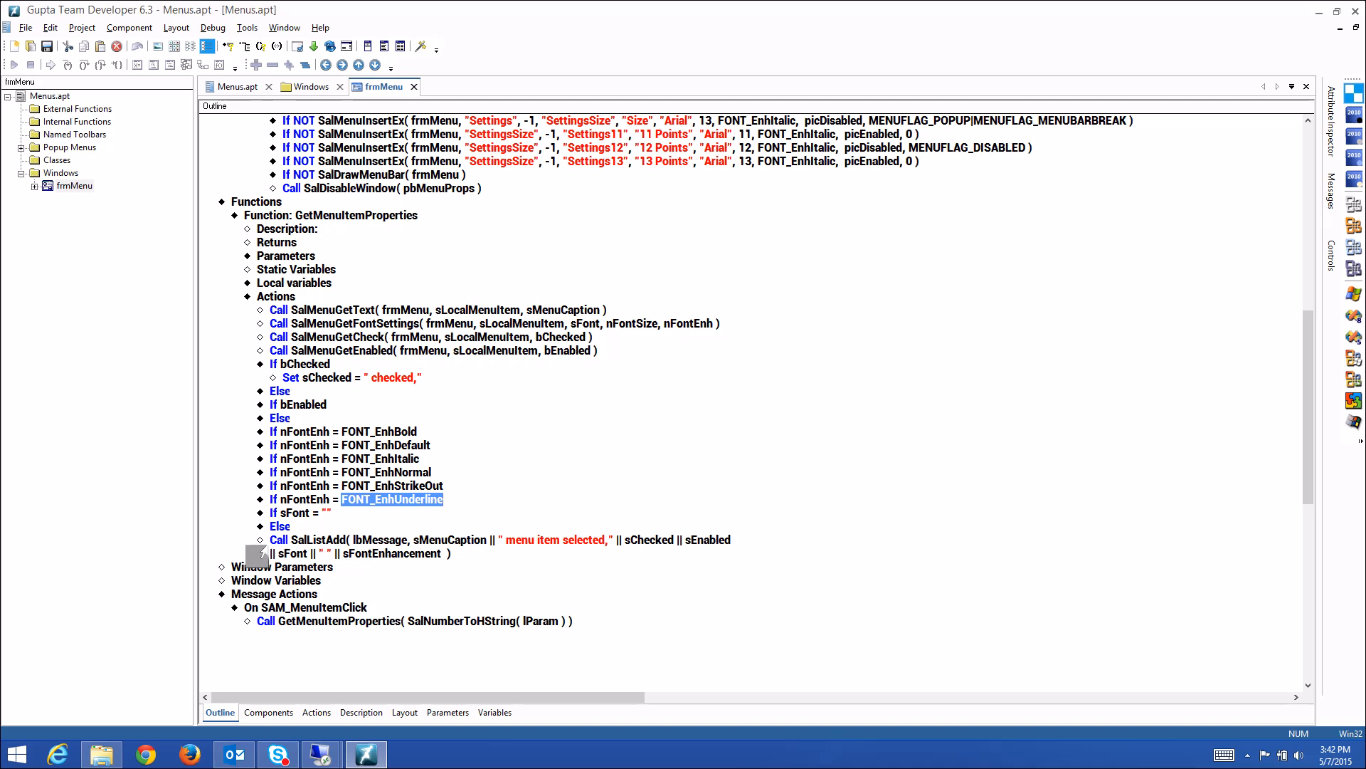
mouse_move(727, 444)
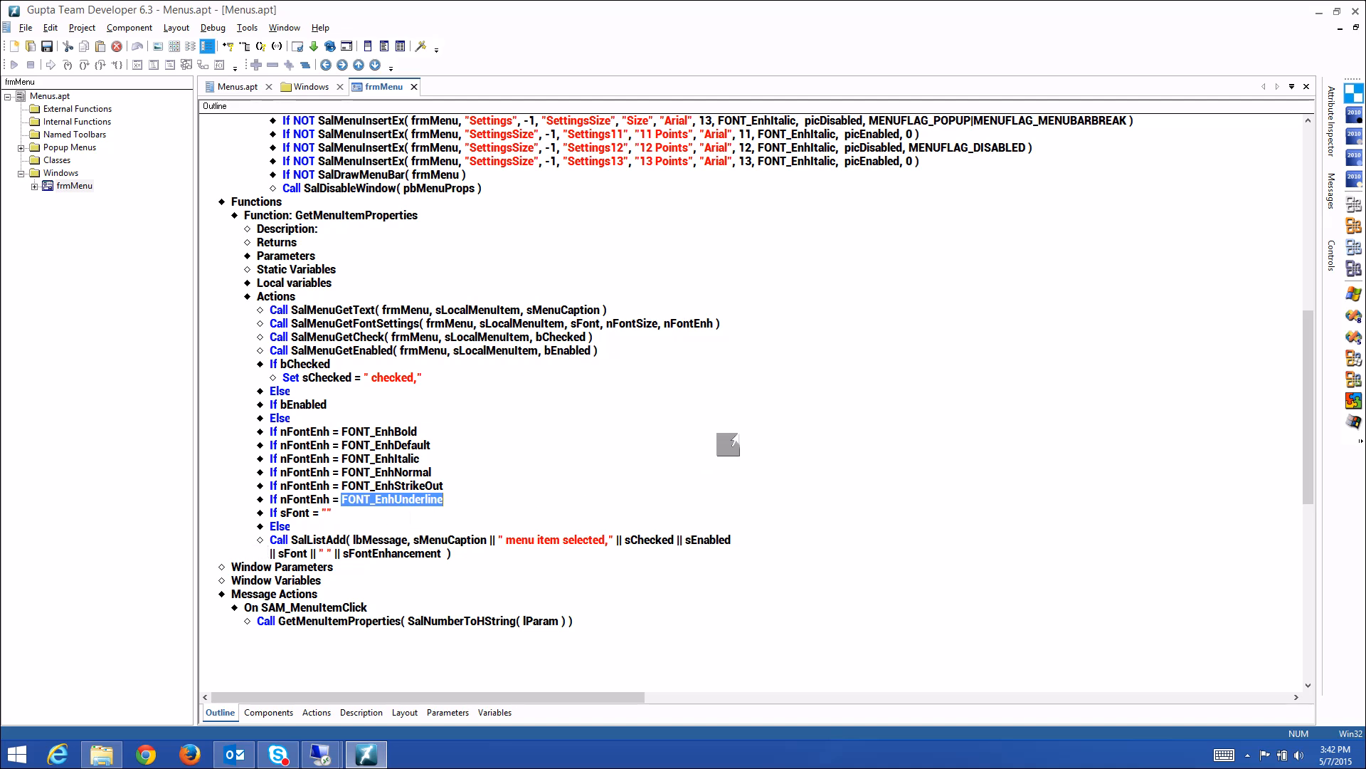